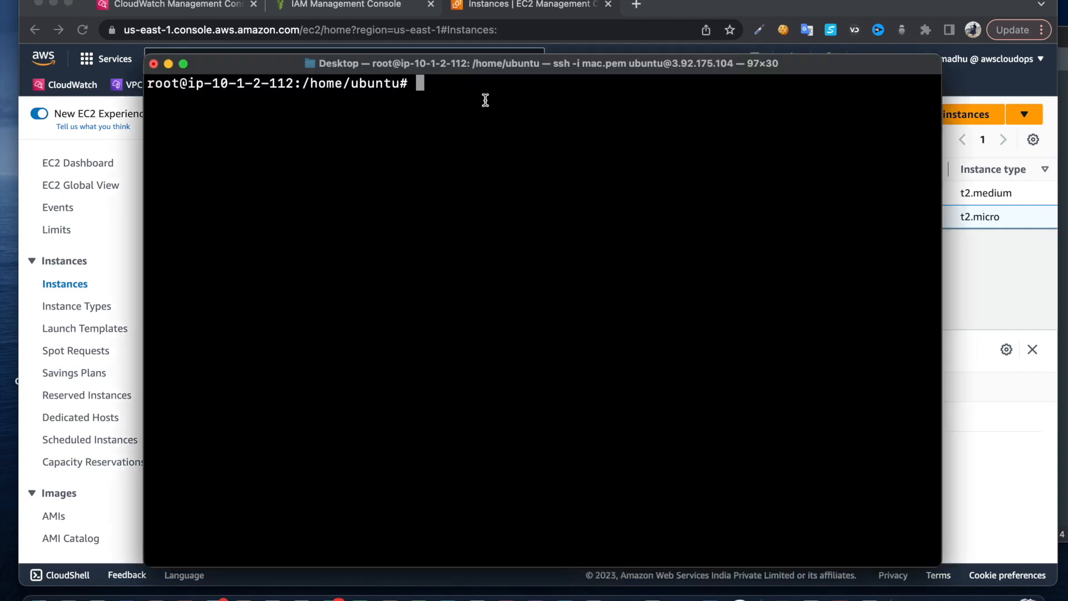
mouse_move(313, 6)
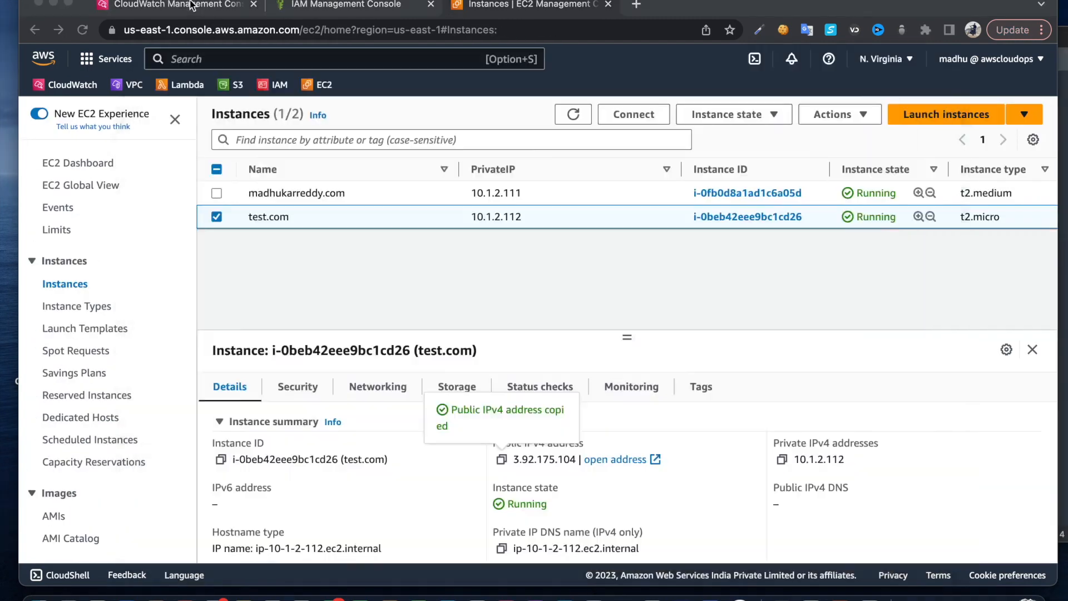
Switch to the CloudWatch Logs > Log groups page, which is still empty
click(176, 5)
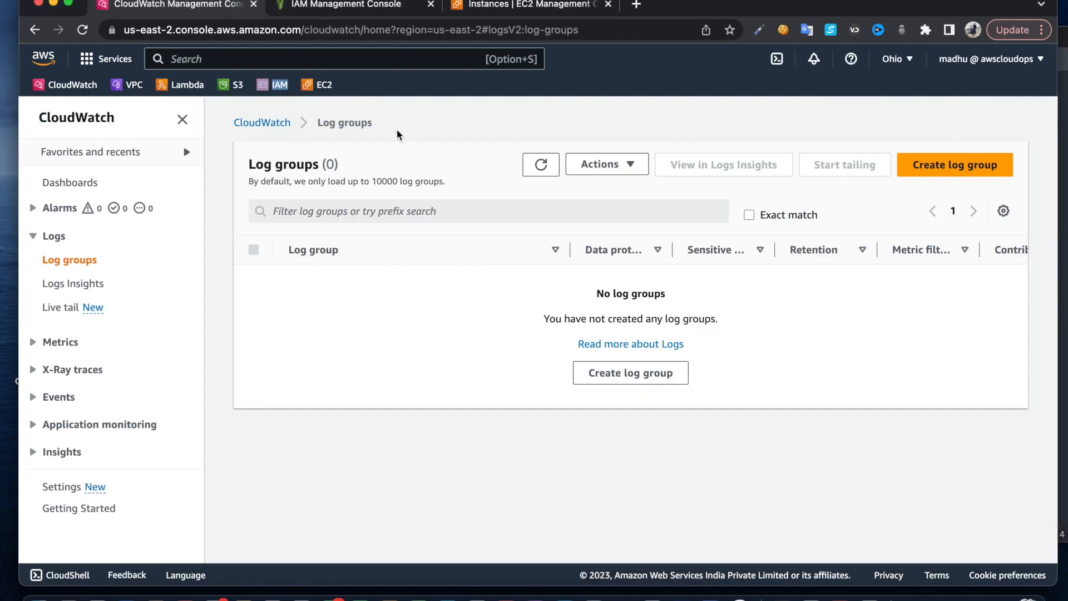
mouse_move(345, 27)
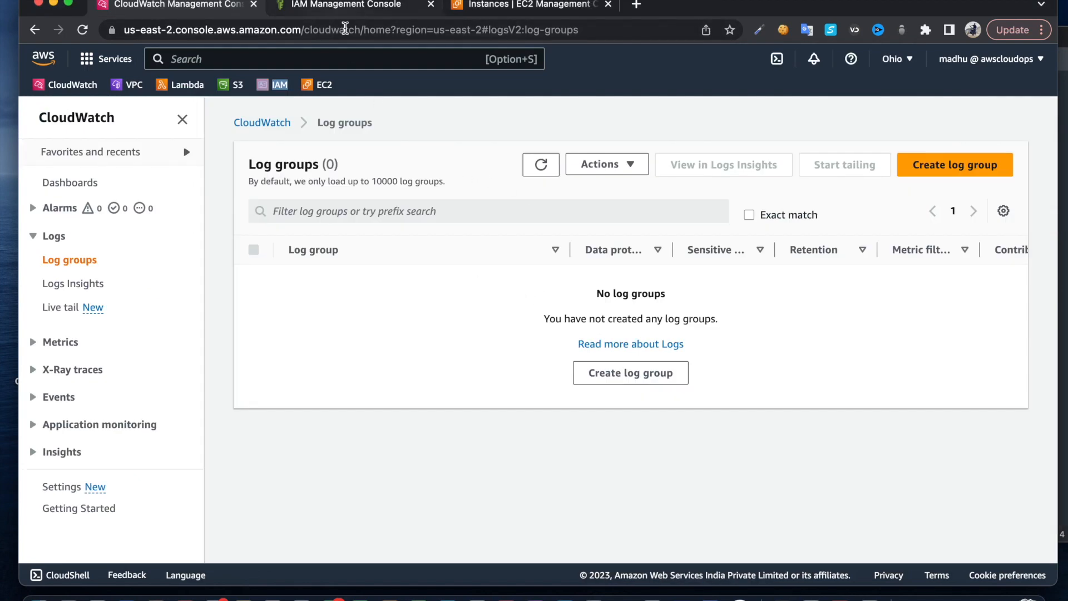
mouse_move(345, 9)
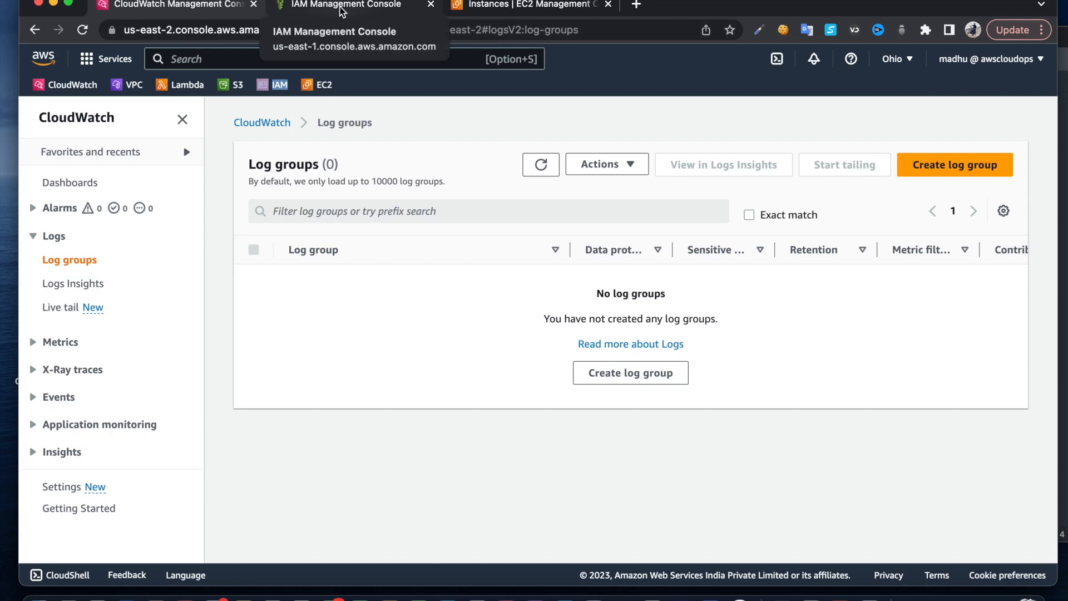
In IAM Roles, start a new role for the EC2 AWS service use case
click(347, 6)
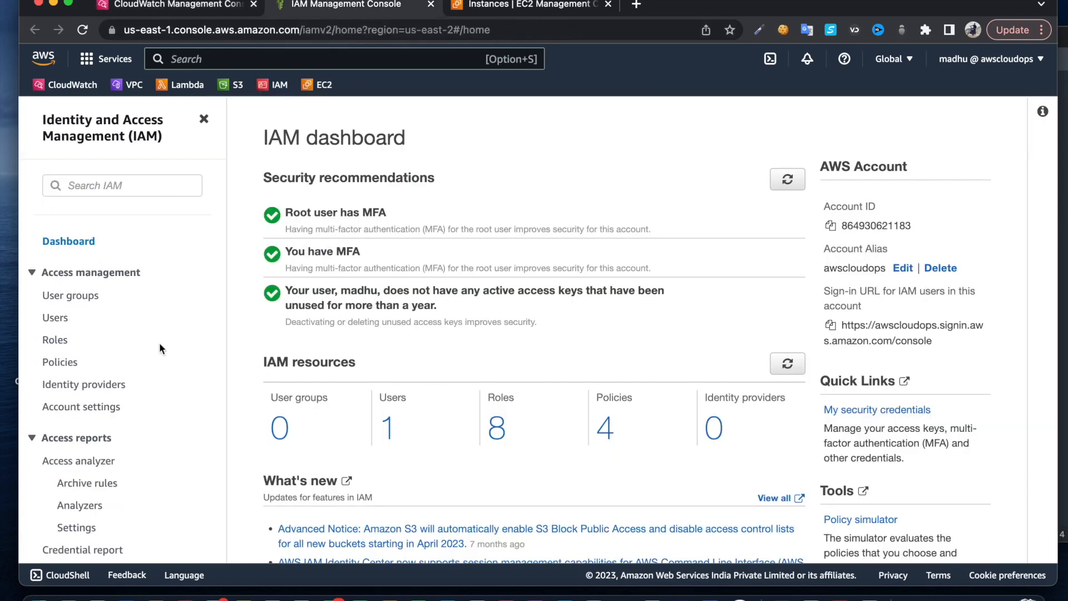
click(56, 340)
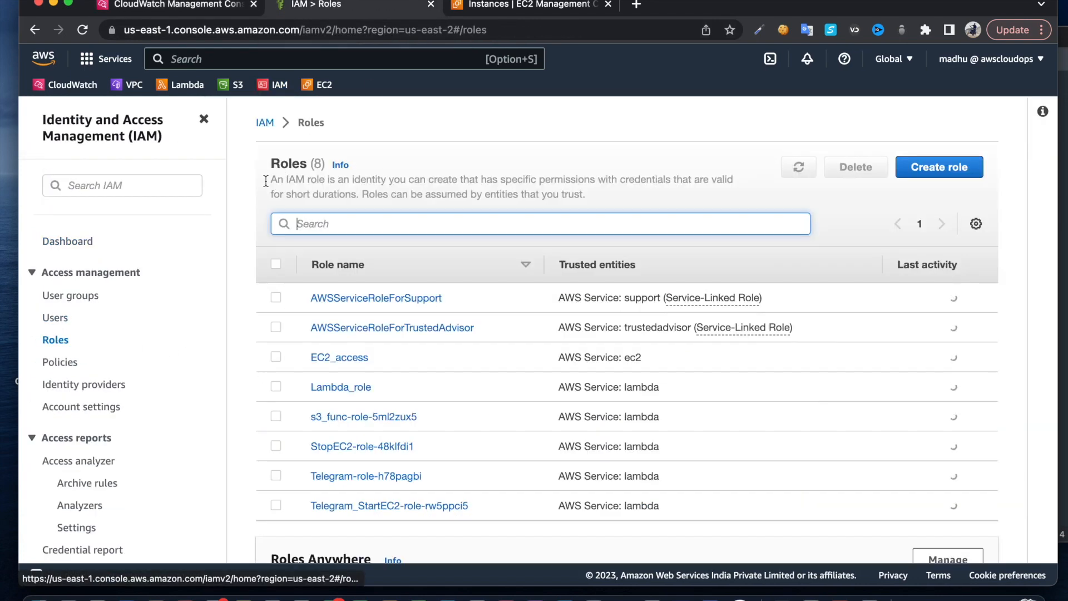
click(798, 167)
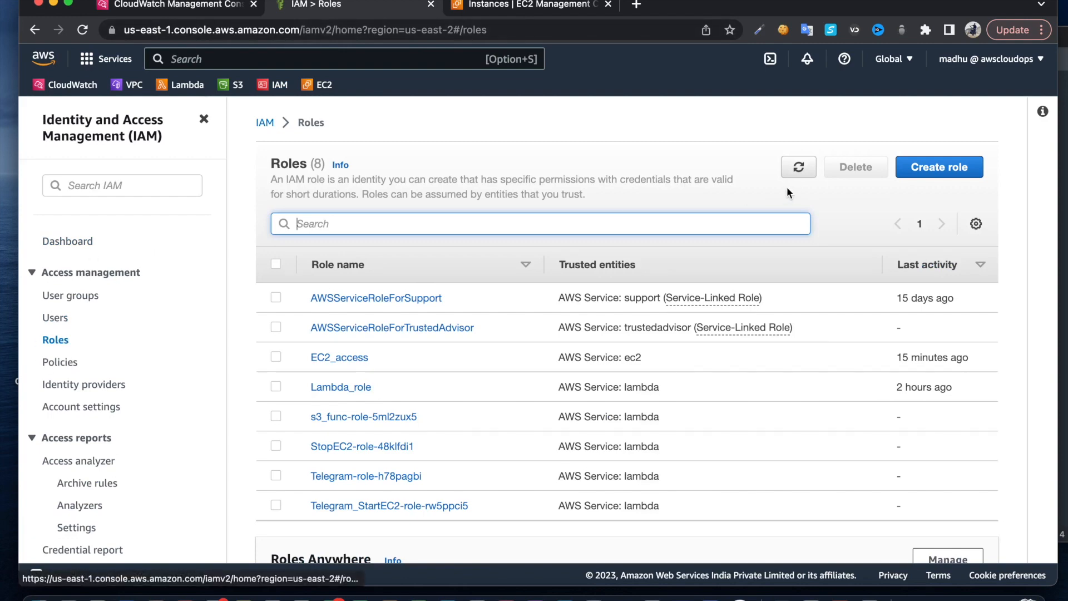
click(939, 167)
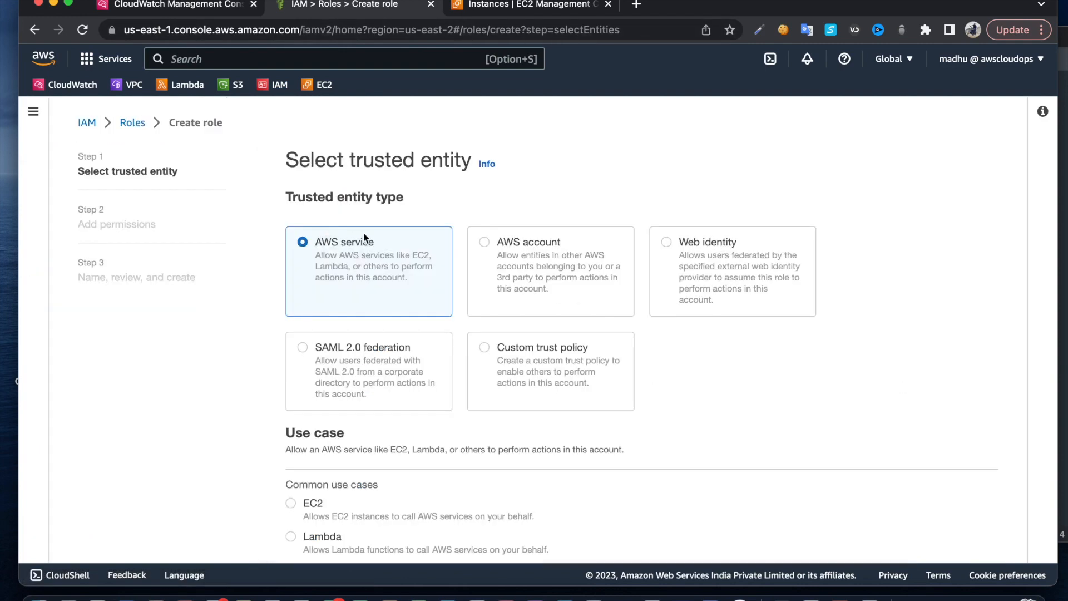
scroll(down, 3)
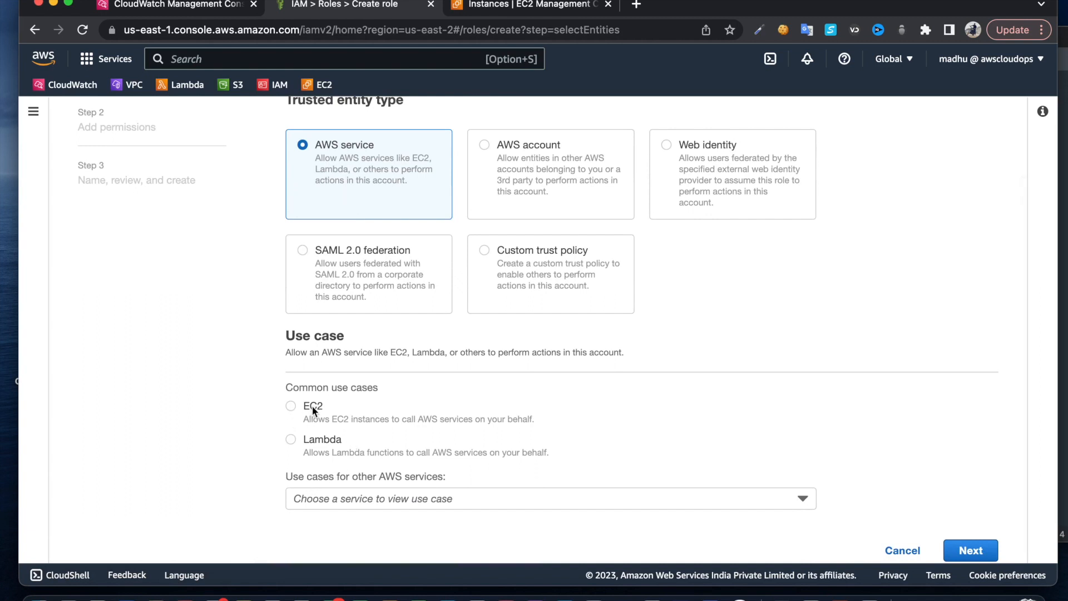
click(290, 405)
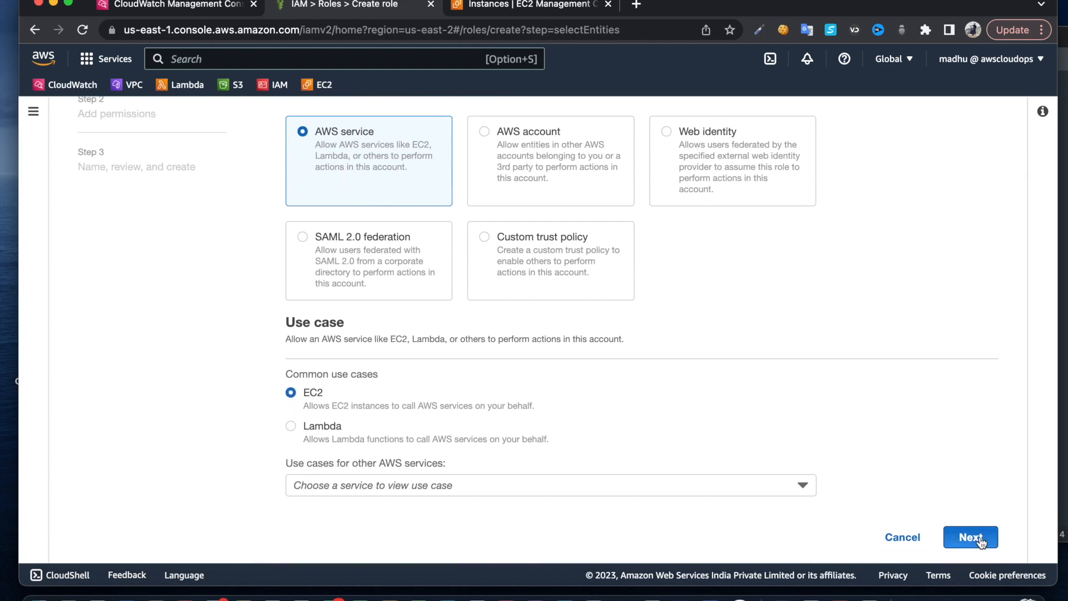
click(971, 537)
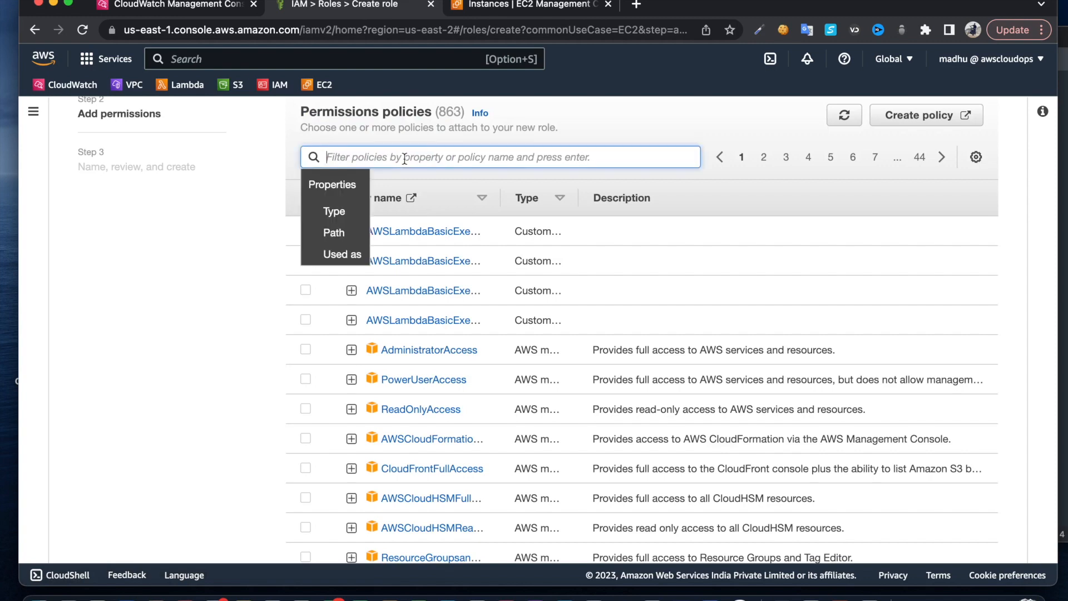
Filter policies by 'cloud' and select only CloudWatchFullAccess
text(clouw)
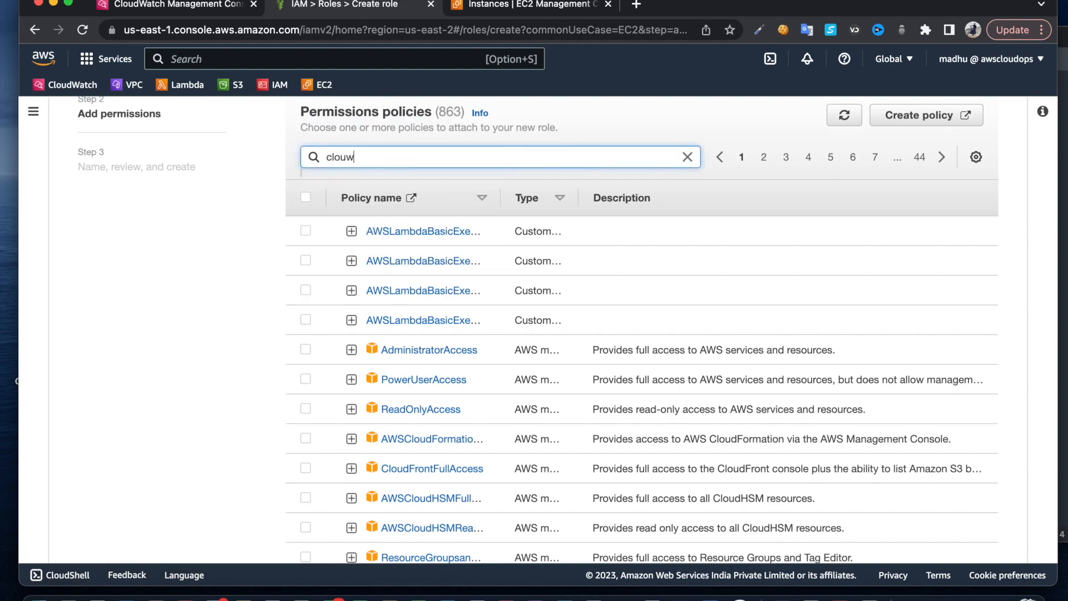
key(Enter)
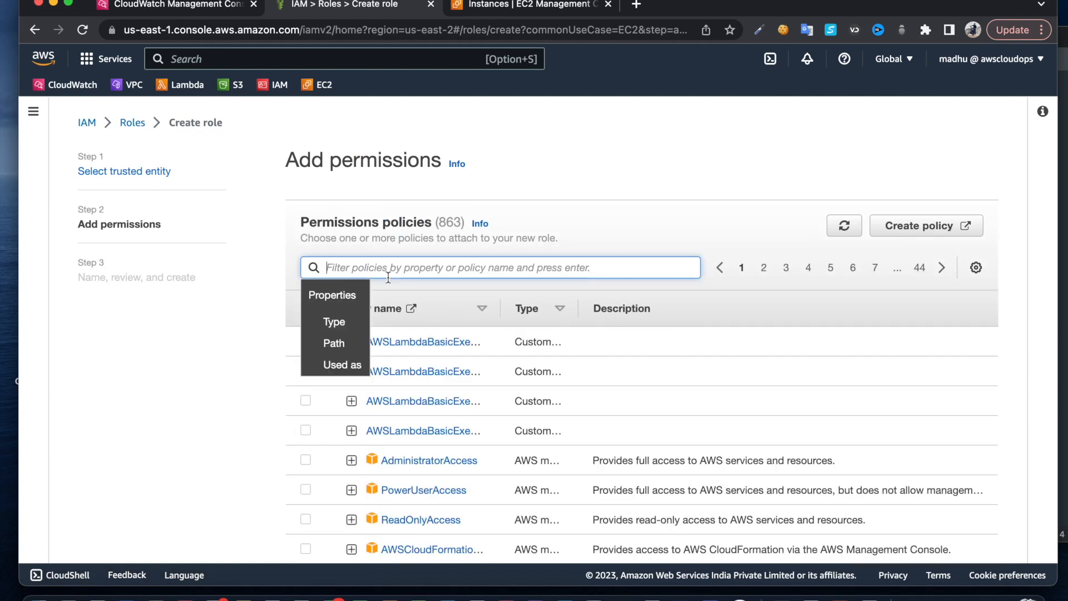
text(cloud)
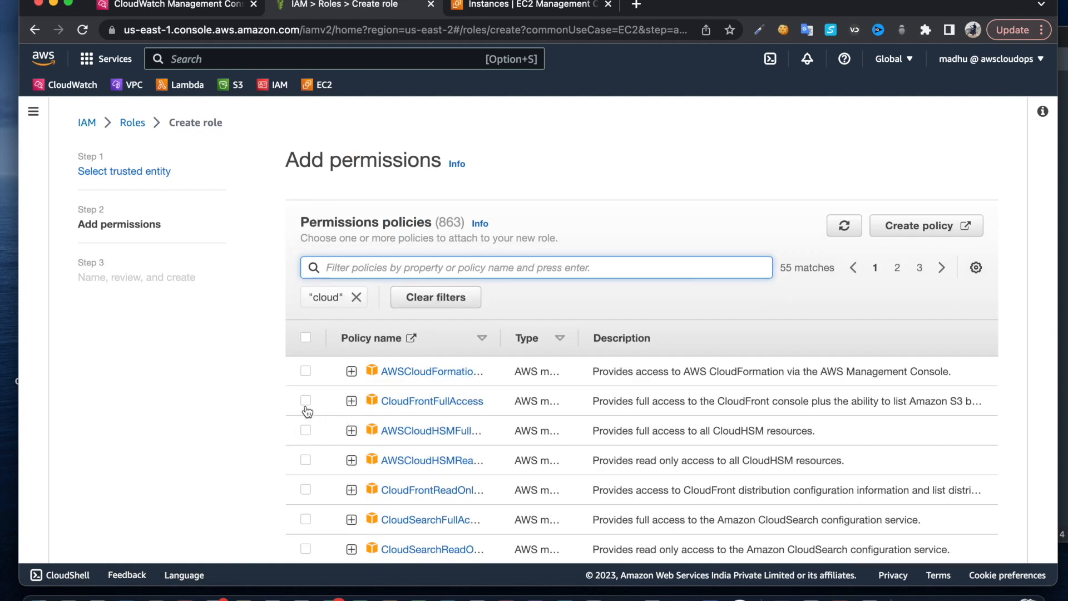
click(306, 401)
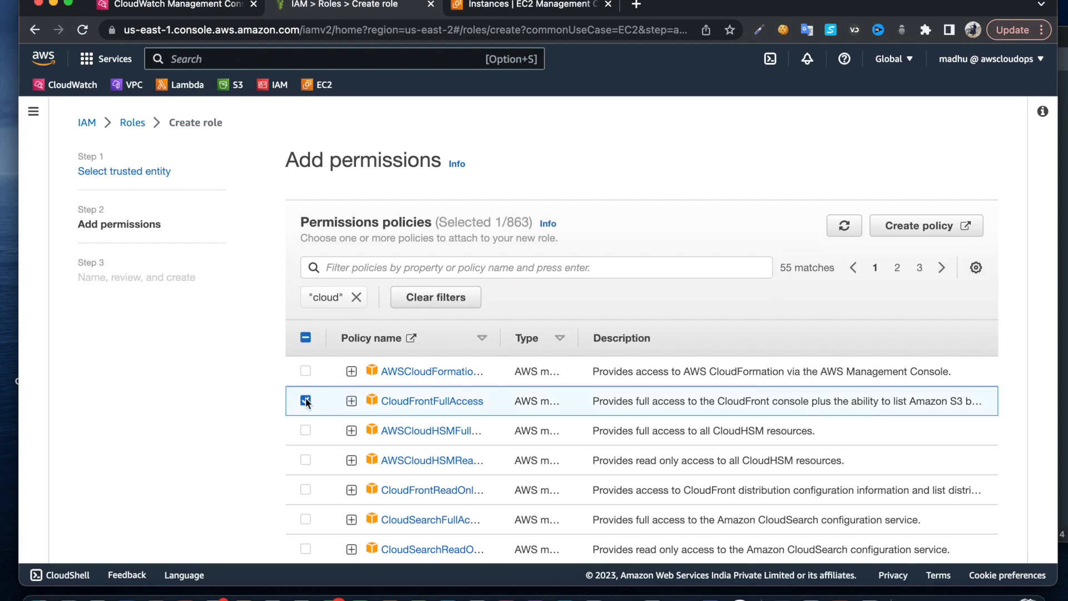
click(305, 401)
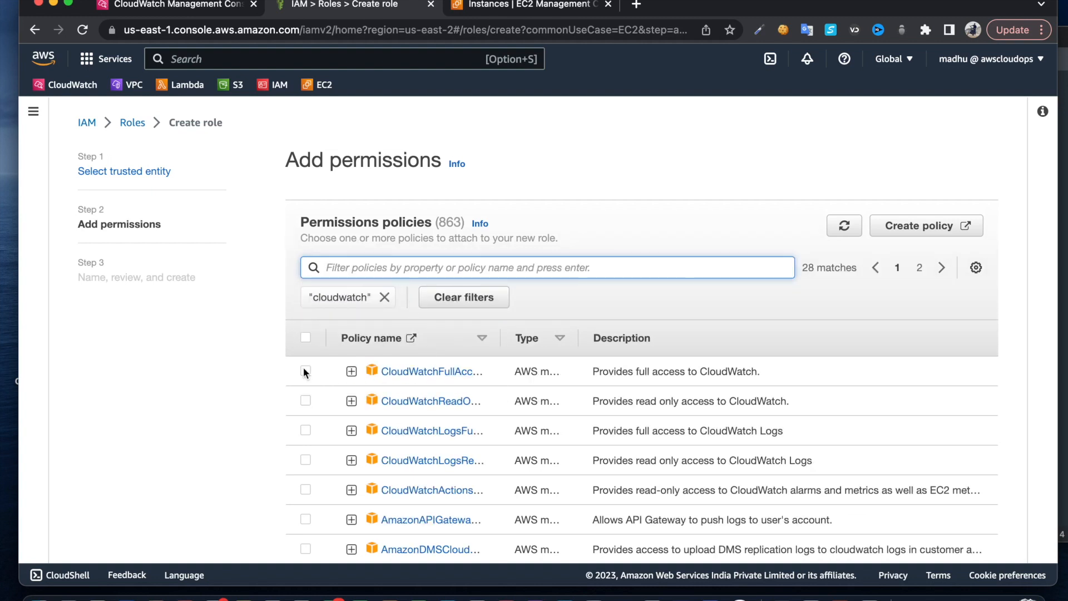
click(305, 371)
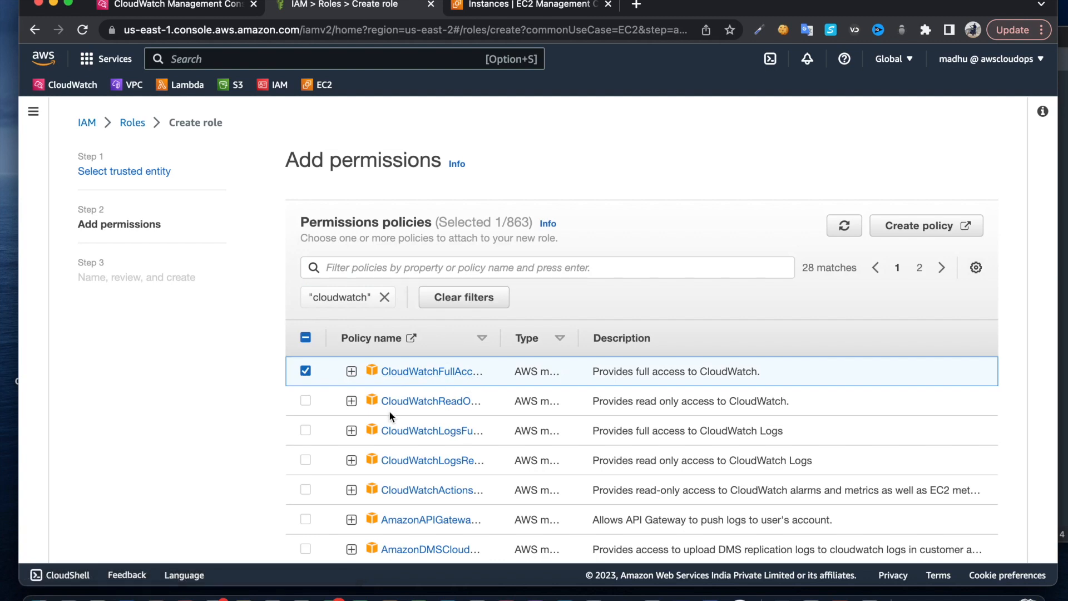
scroll(down, 3)
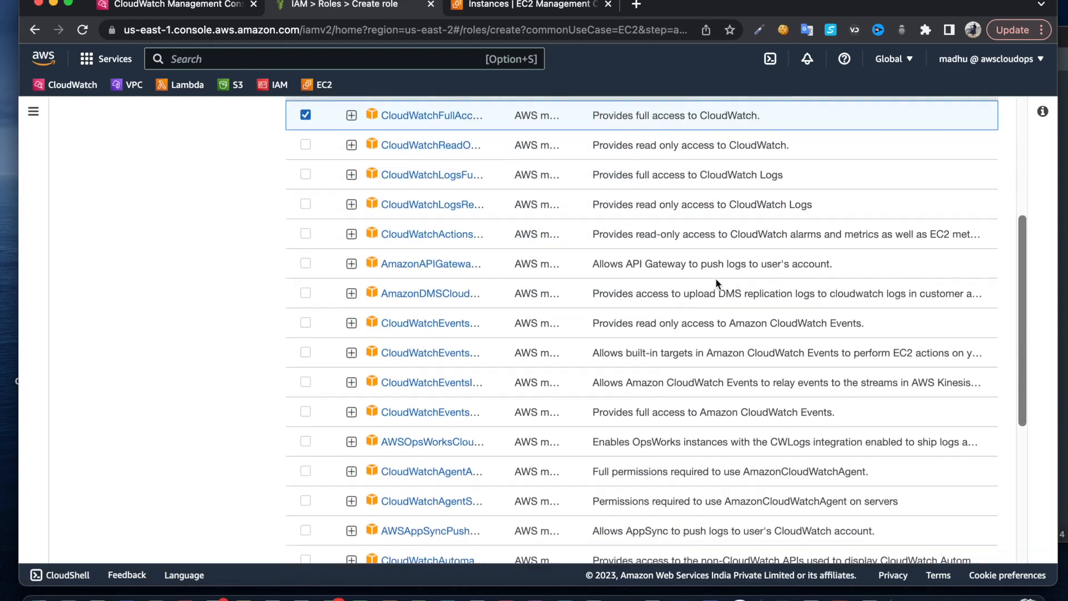
scroll(down, 3)
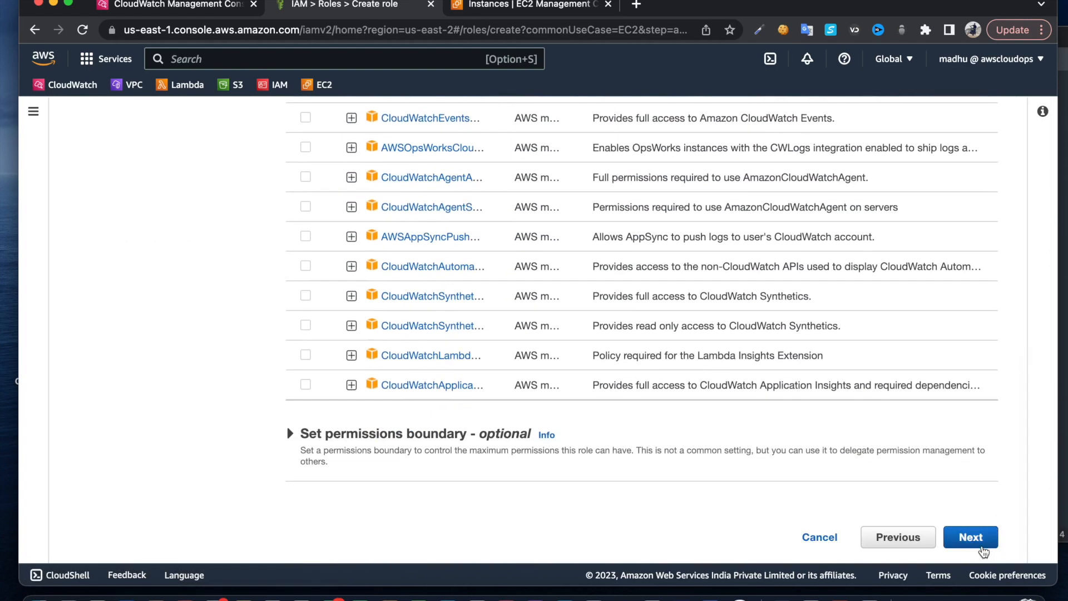
Name the role EC2_CloudWatch, review it, and create it
click(970, 537)
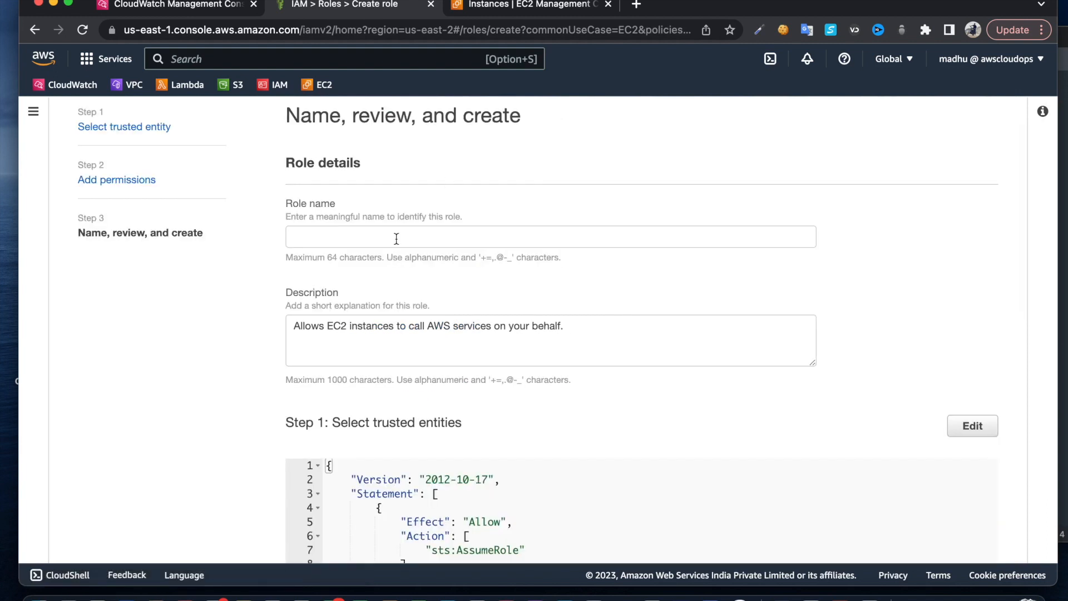
text(EC2)
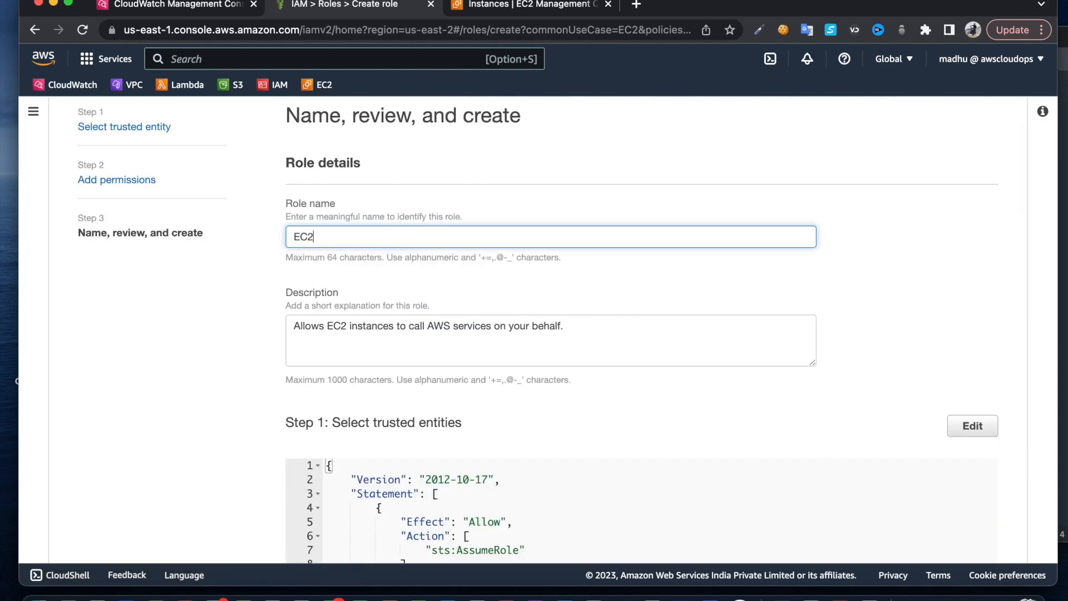
text(_CL)
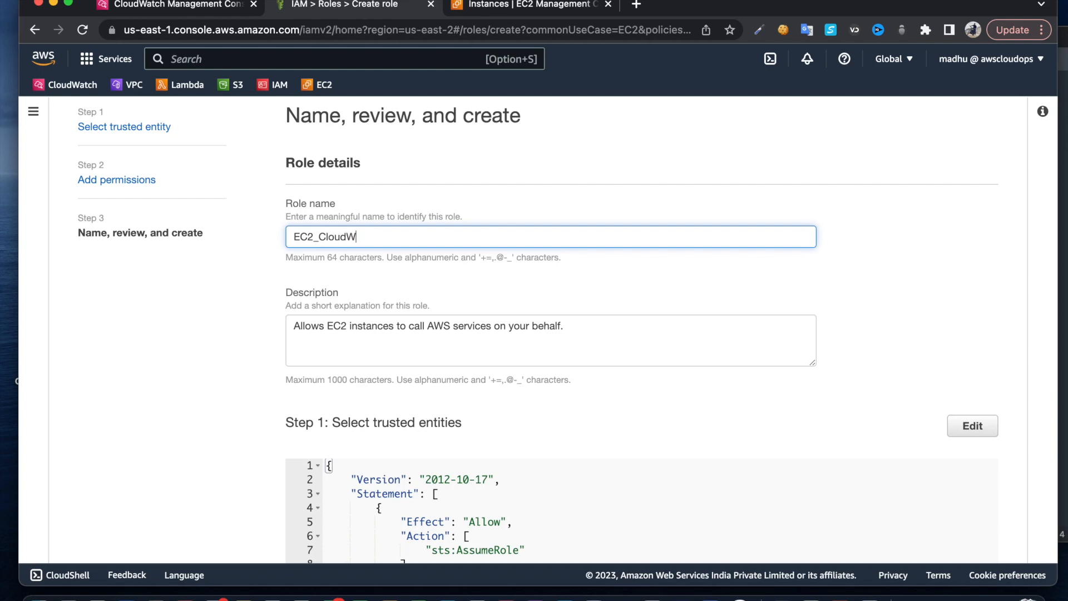
scroll(down, 3)
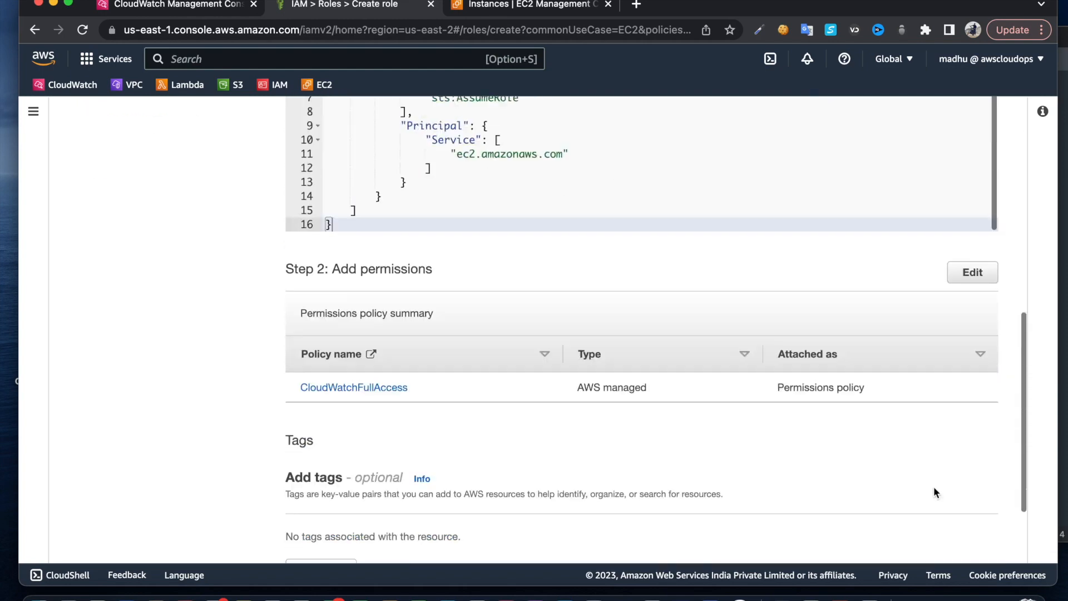
scroll(down, 3)
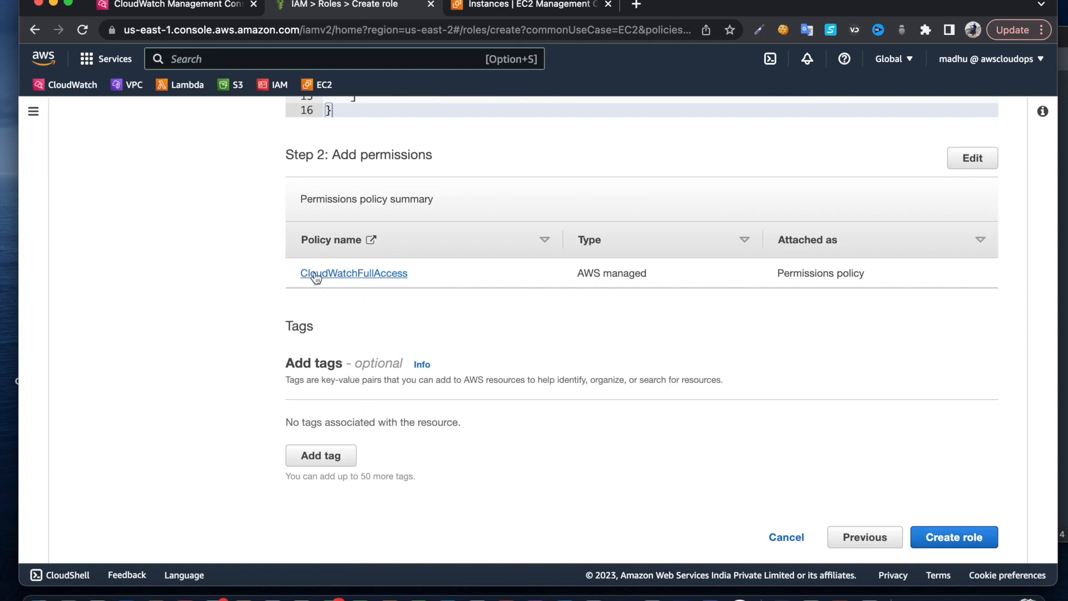
mouse_move(1015, 560)
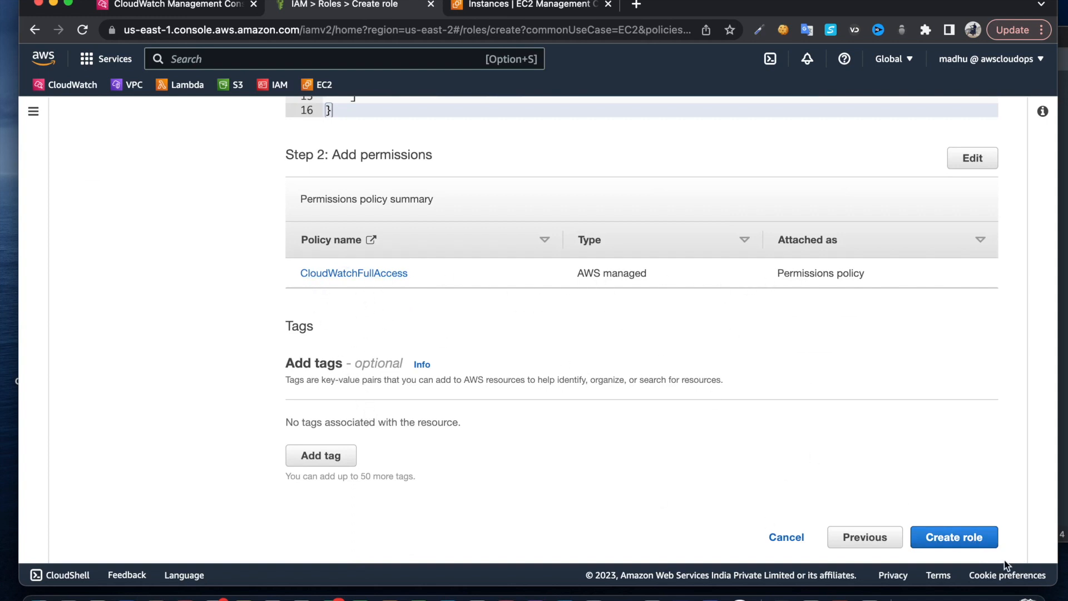
click(953, 537)
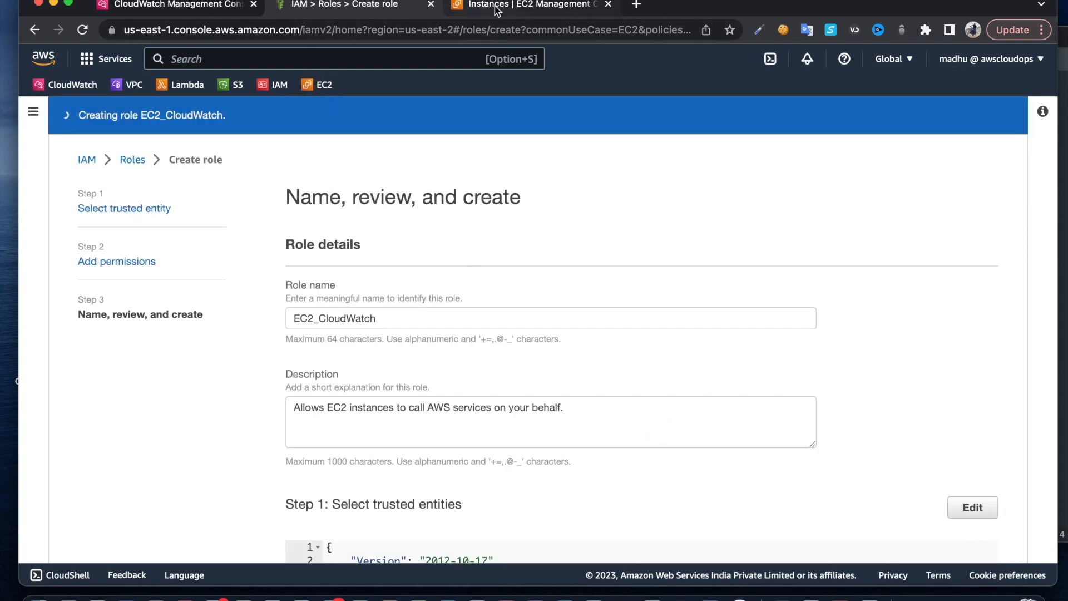
Set the test.com instance's IAM role to EC2_CloudWatch through Modify IAM role
click(520, 3)
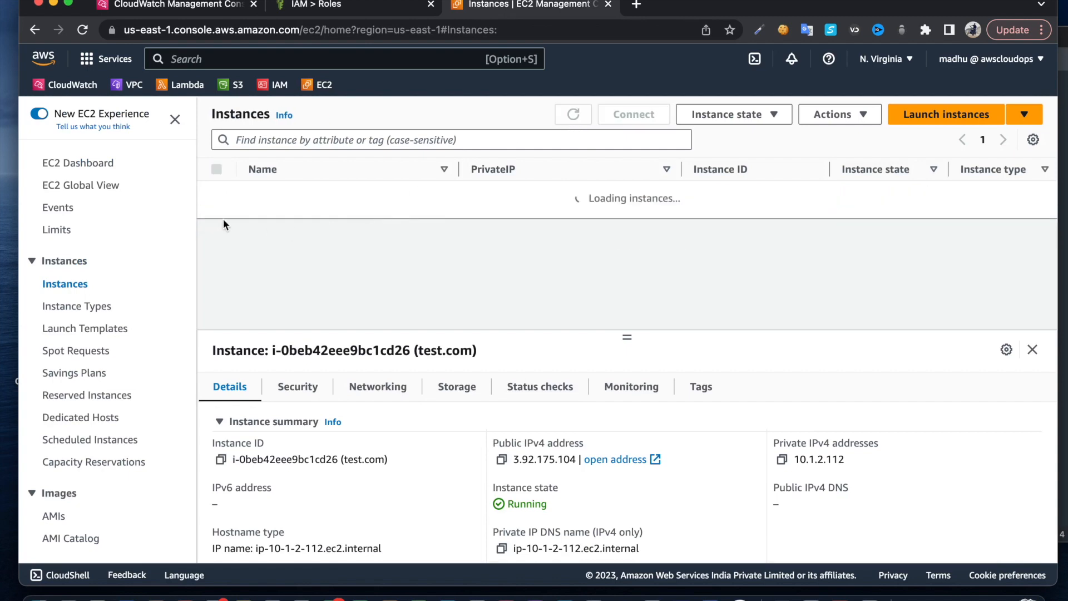
click(839, 114)
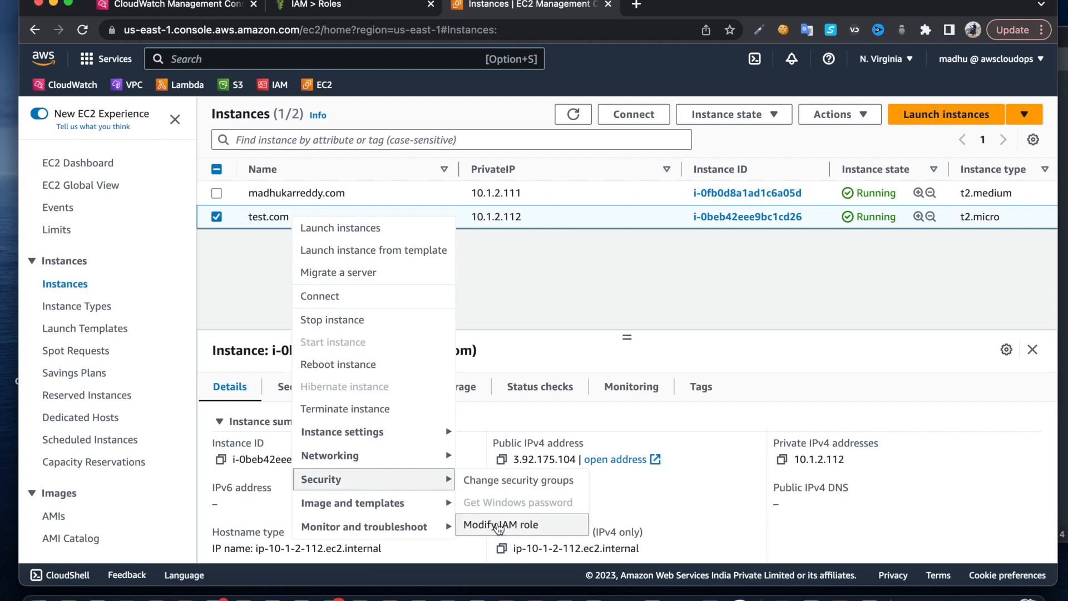
click(514, 524)
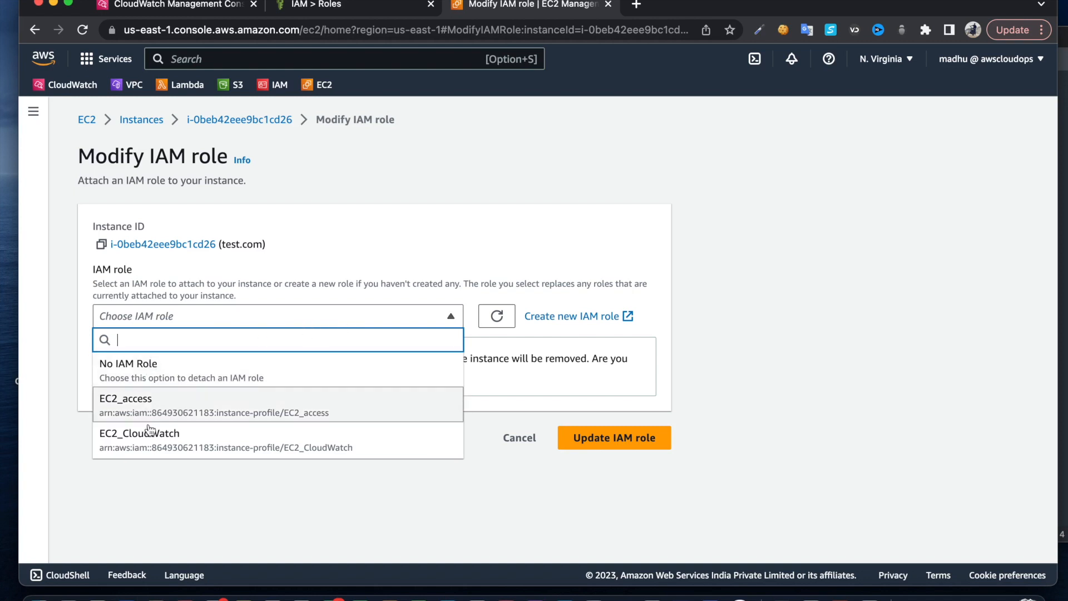
click(138, 433)
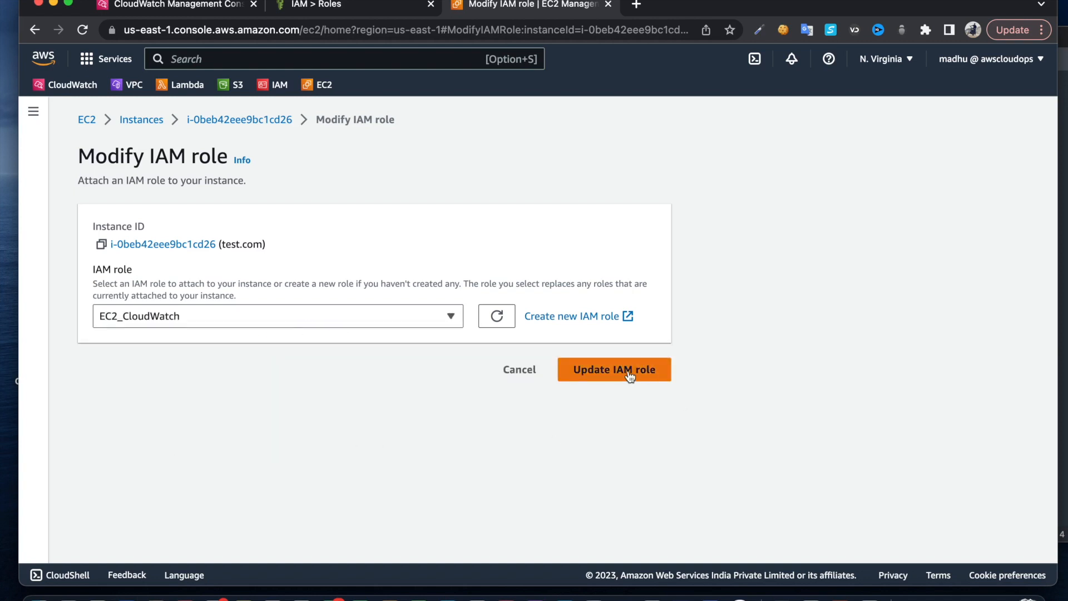
click(615, 369)
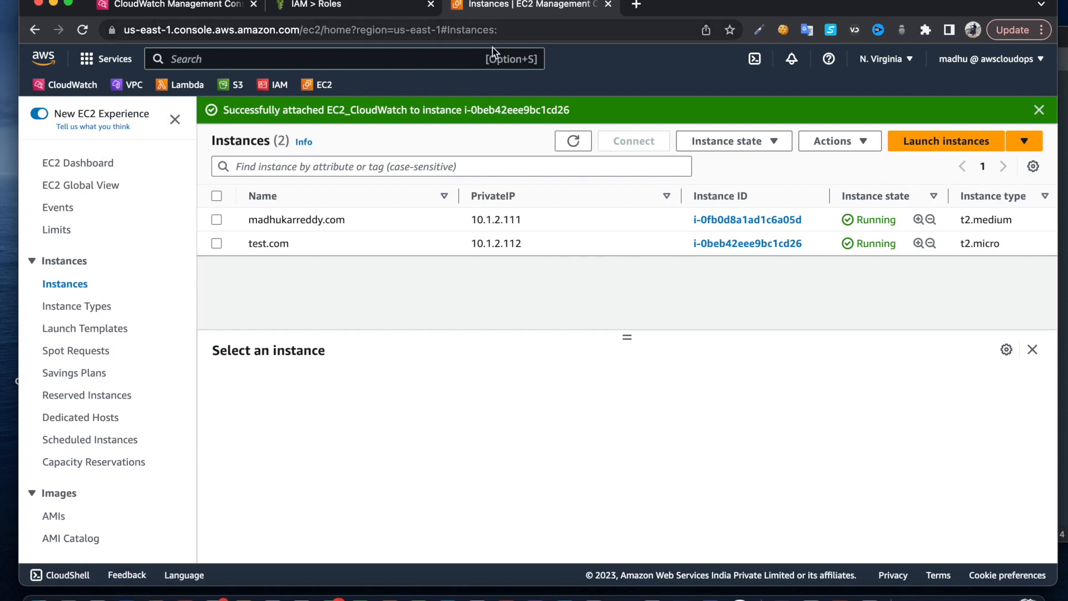
mouse_move(653, 513)
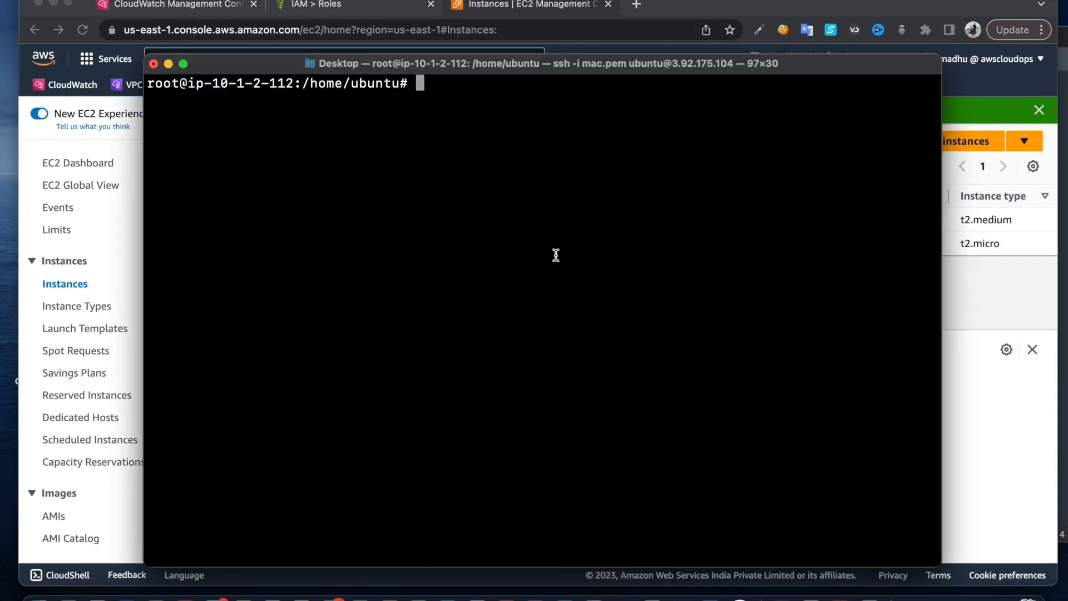
mouse_move(494, 93)
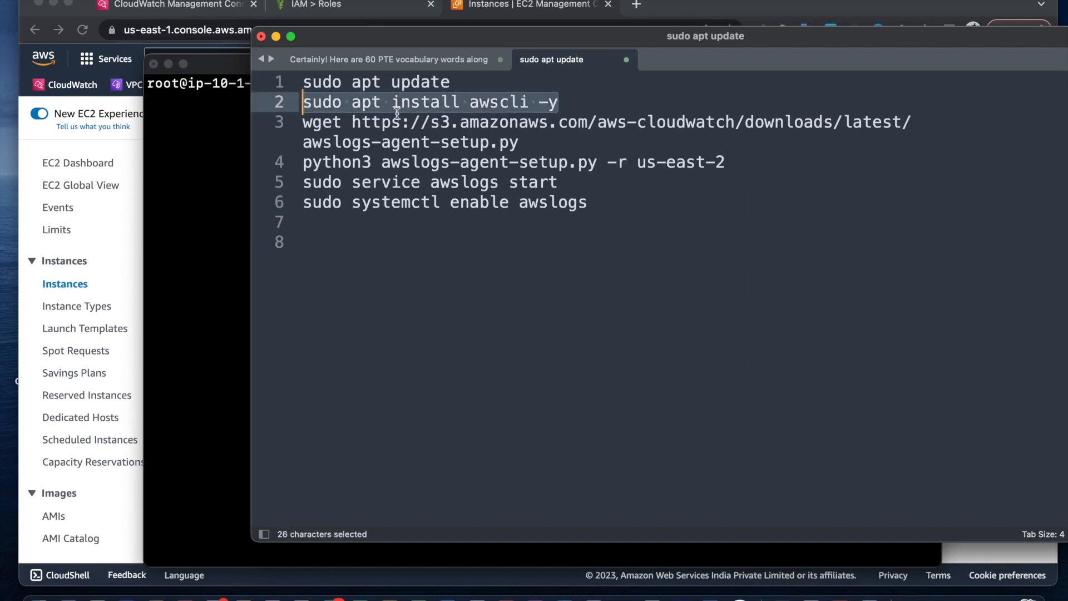
Run apt update using commands from the notes, then select the wget download line
key(Delete)
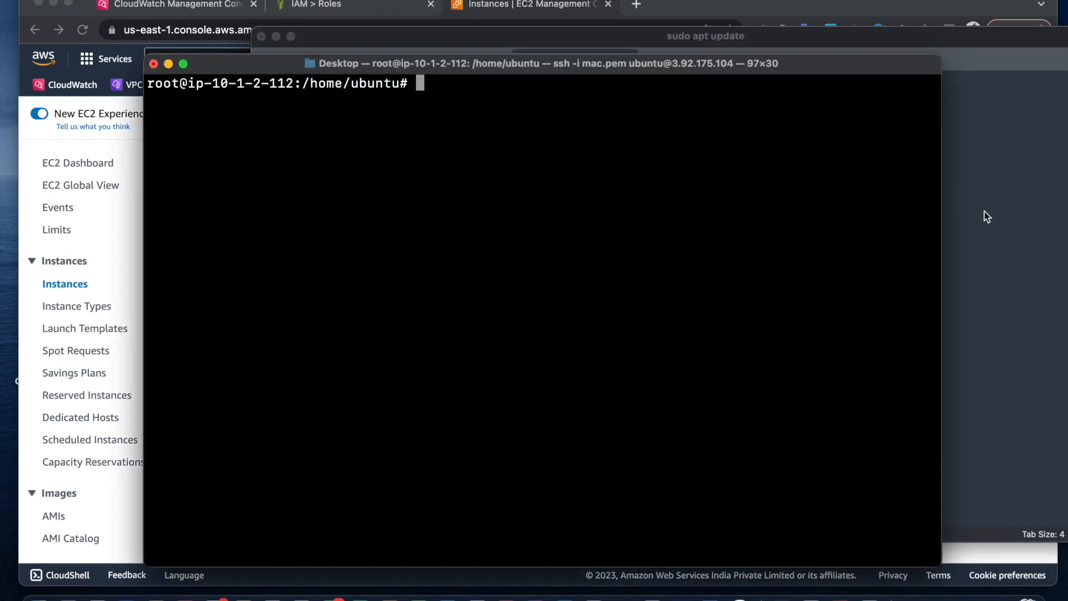
mouse_move(957, 172)
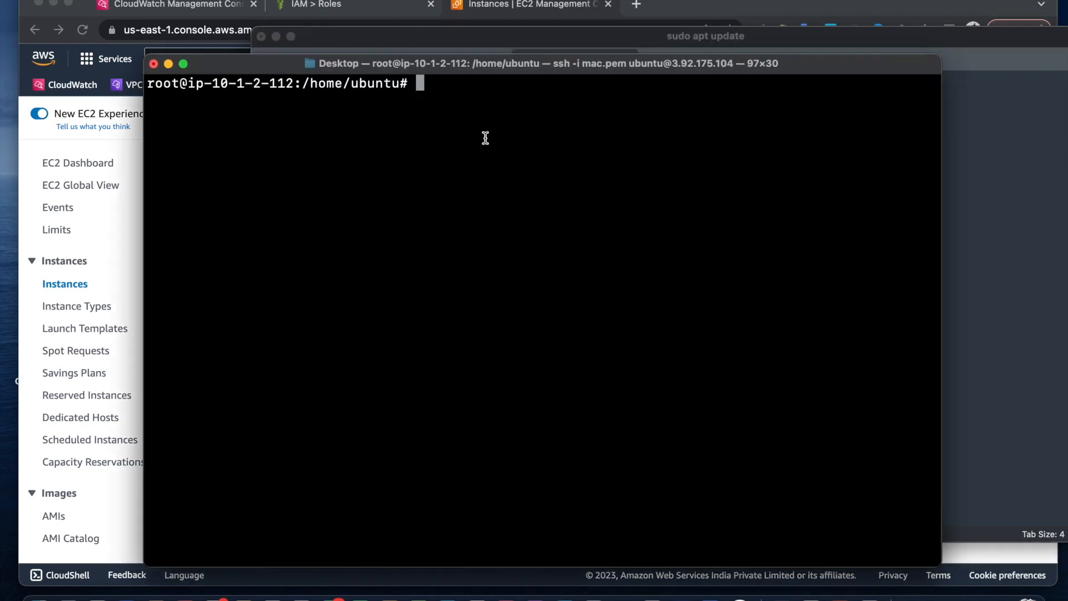
text(apt install awscli -y)
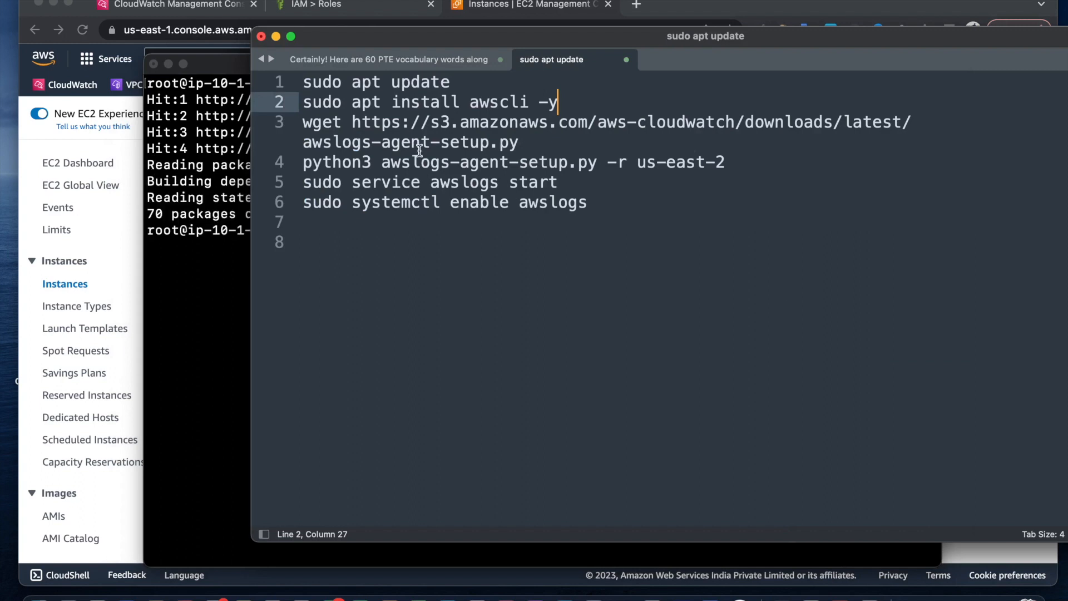
drag(302, 142, 501, 142)
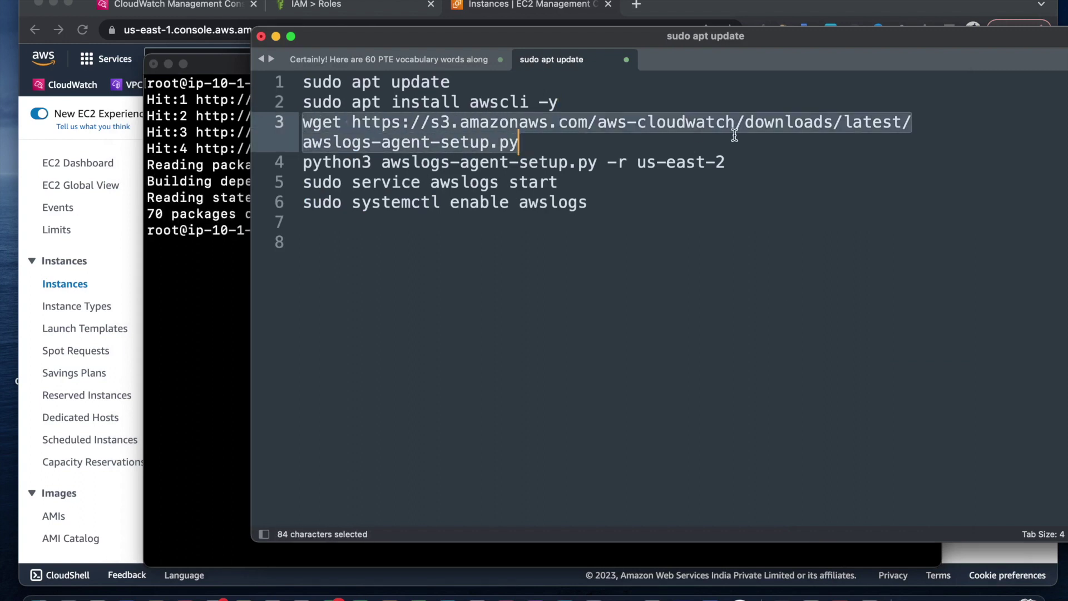
mouse_move(525, 134)
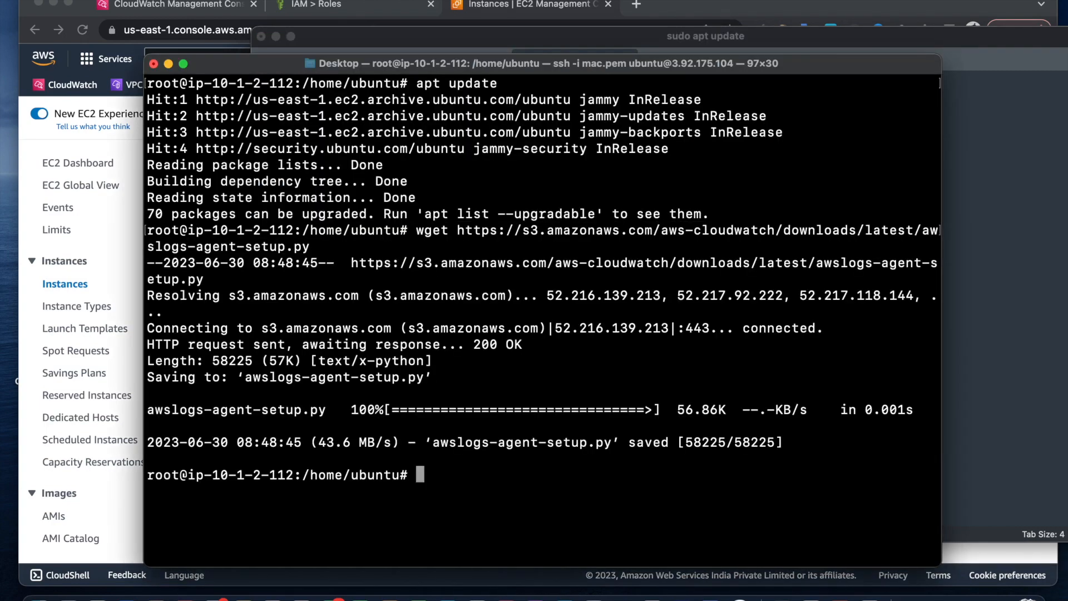
Download the awslogs setup script, list files, and run it with python3 for us-east-2
text(ls)
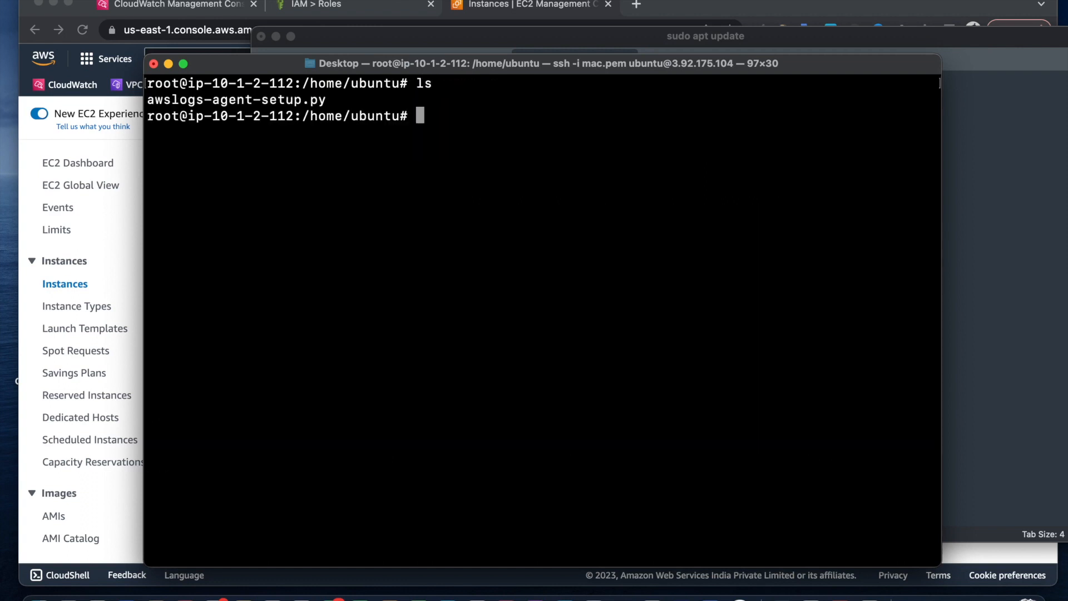
text(python3 awslogs-agent-setup.)
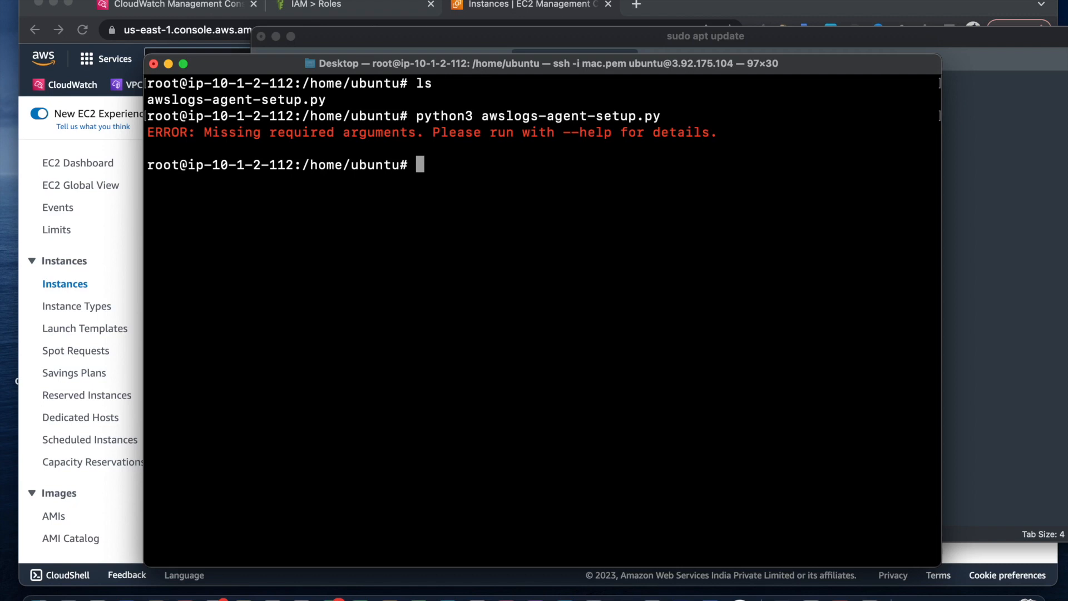
text(python3 awslogs-agent-setup.py -r)
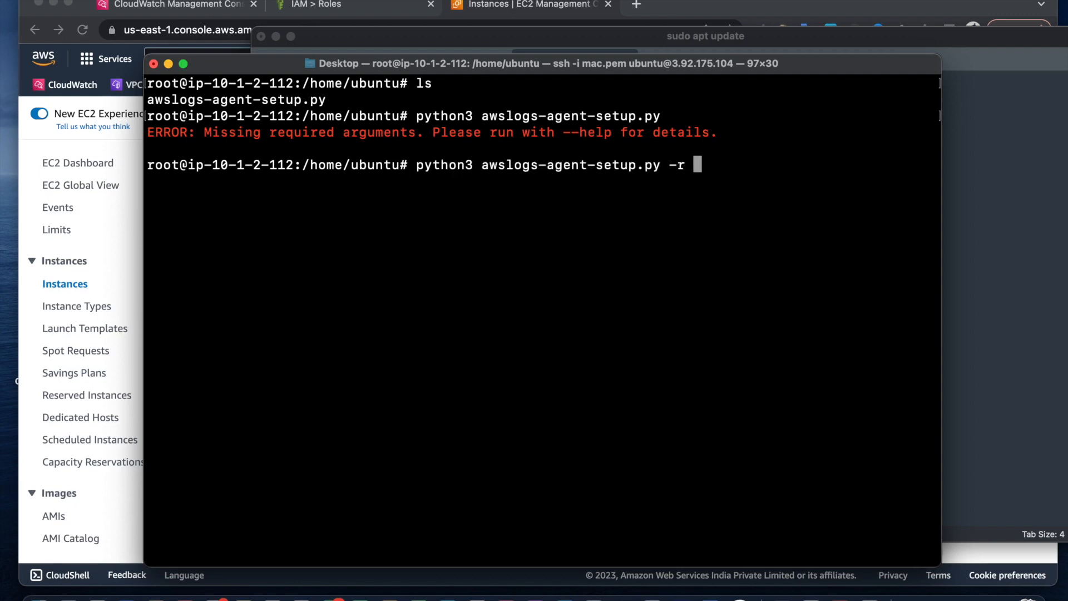
text(us-east)
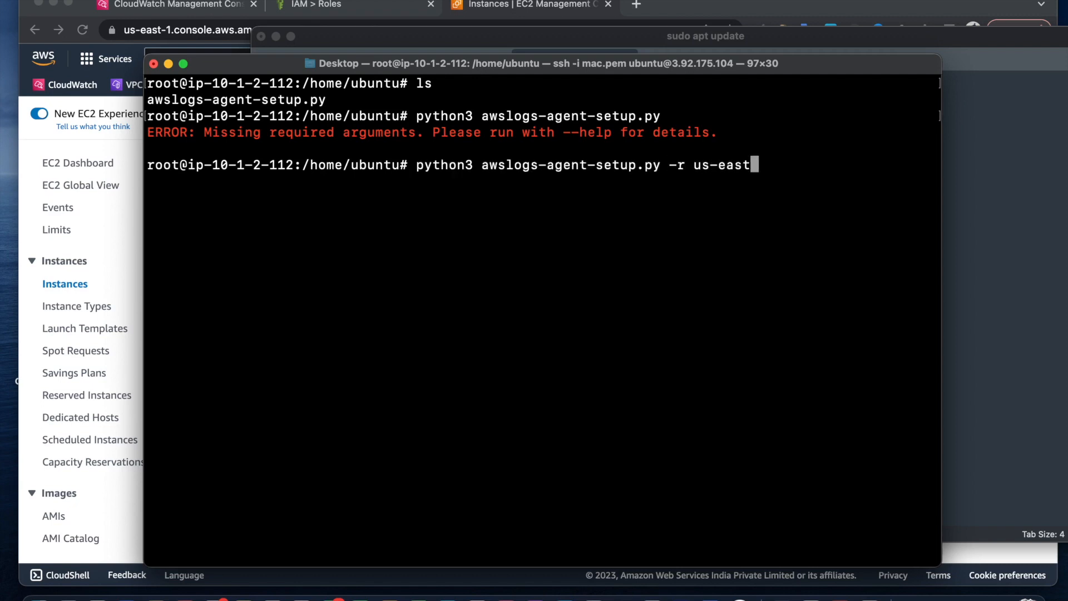
key(Enter)
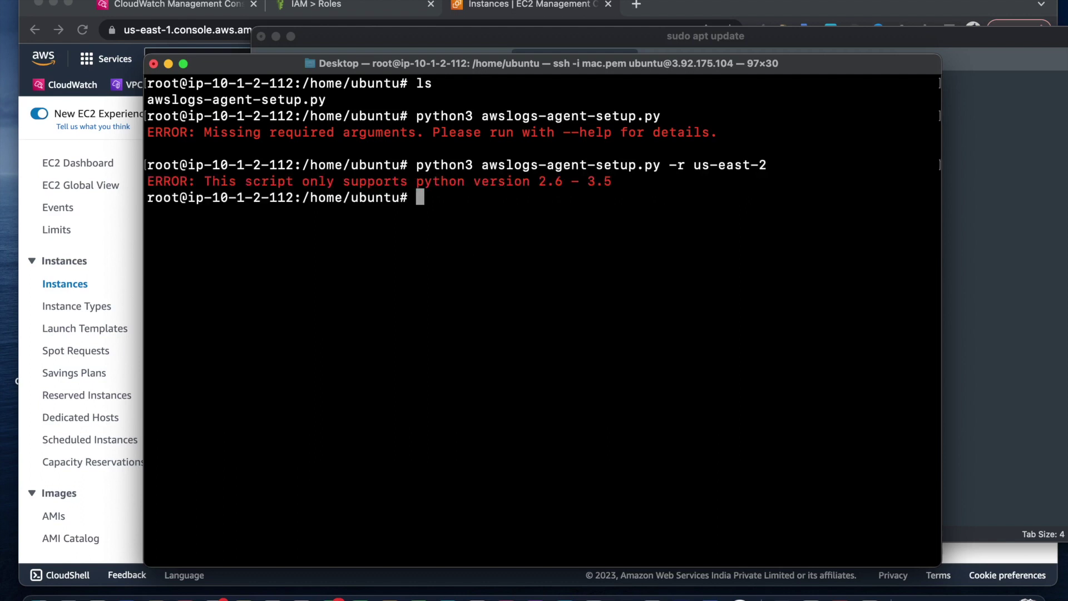
Install python2.7 with apt -y after a failed attempt, then rerun the setup script
text(apt)
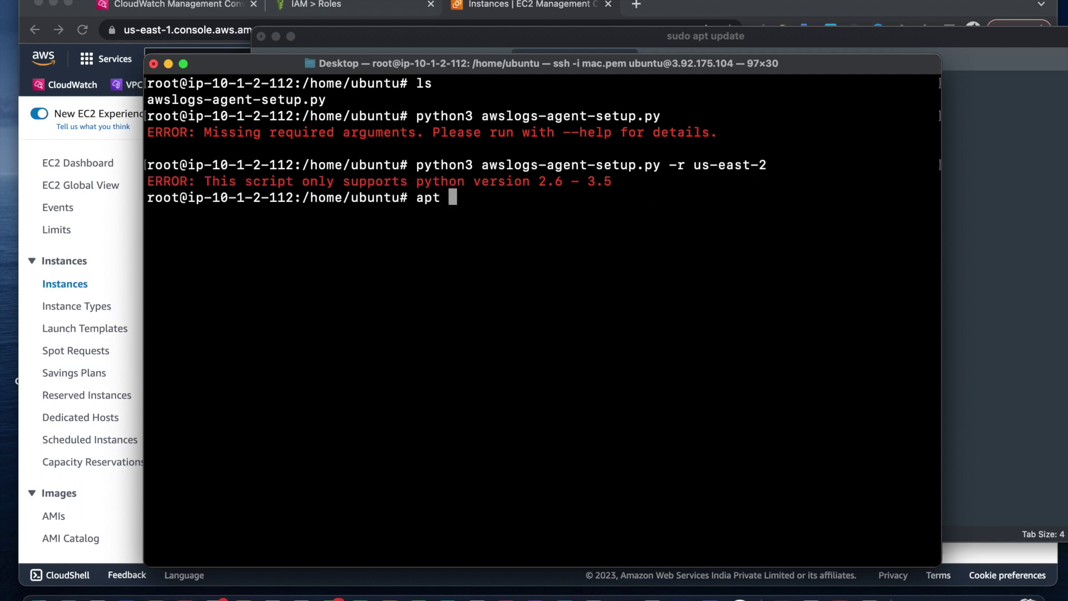
text(install)
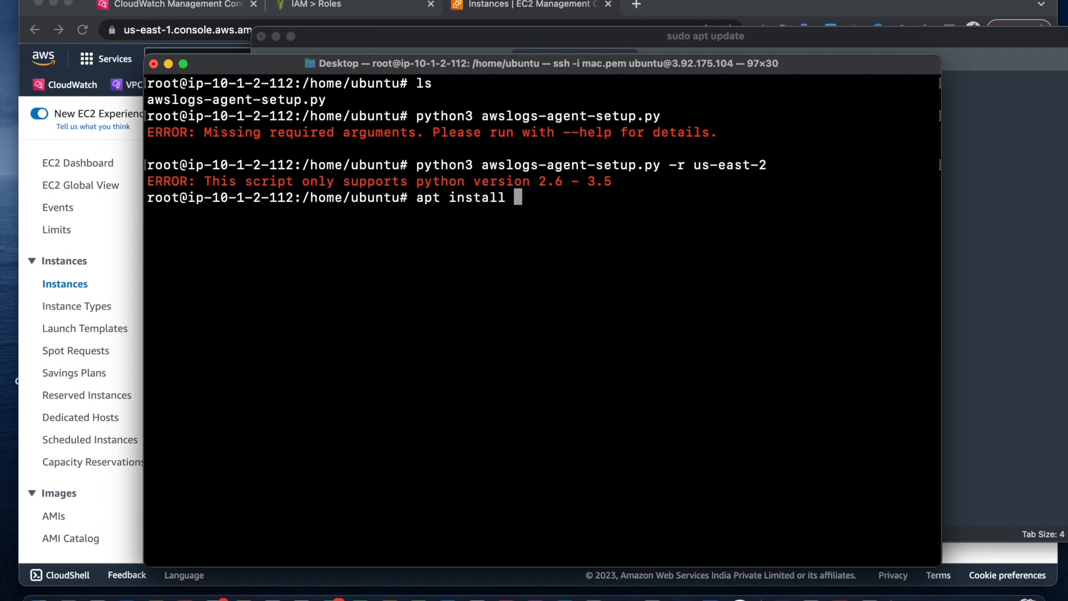
text(2.7 -y)
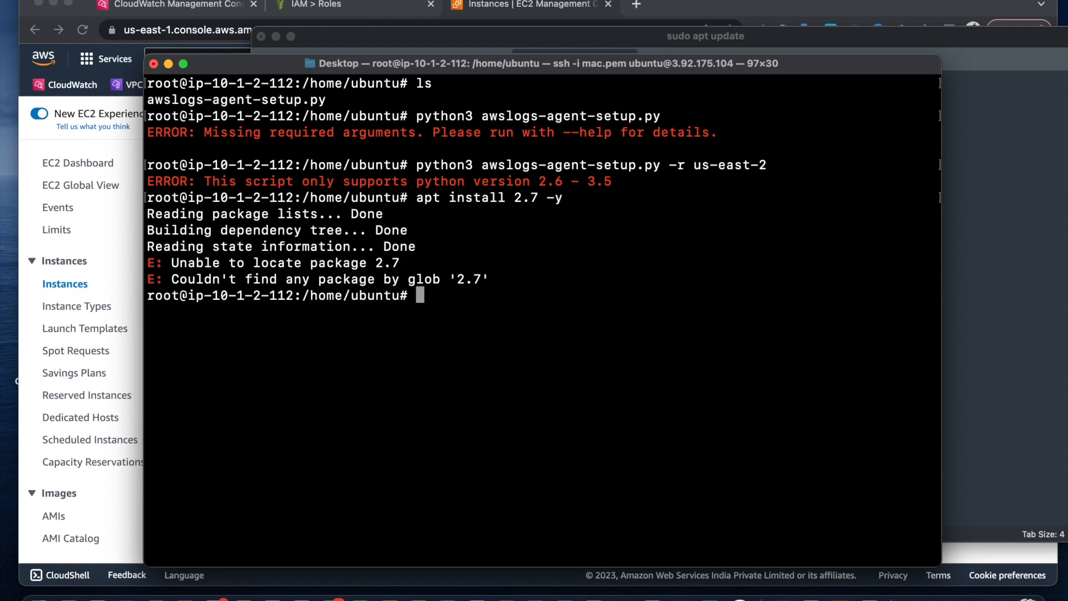
text(apt install 2.7 -y)
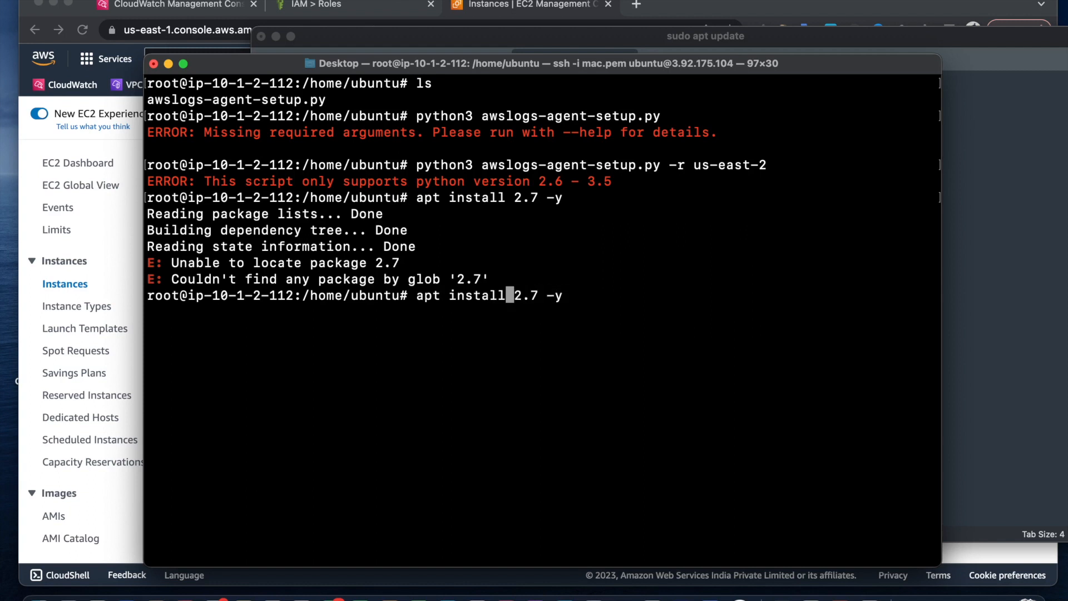
text(pytho)
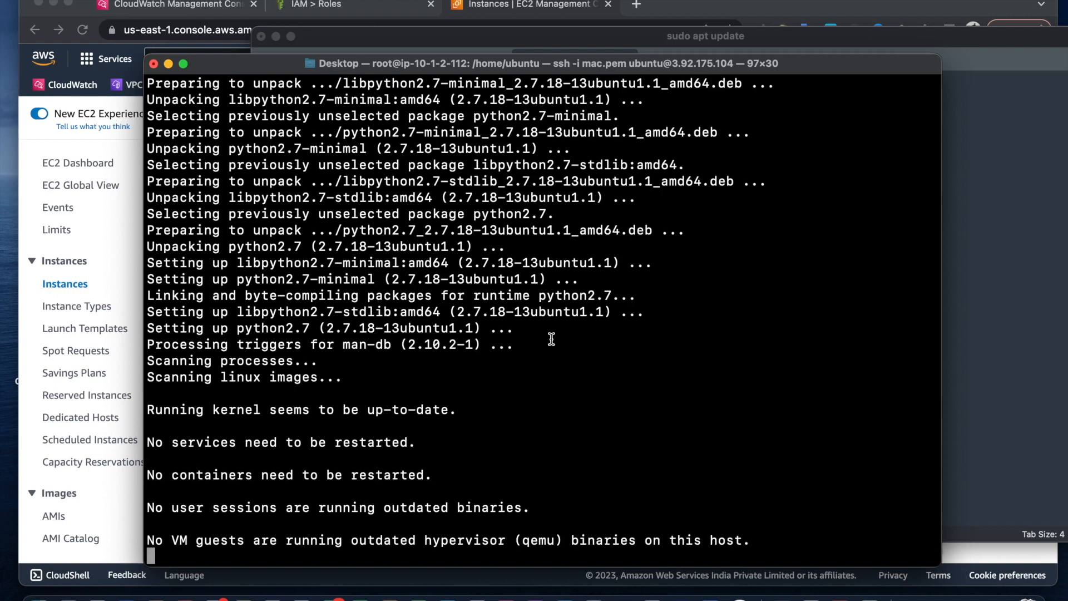
text(apt install python2.7 -y)
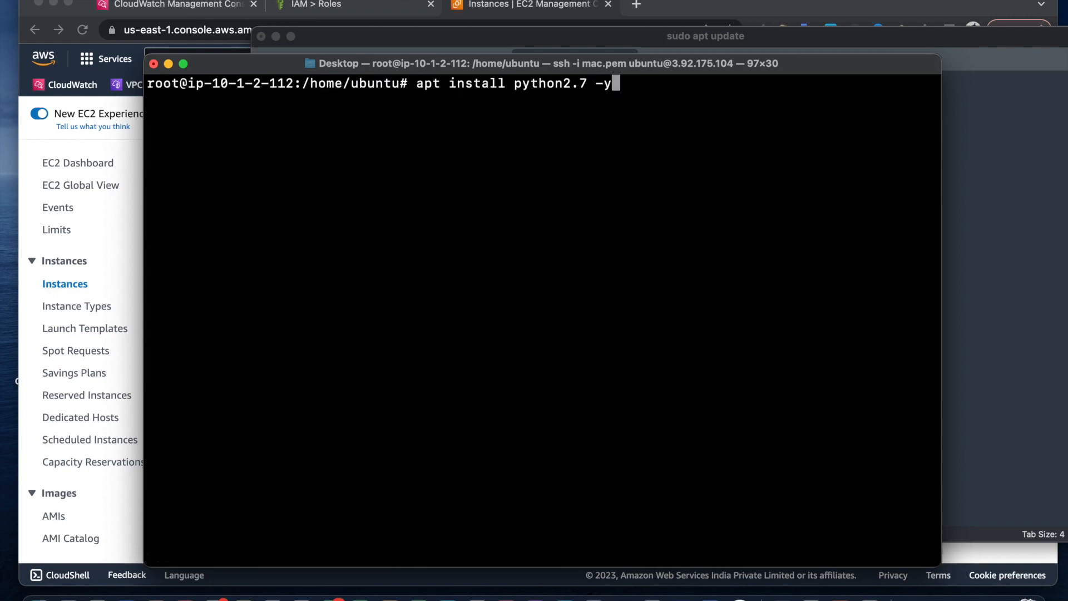
text(python3 awslogs-agent-setup.py -r us-east-2)
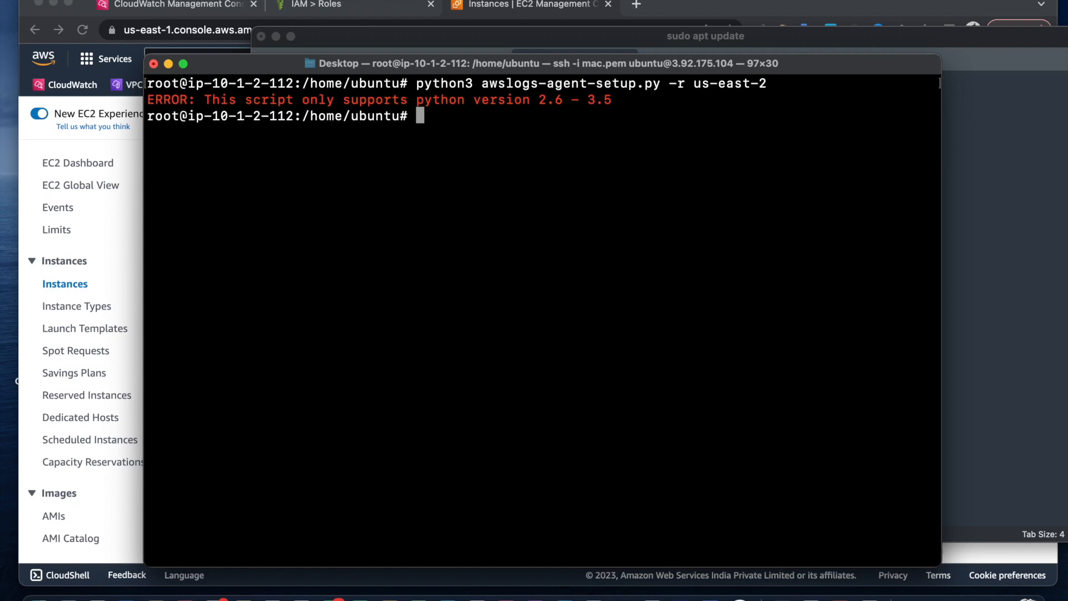
Rerun awslogs-agent-setup.py -r us-east-2 while it installs pip and downloads the agent
text(python3 awslogs-agent-setup.py -r us-east-2)
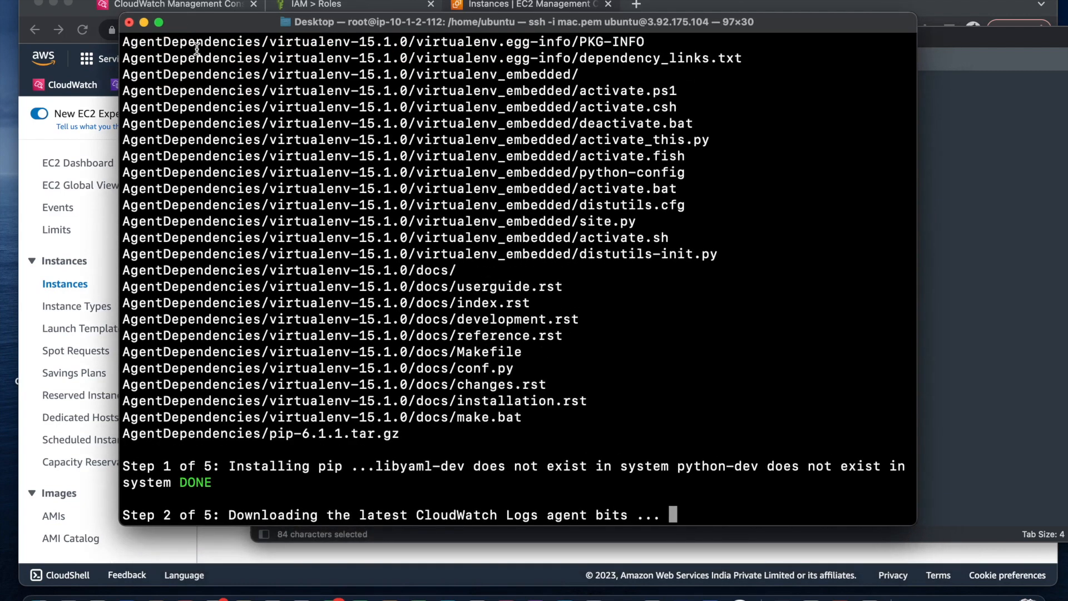
mouse_move(164, 27)
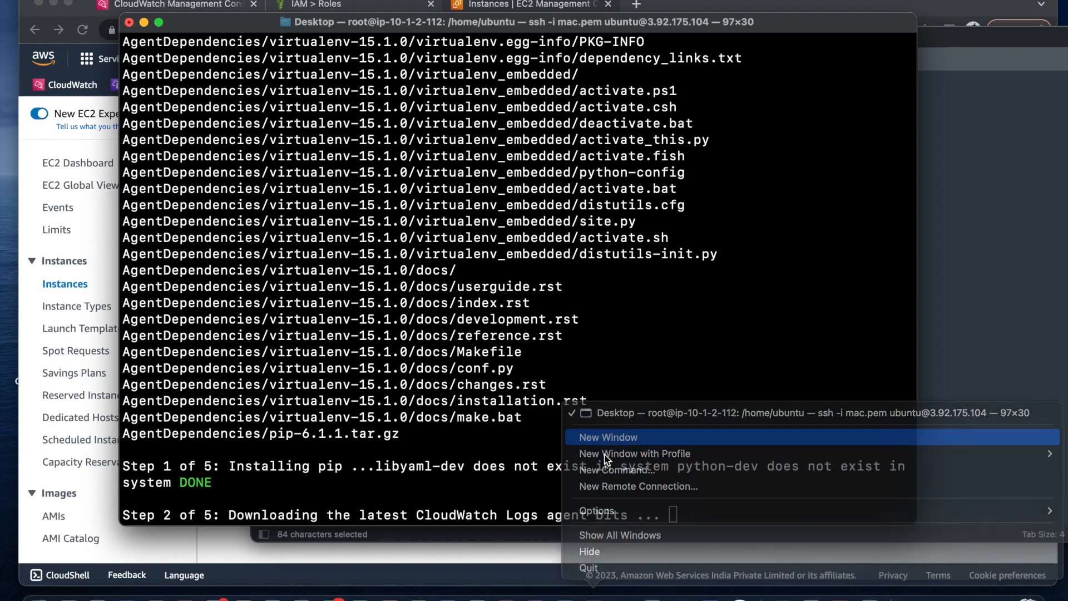
click(608, 437)
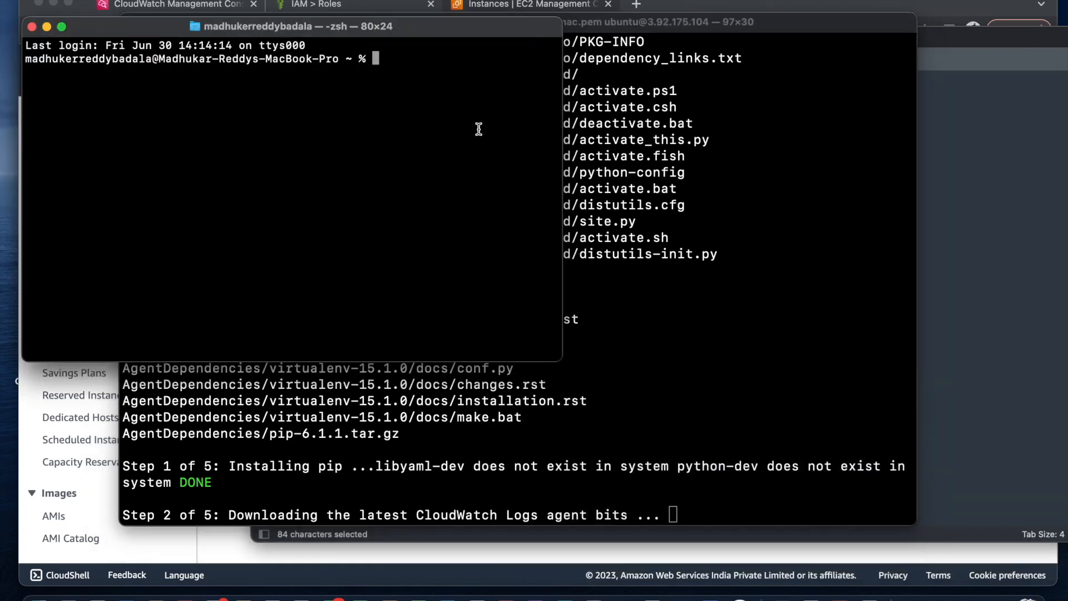
text(cd Desktop)
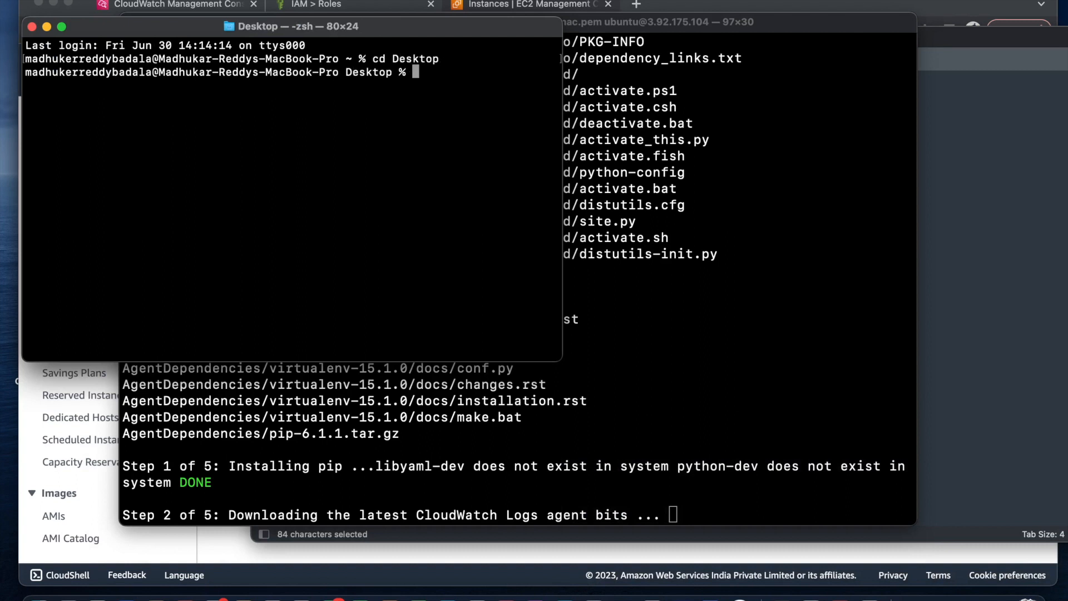
text(ls)
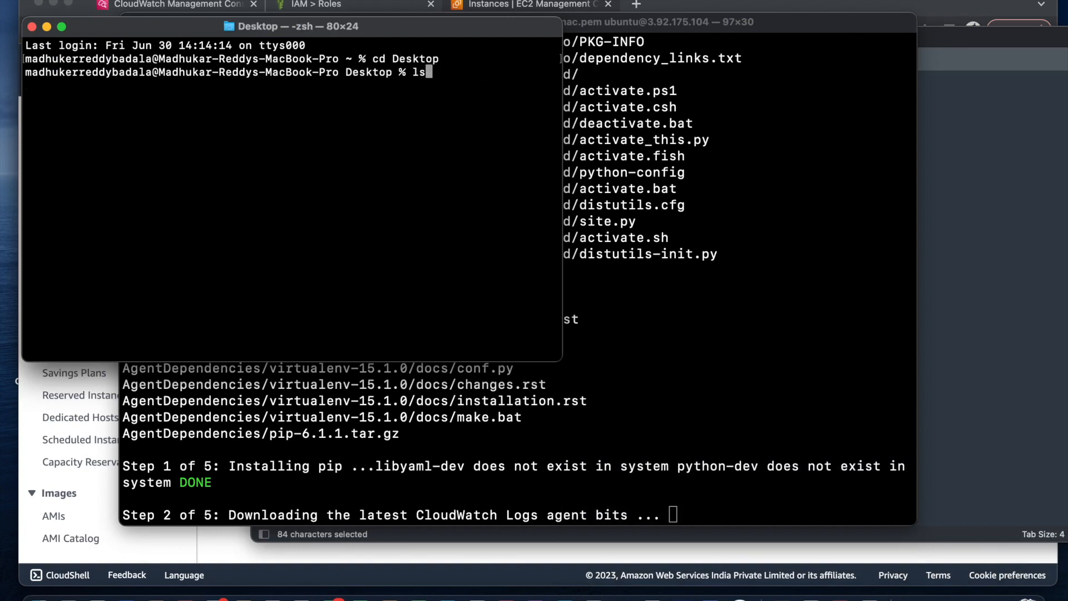
text(ssh -i mac.pem)
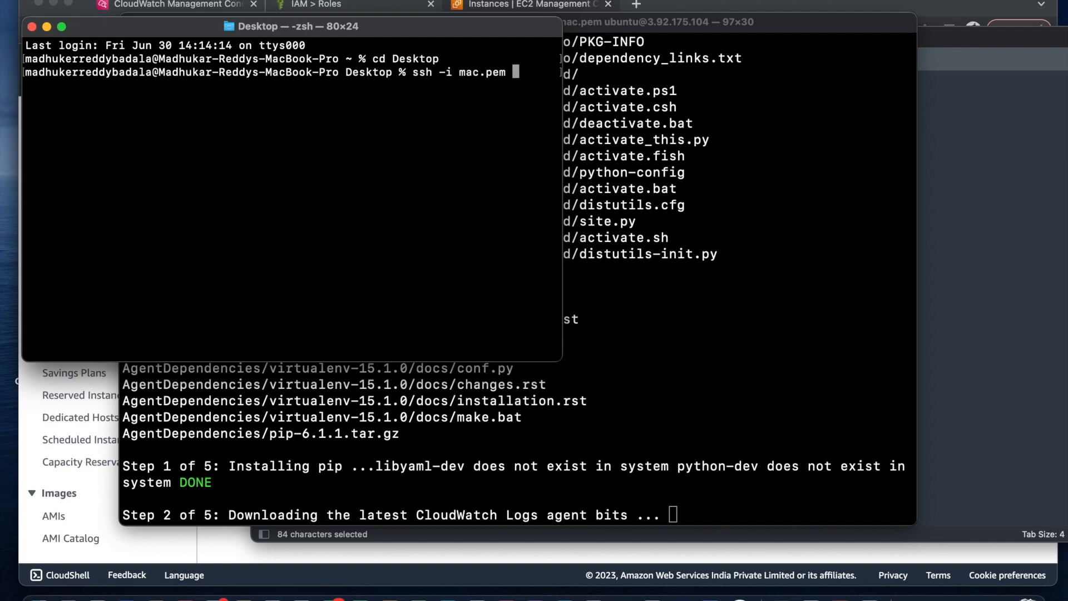
text(ubuntu@)
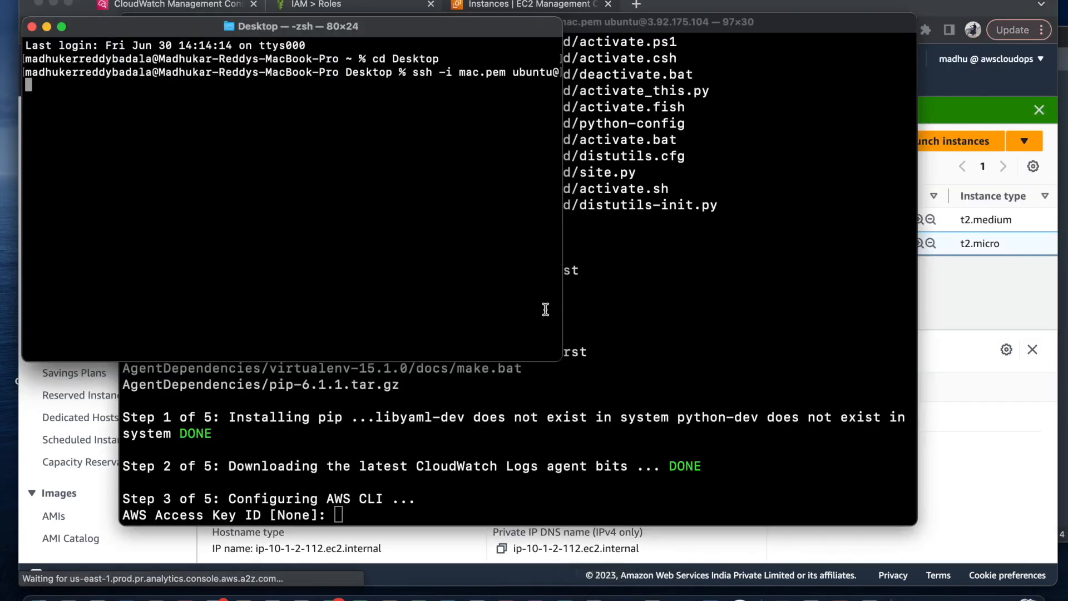
key(Return)
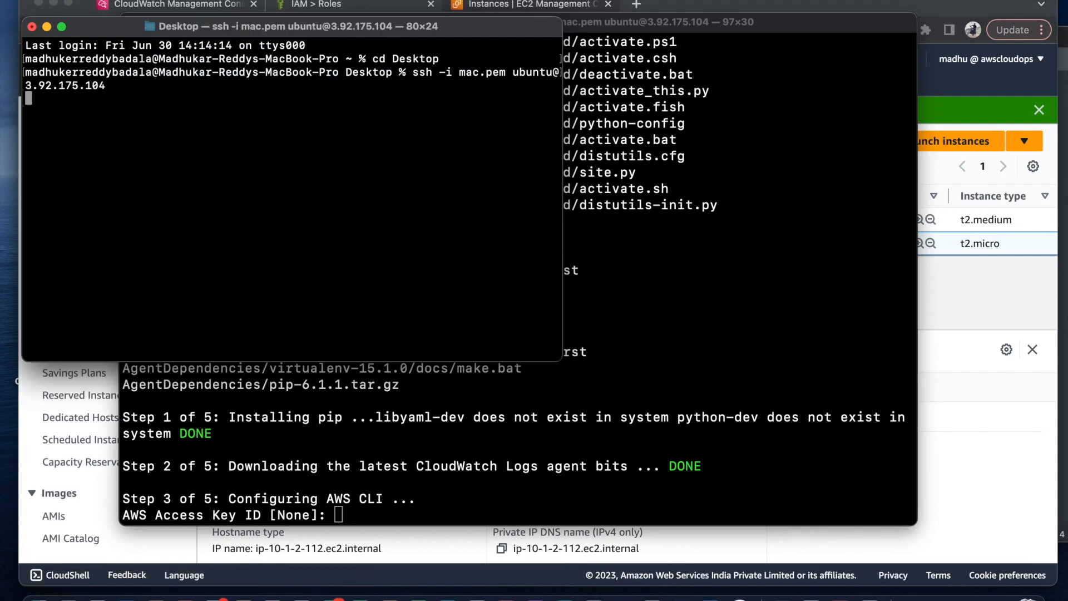
key(Return)
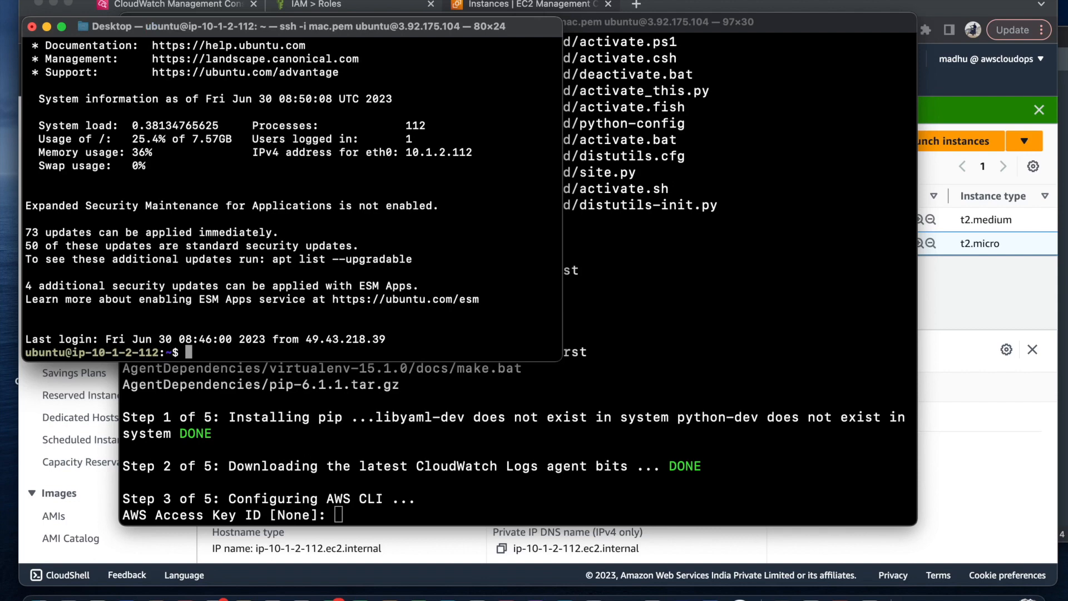
text(sudo su)
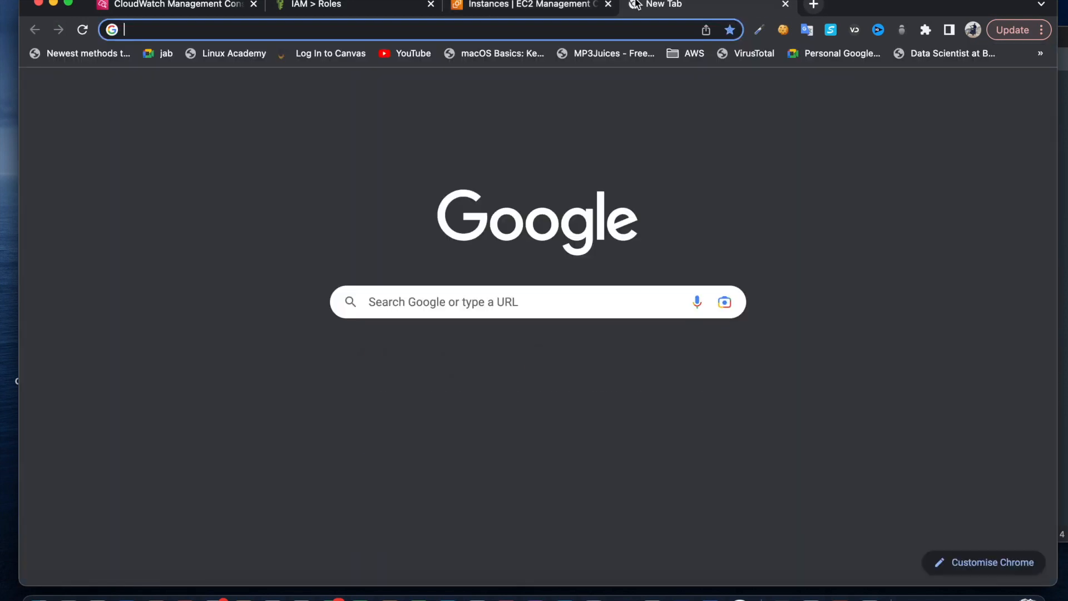
click(526, 5)
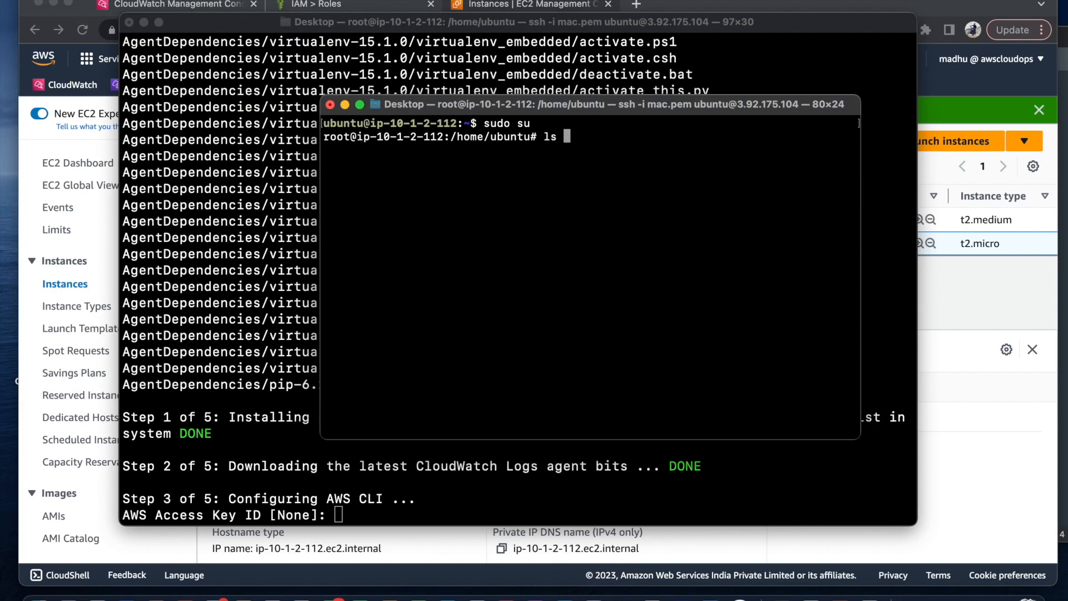
List /var/log and /var/log/nginx, copying the access.log file name
text(/var/)
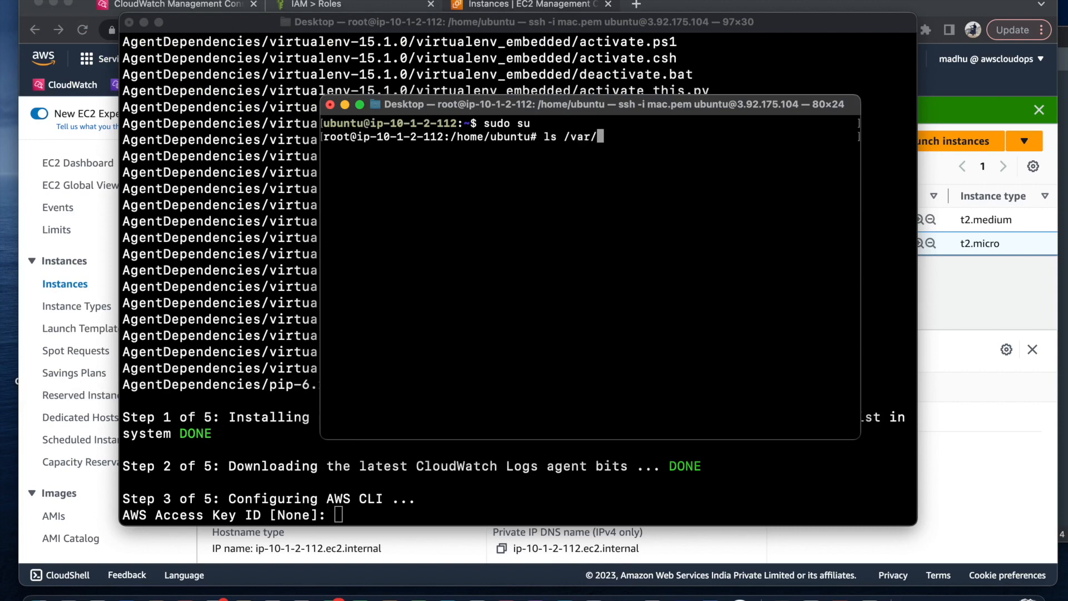
key(Enter)
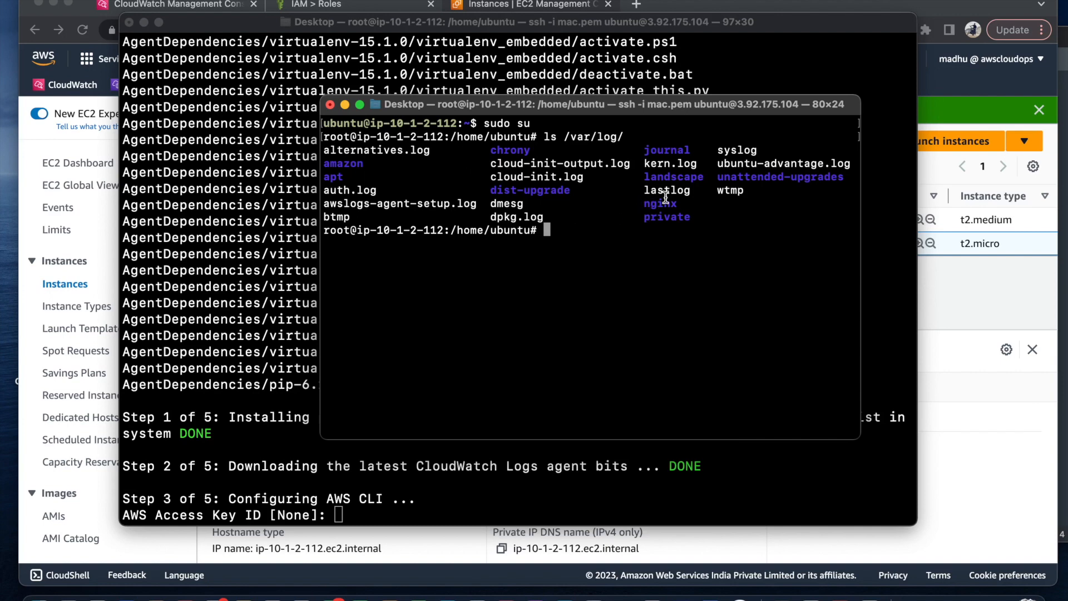
mouse_move(612, 232)
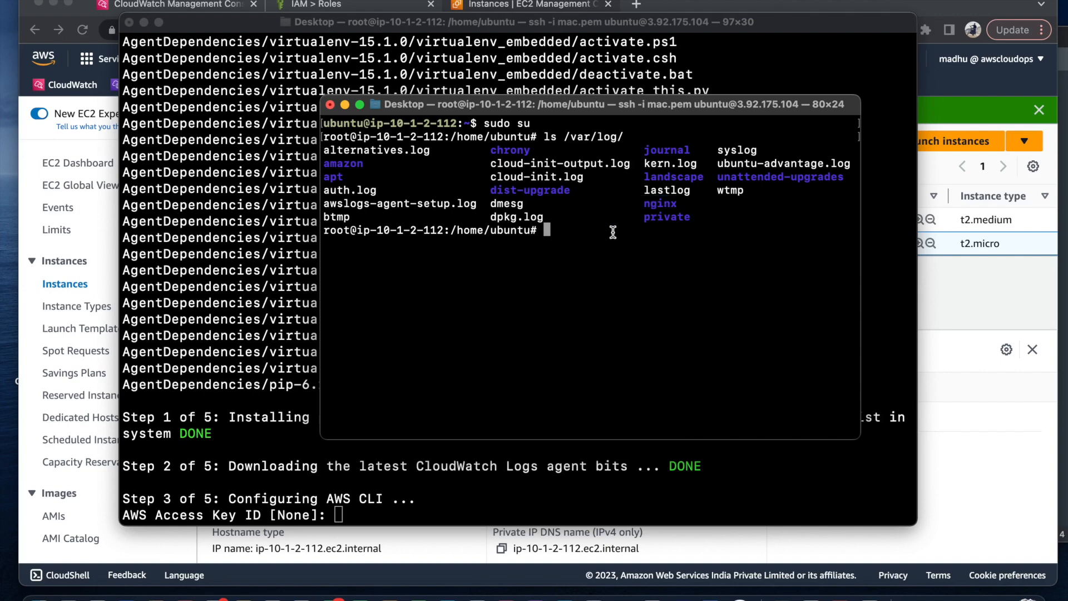
text(cd n)
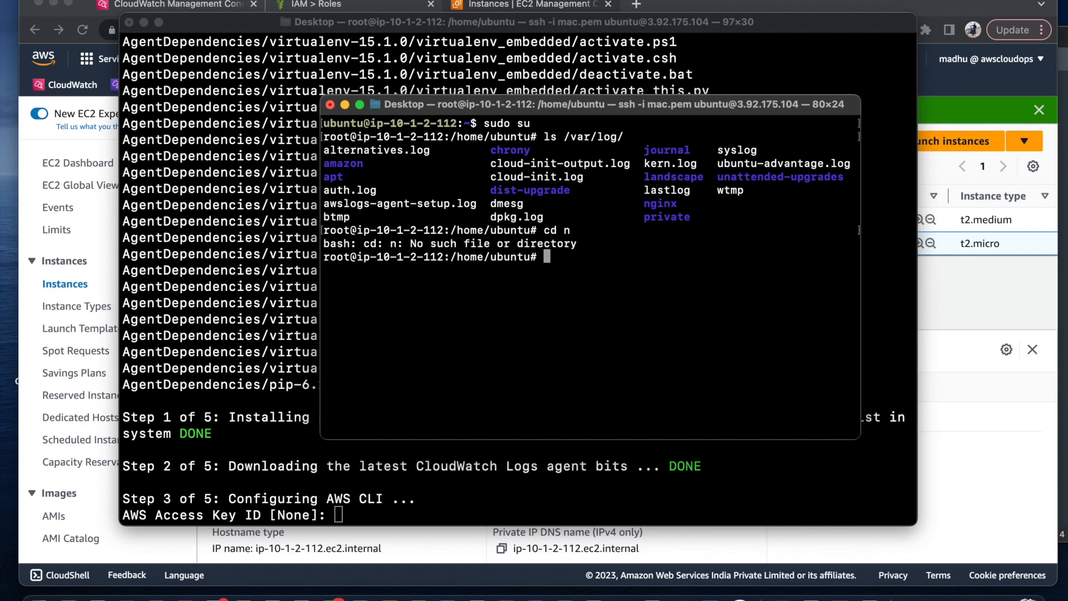
text(cd /var/)
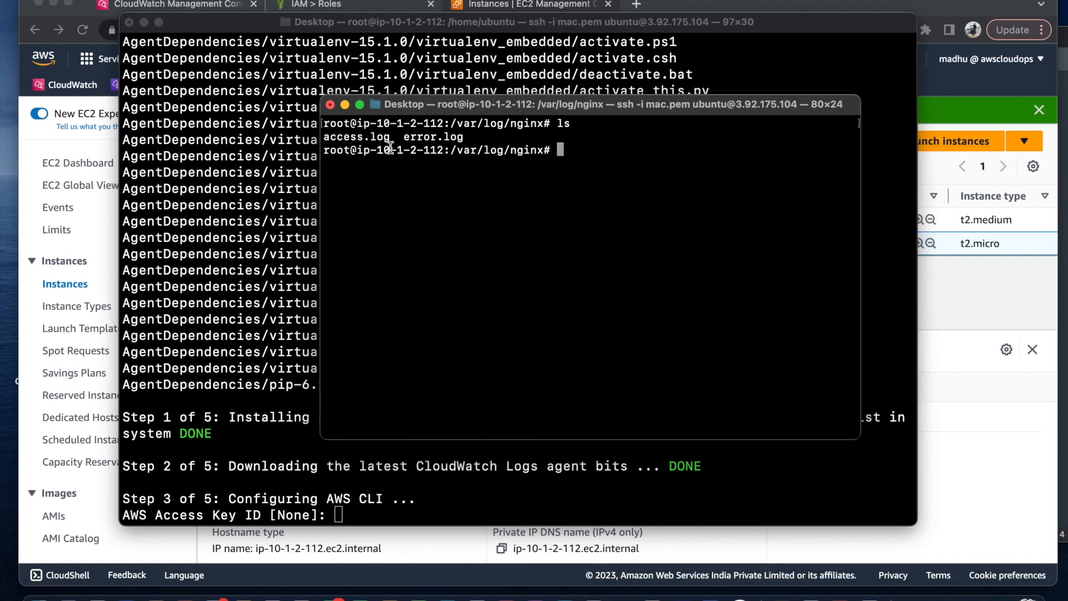
double_click(357, 137)
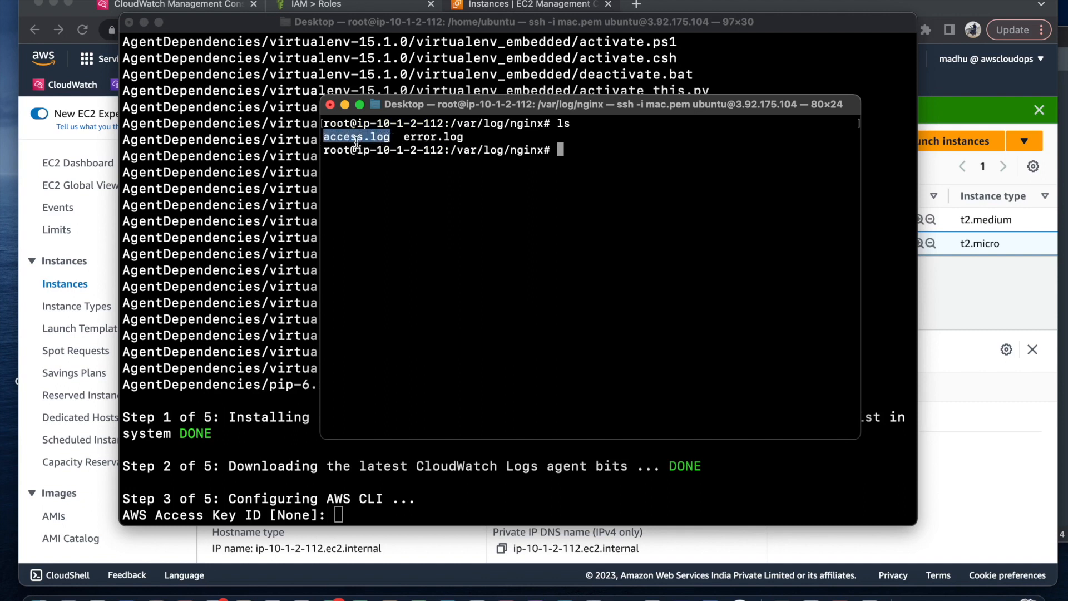
mouse_move(498, 285)
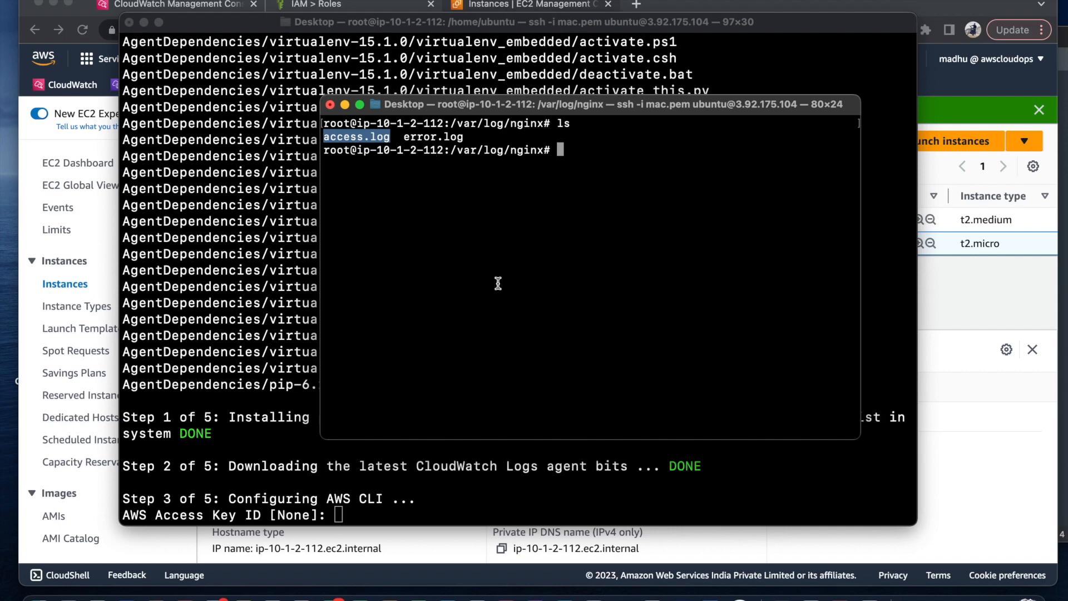
mouse_move(392, 509)
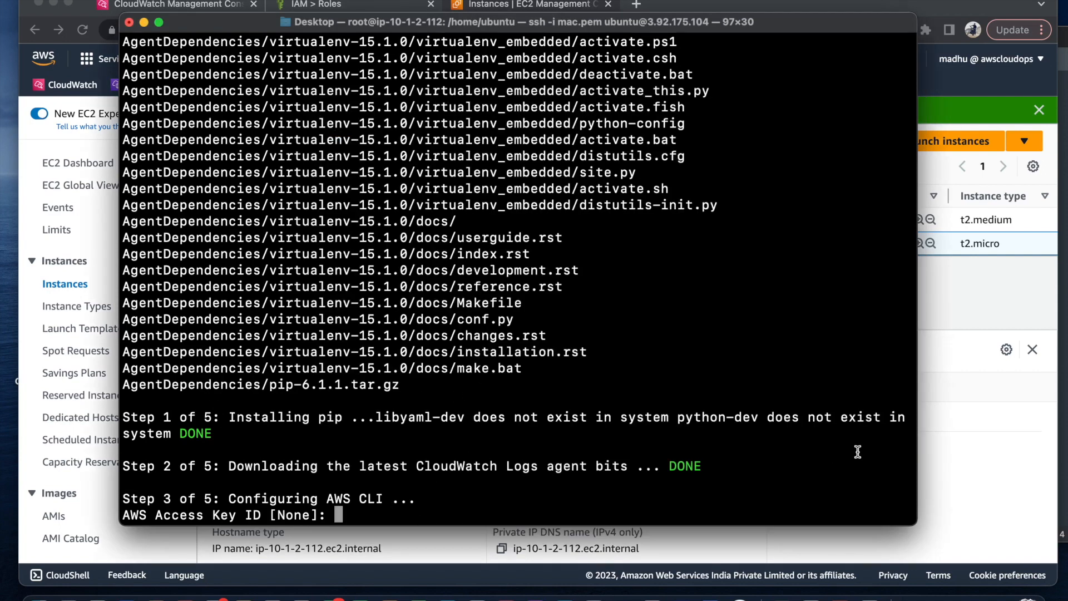
mouse_move(209, 438)
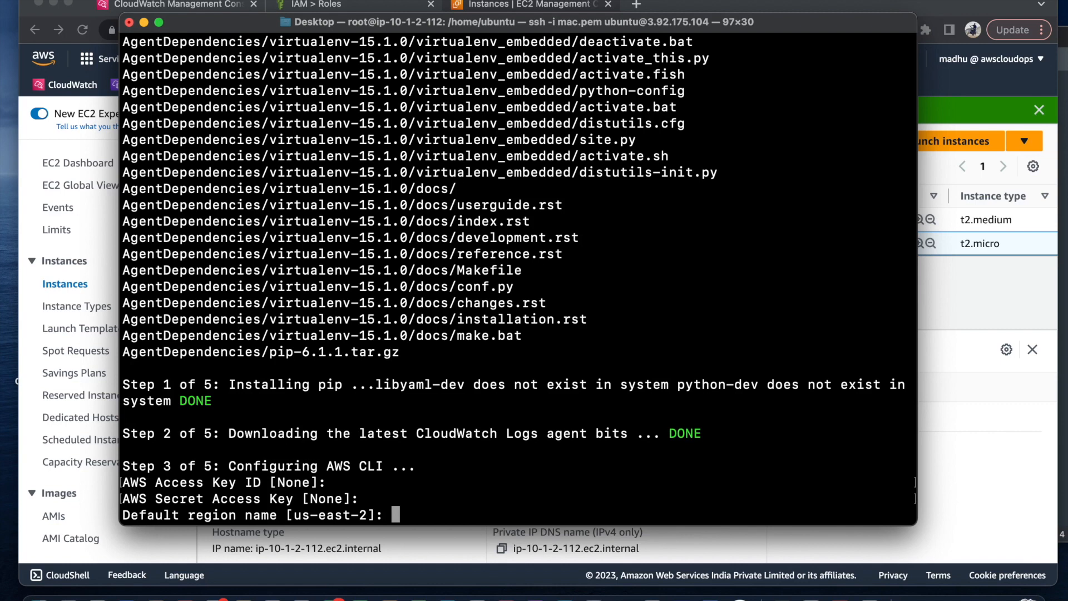
Keep the default region us-east-2 and set the CLI output format to json
key(Enter)
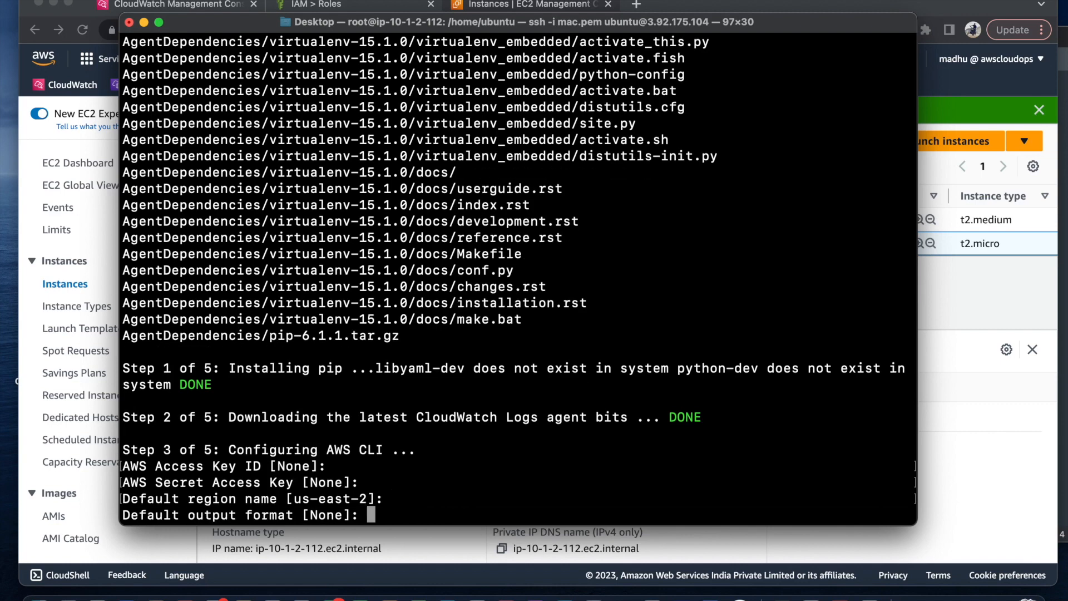
text(json)
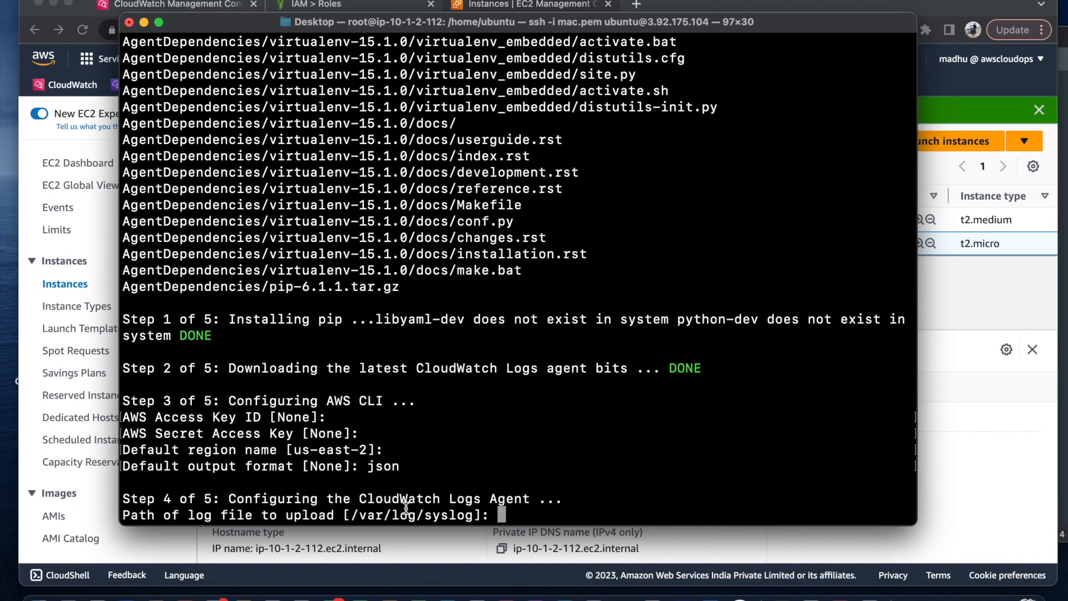
mouse_move(297, 544)
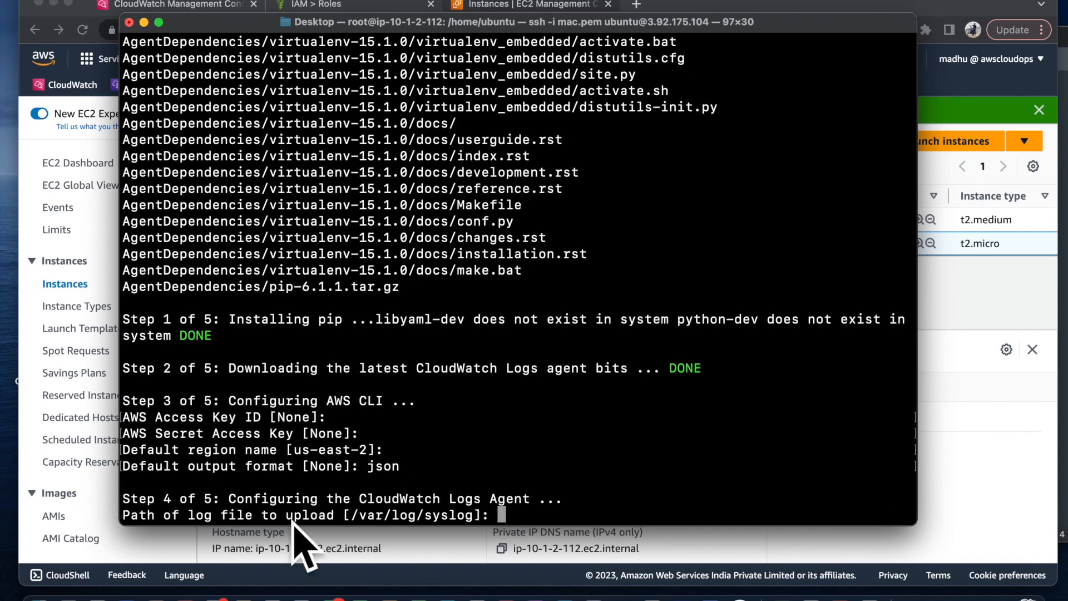
Enter /var/log/nginx/access.log as the log file path to upload
text(/)
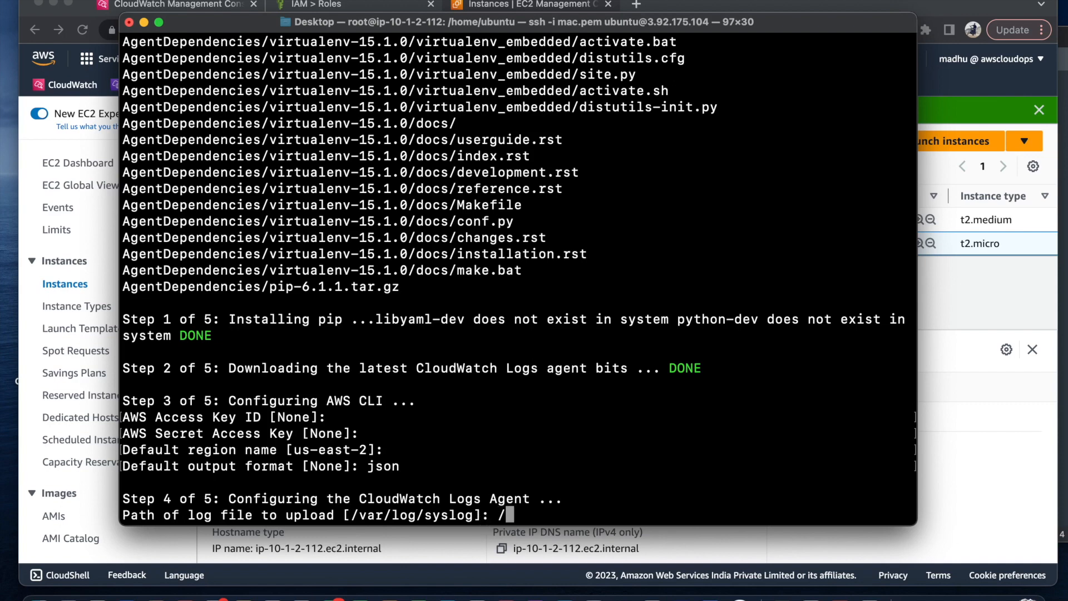
text(var/log)
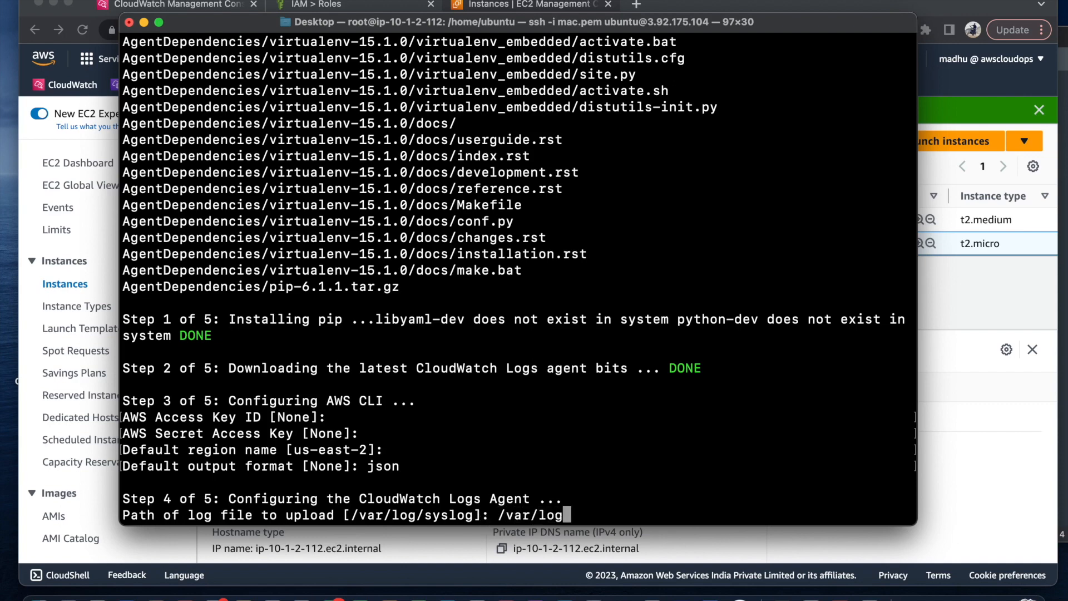
text(/nginx)
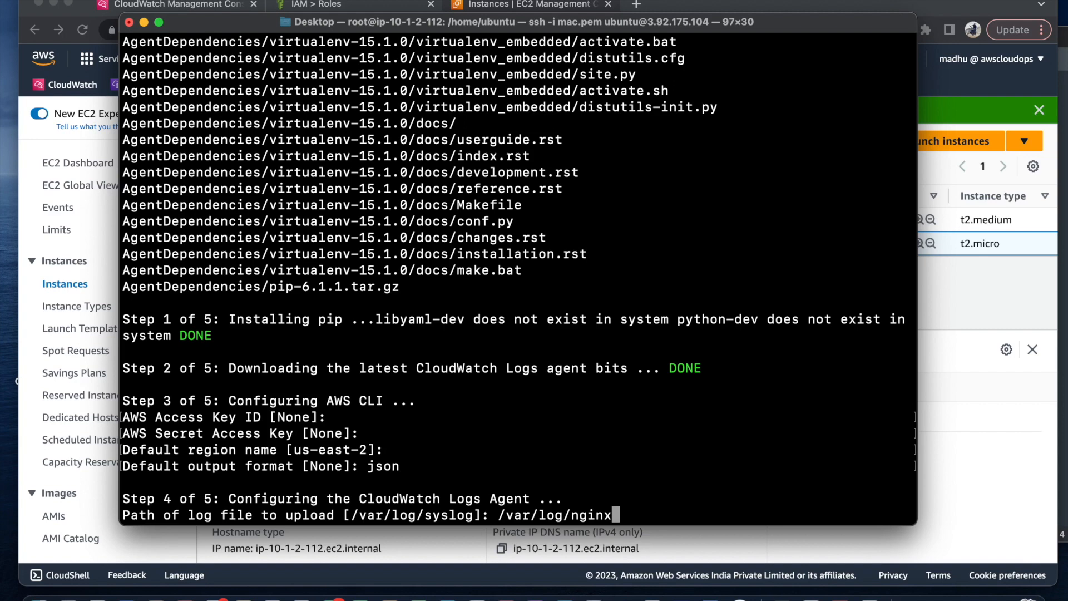
text(/access)
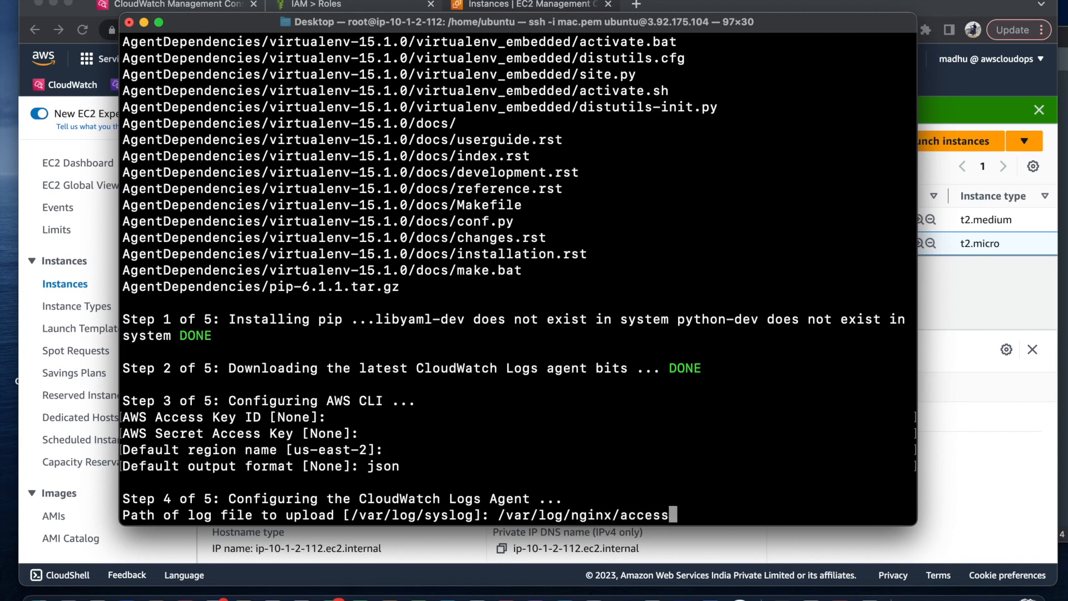
text(.log)
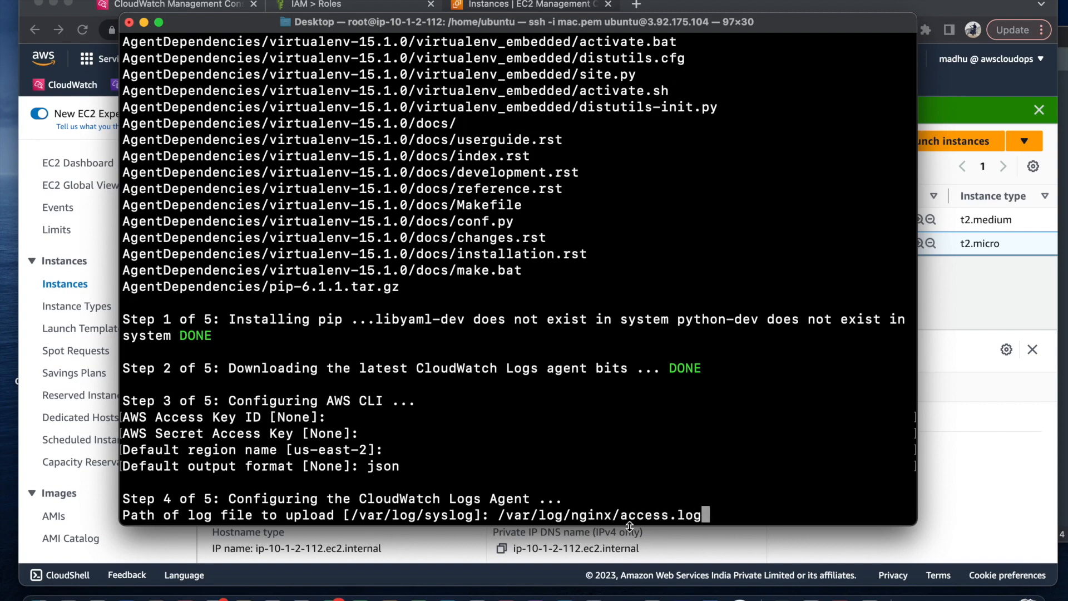
mouse_move(736, 515)
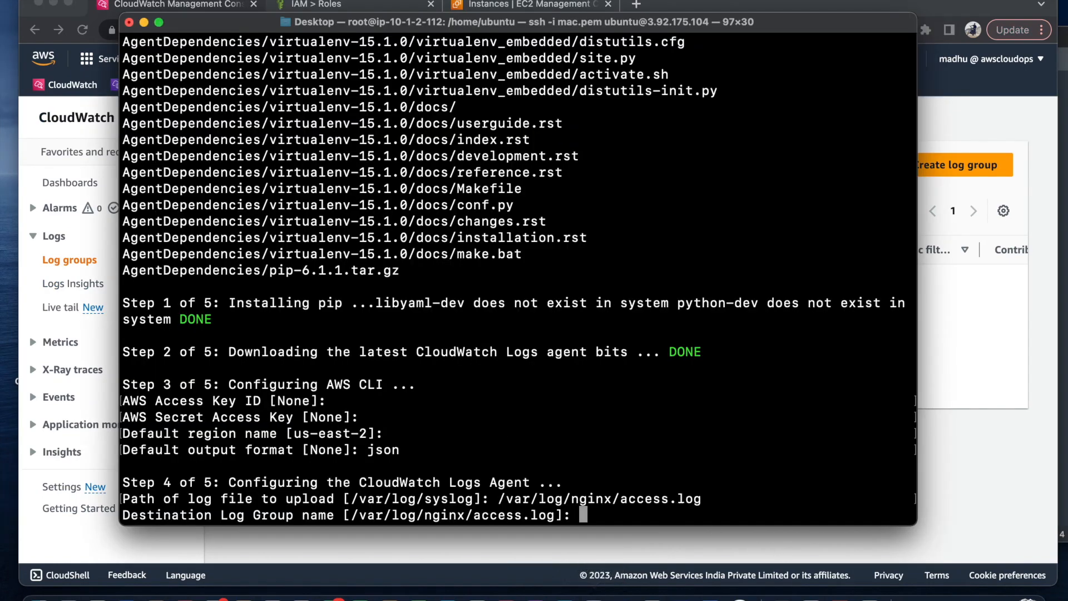
Name the log group ngix_access and use the custom stream name myec2
text(ngix_acc)
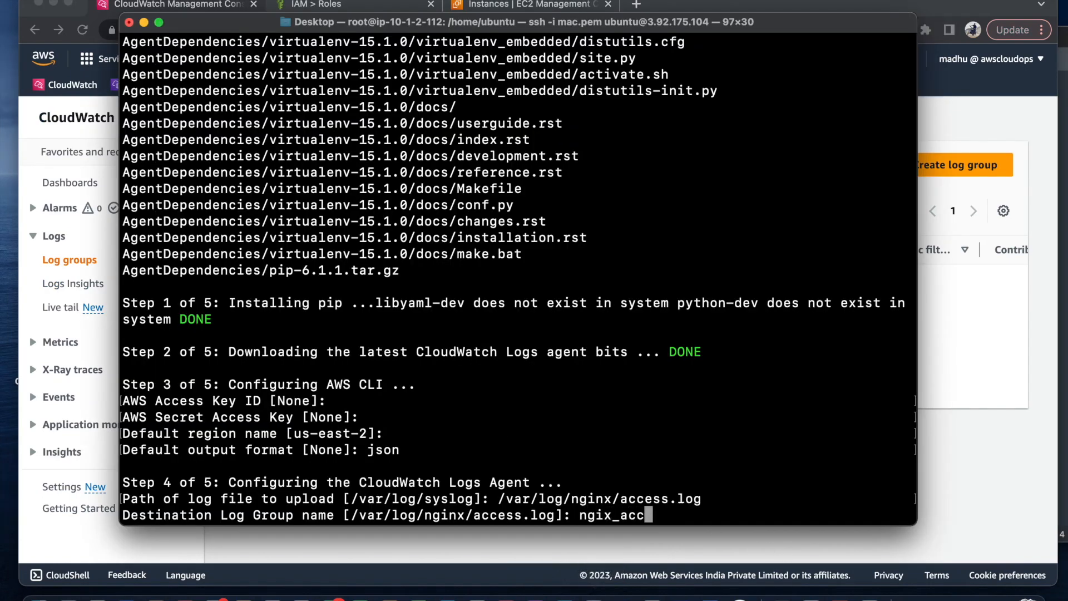
text(ess)
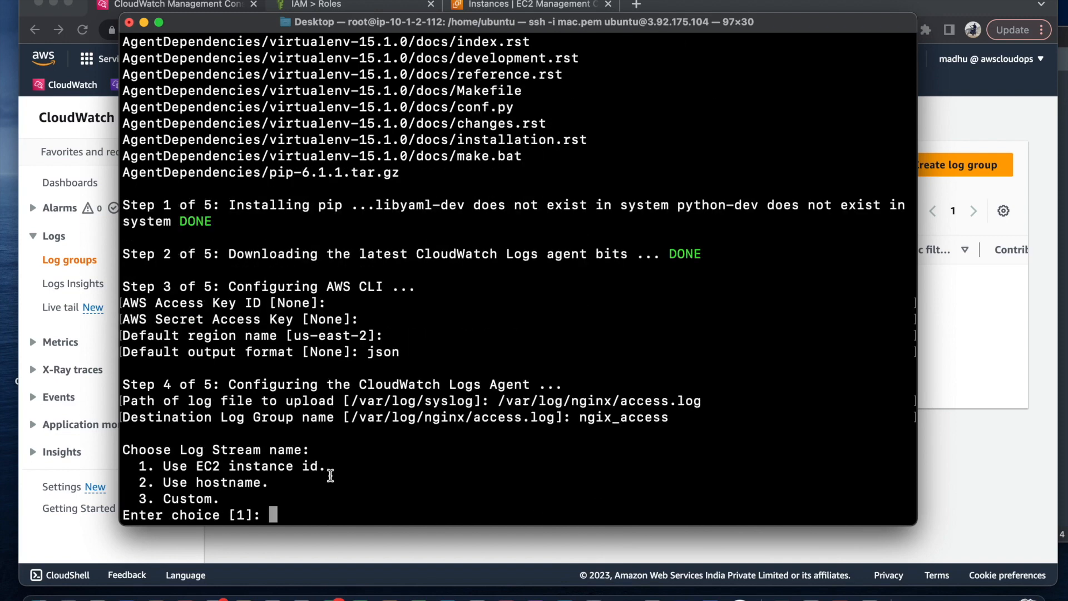
mouse_move(215, 470)
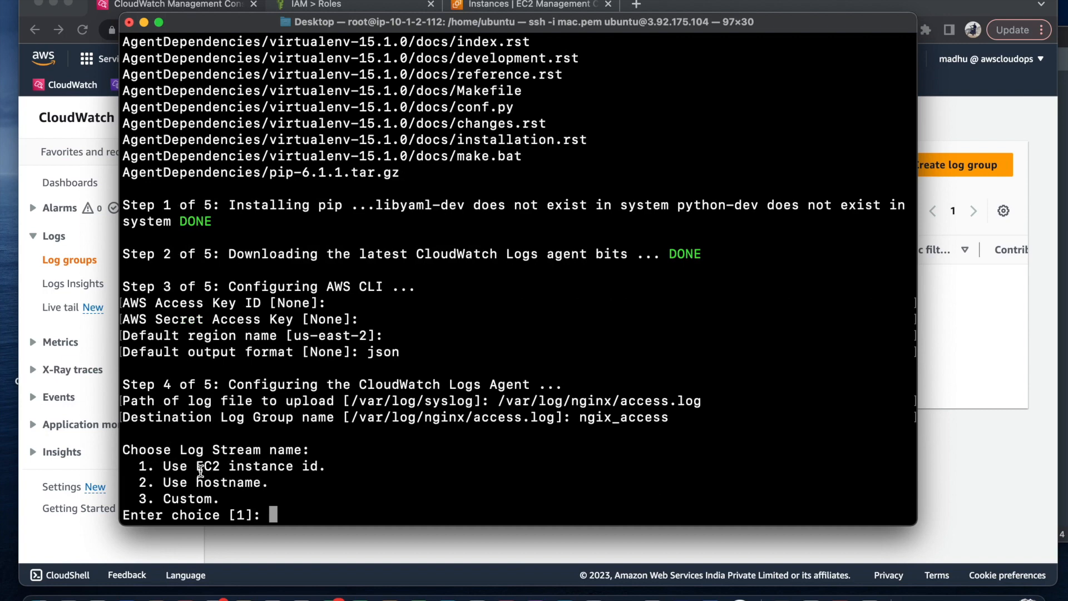
mouse_move(301, 513)
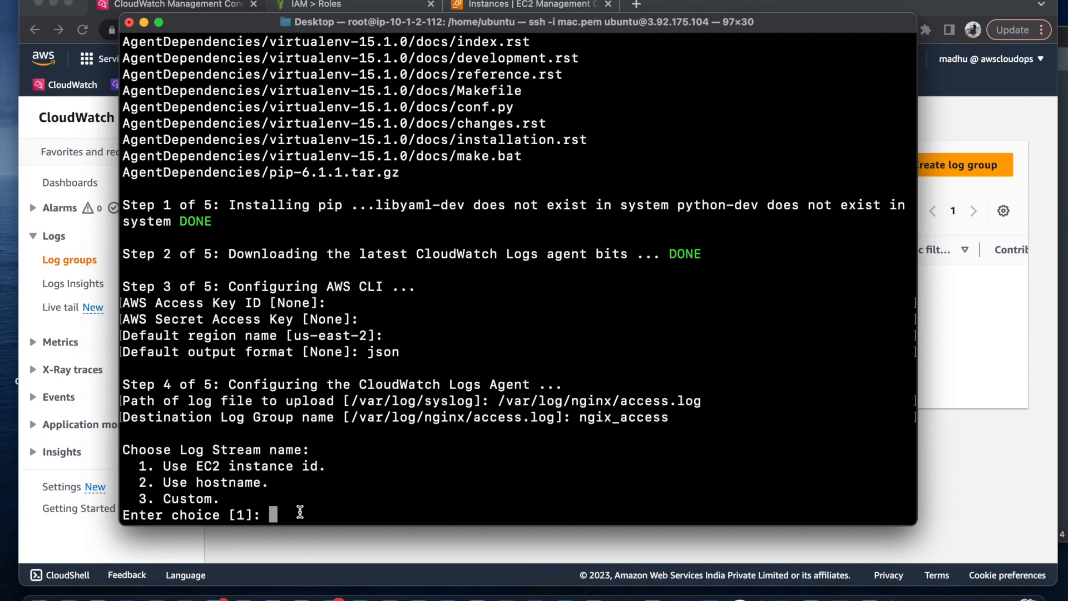
mouse_move(290, 507)
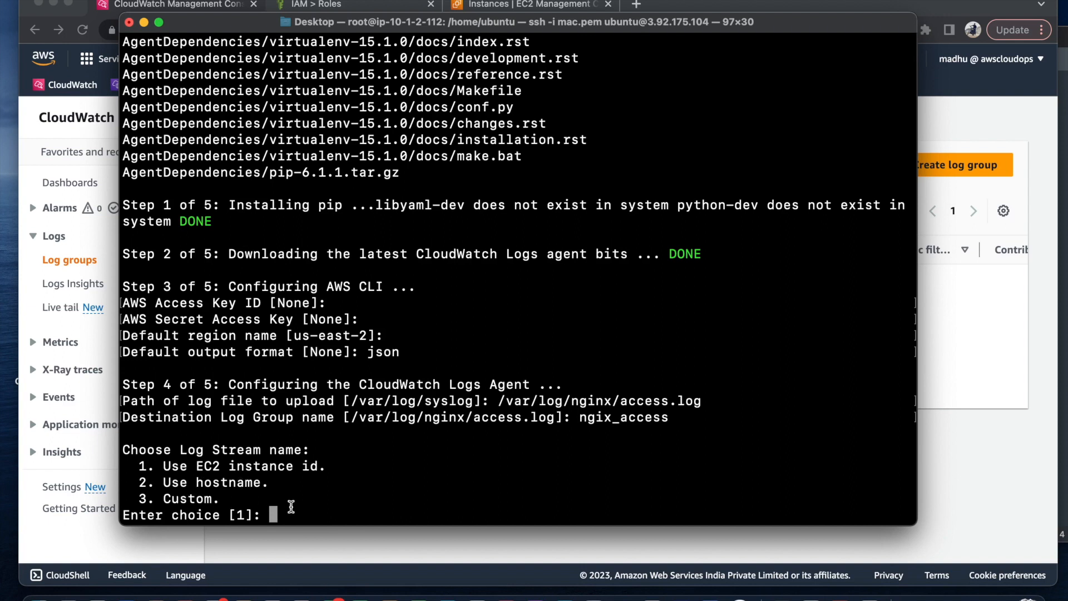
text(3)
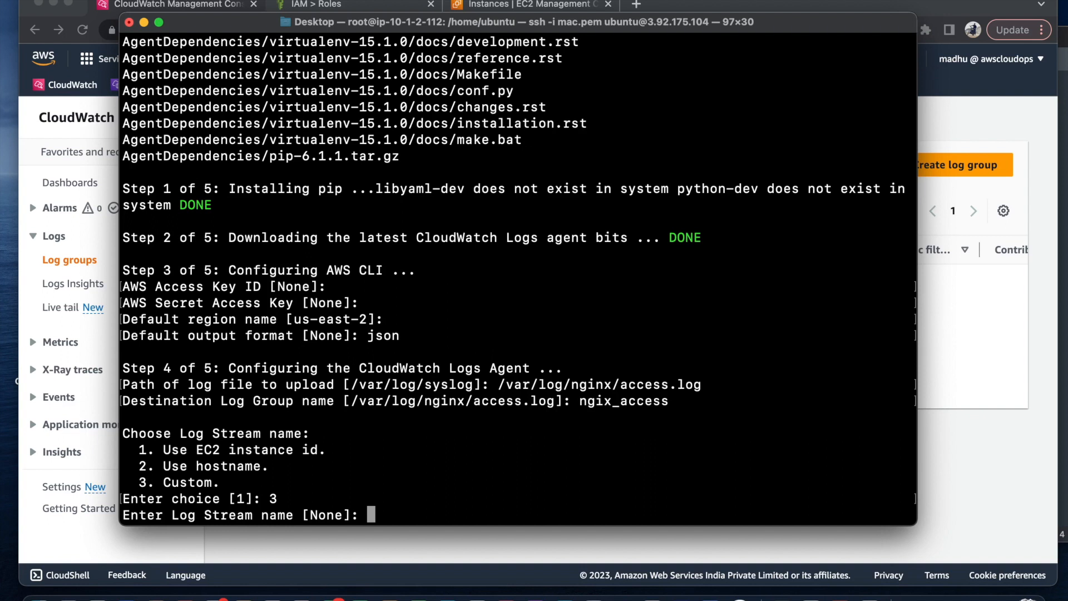
text(myec2)
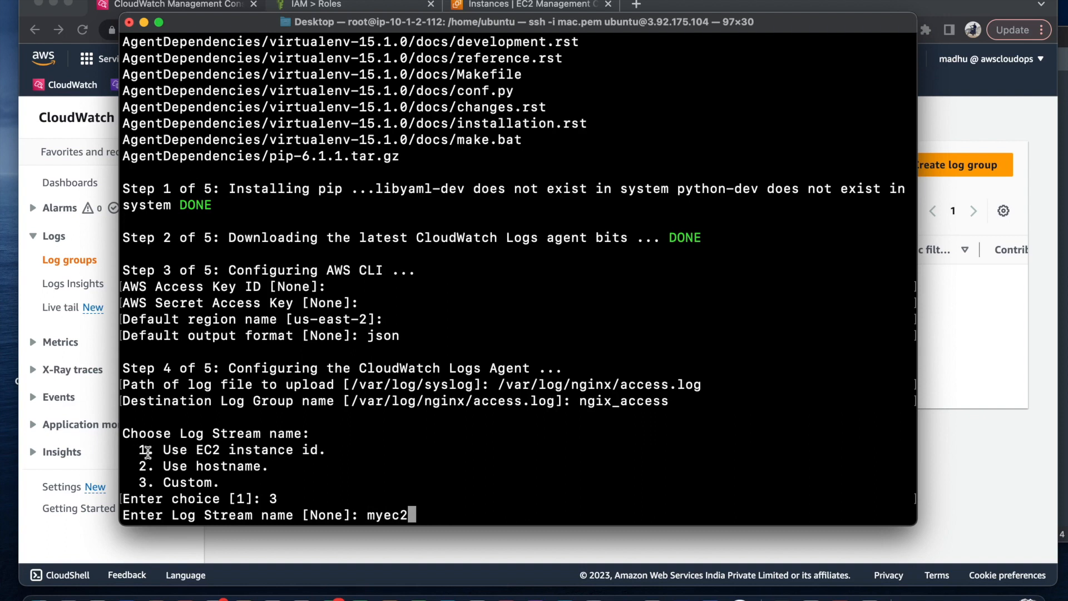
mouse_move(399, 476)
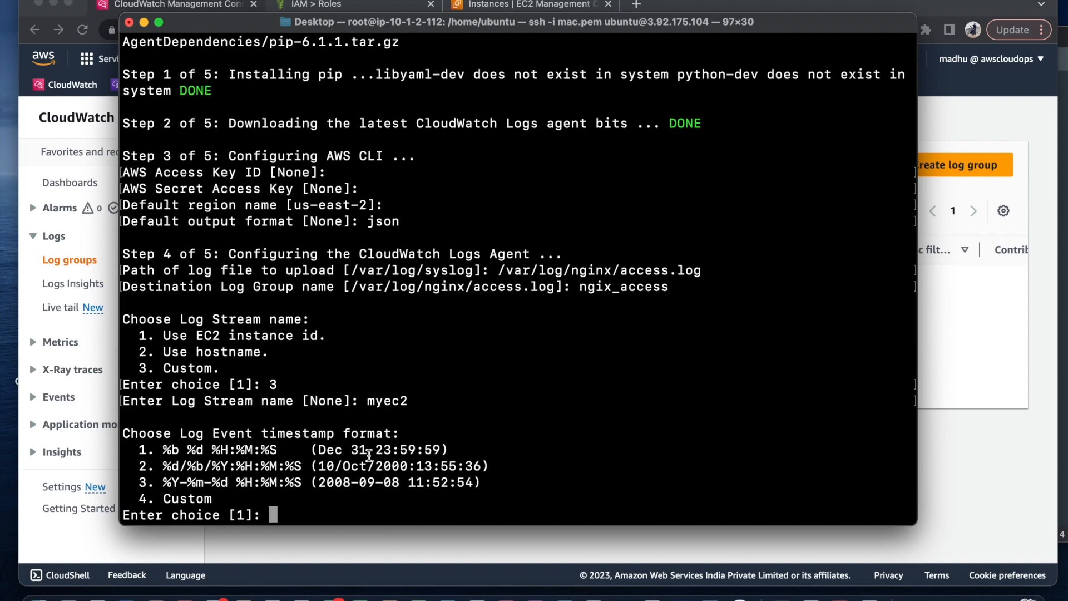
mouse_move(335, 438)
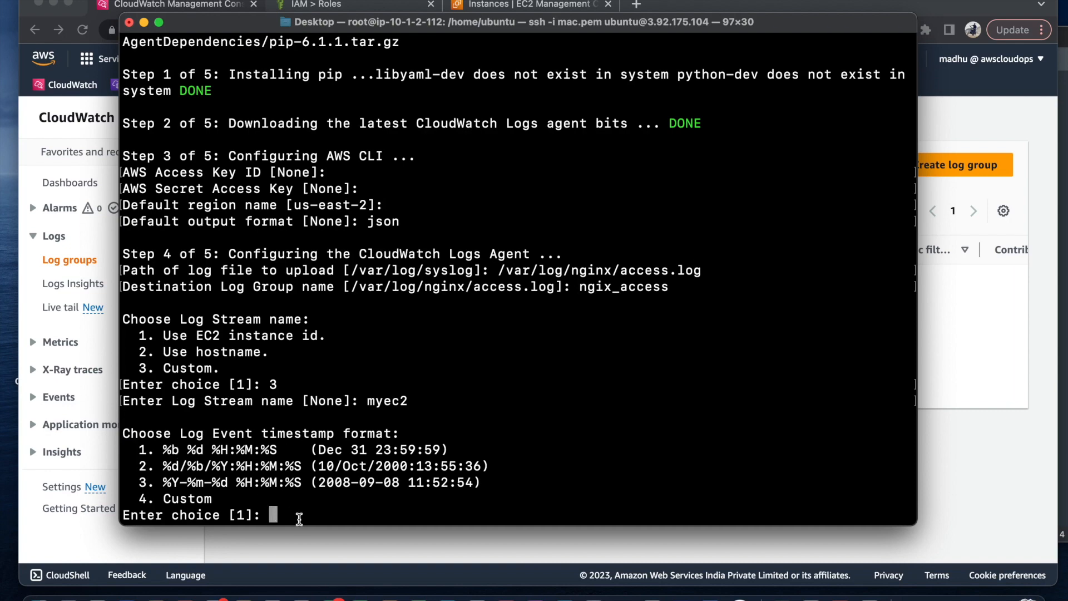
Accept the default timestamp and start position, decline more files, and return to CloudWatch log groups
key(Enter)
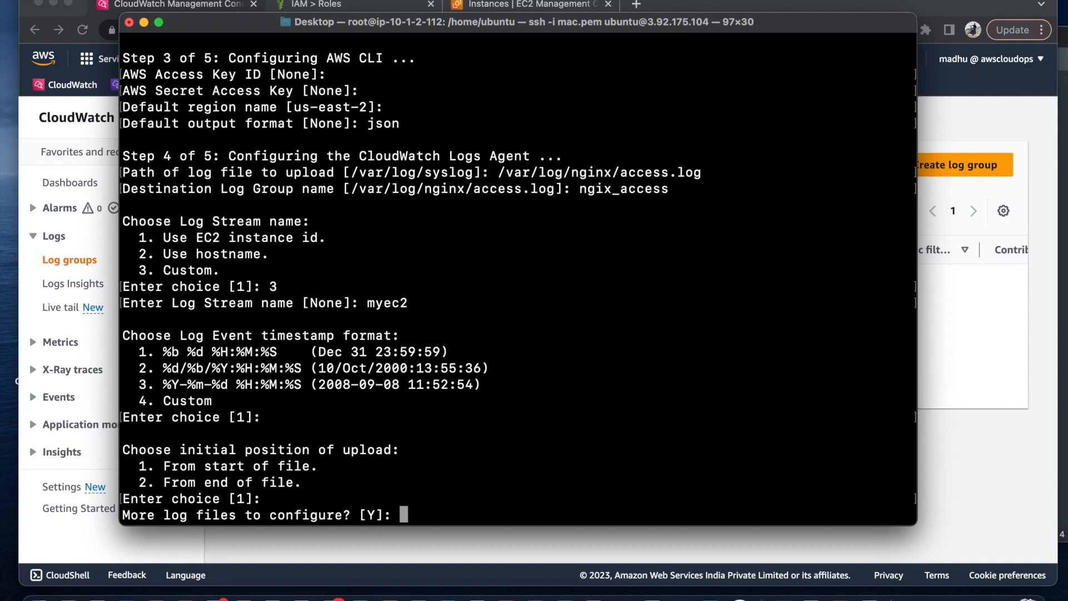
text(N)
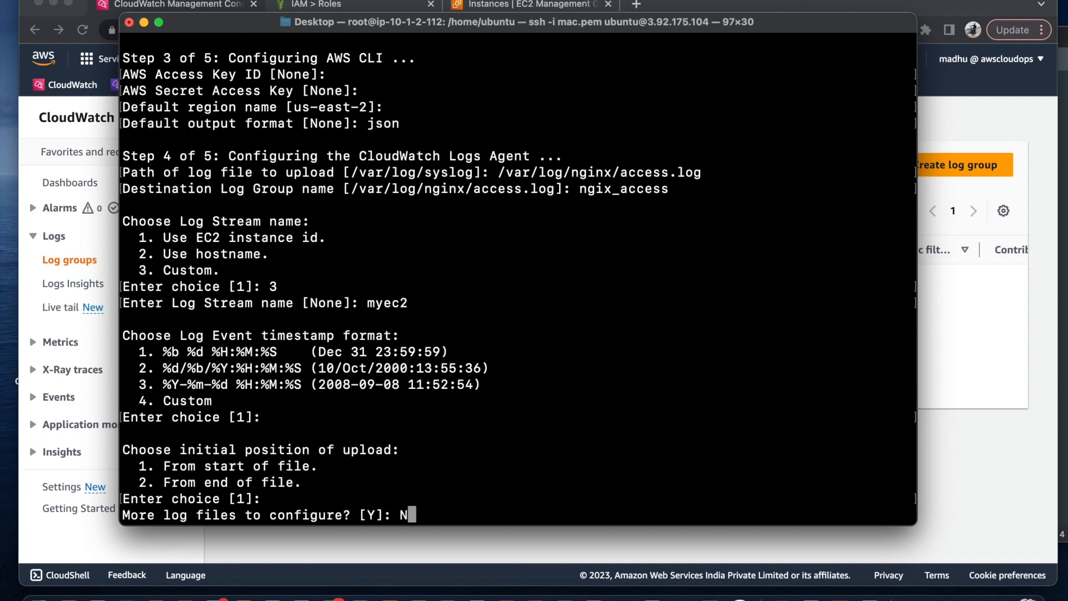
key(Enter)
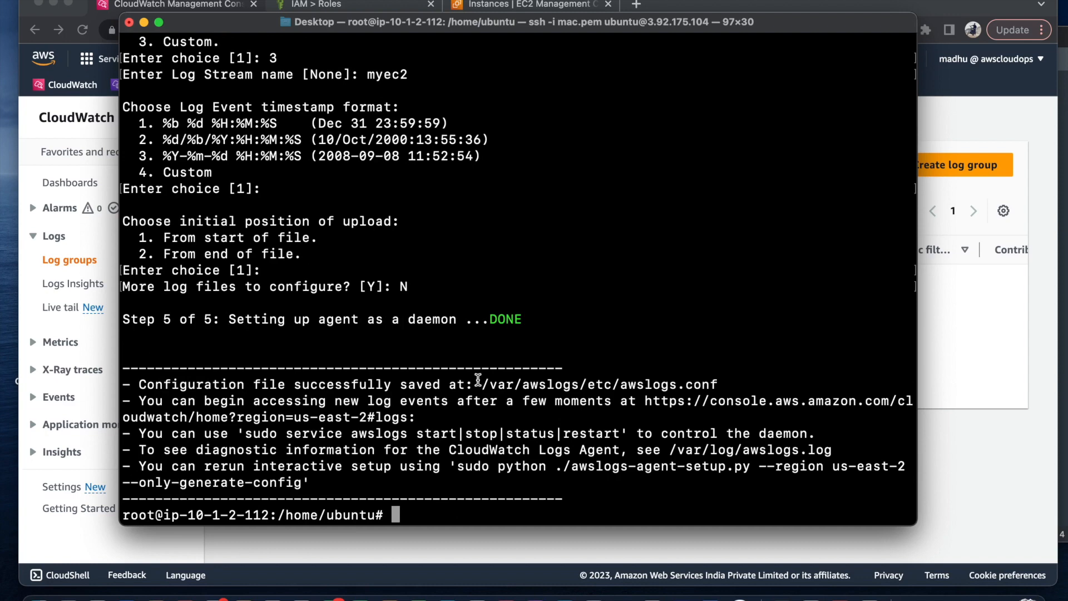
right_click(587, 384)
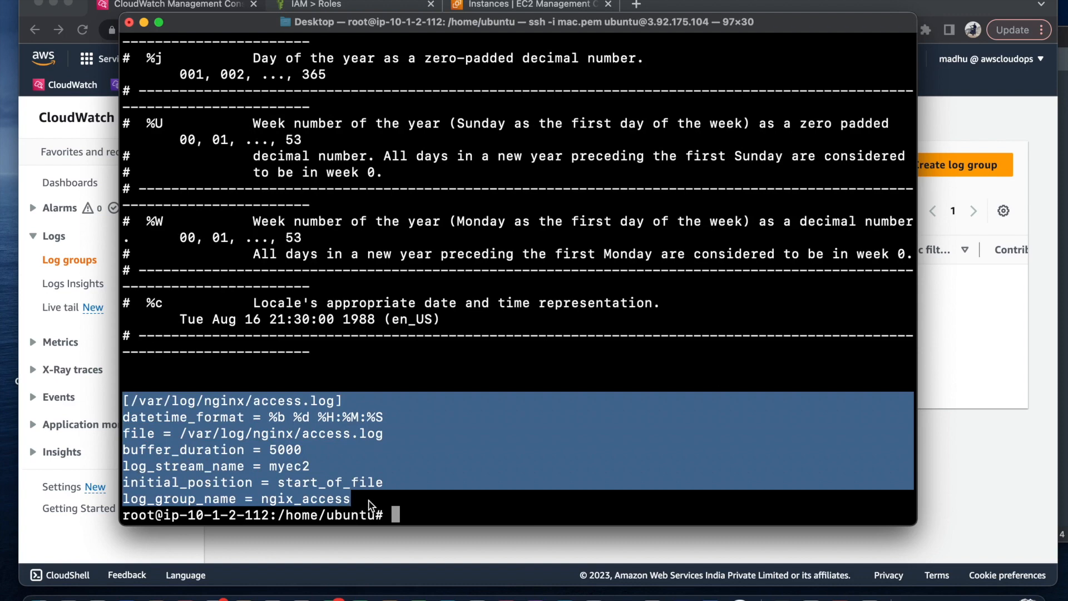
click(528, 517)
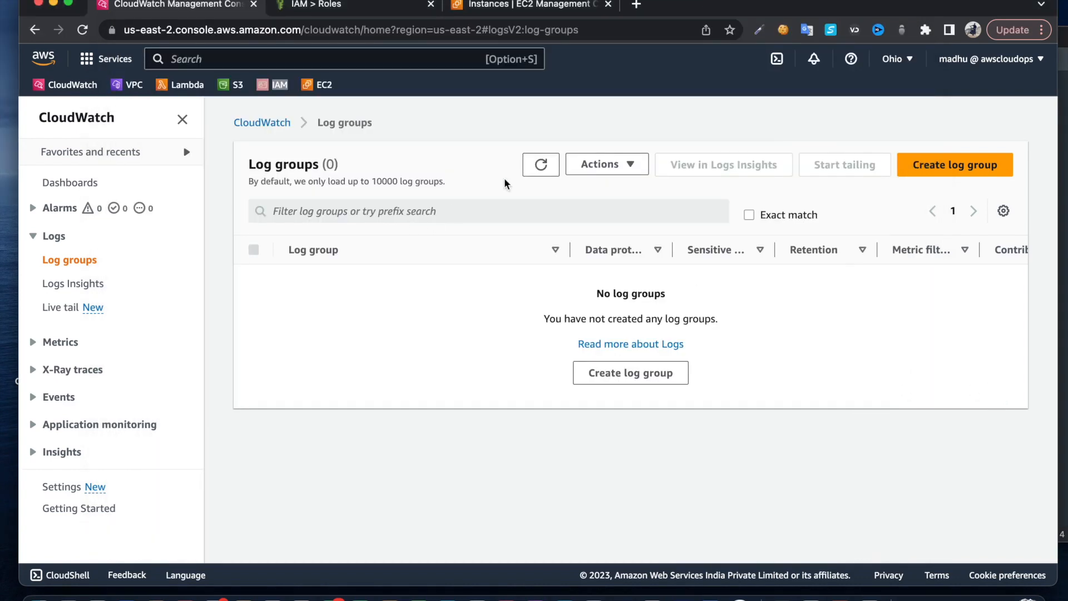
Refresh log groups, open ngix_access's myec2 stream, and expand then collapse the first access event
click(541, 164)
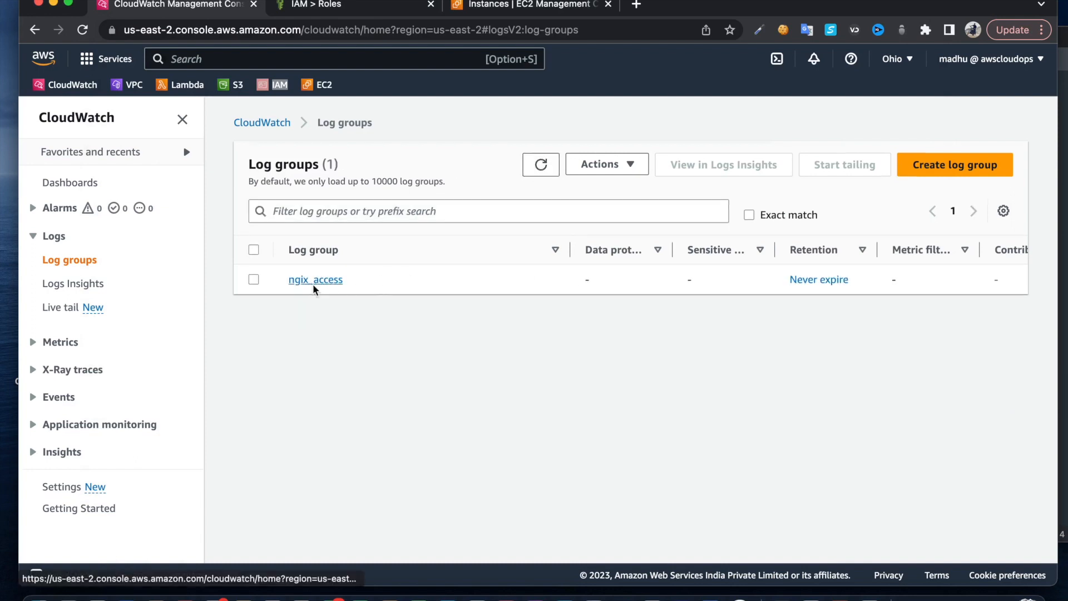
click(315, 280)
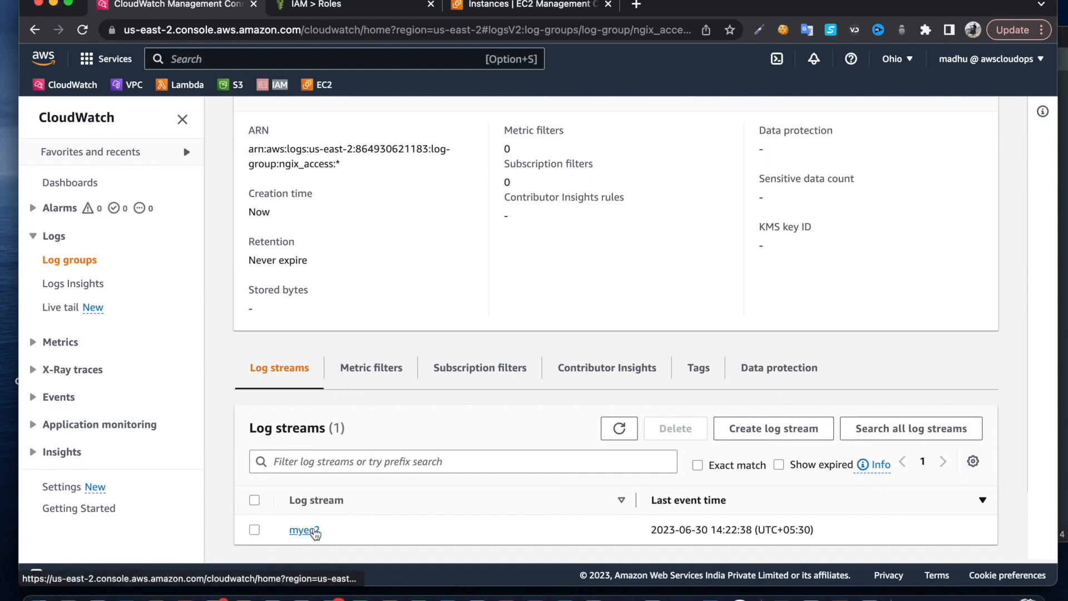
click(301, 530)
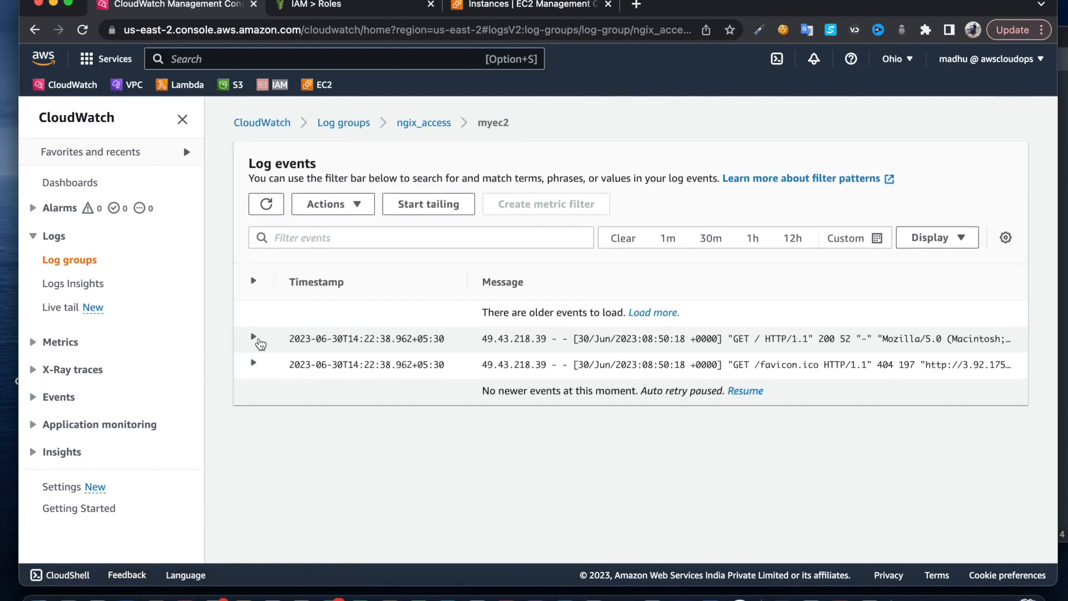
click(253, 339)
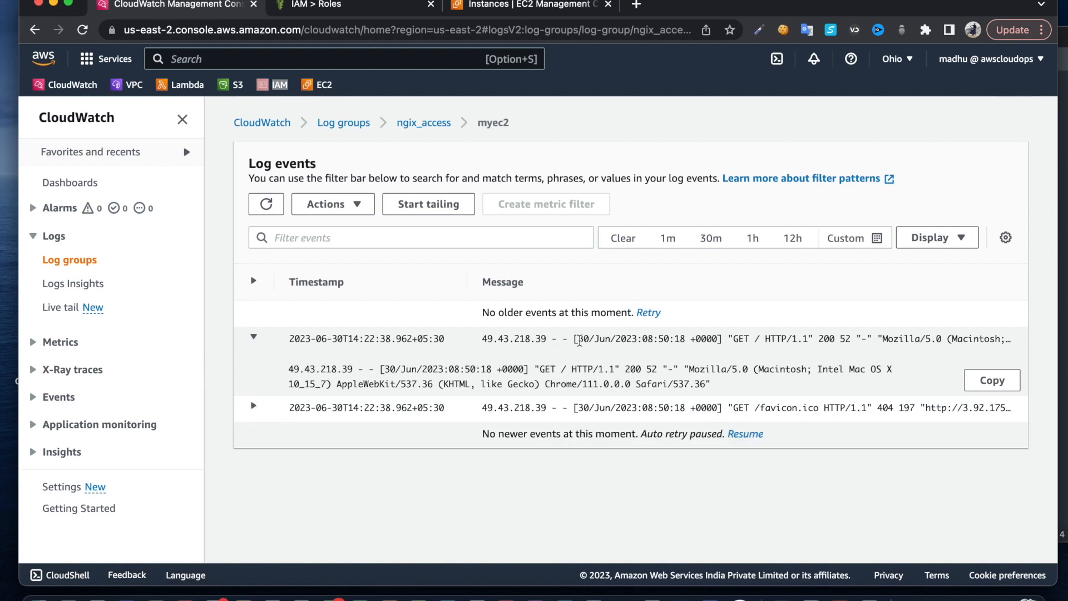
mouse_move(527, 352)
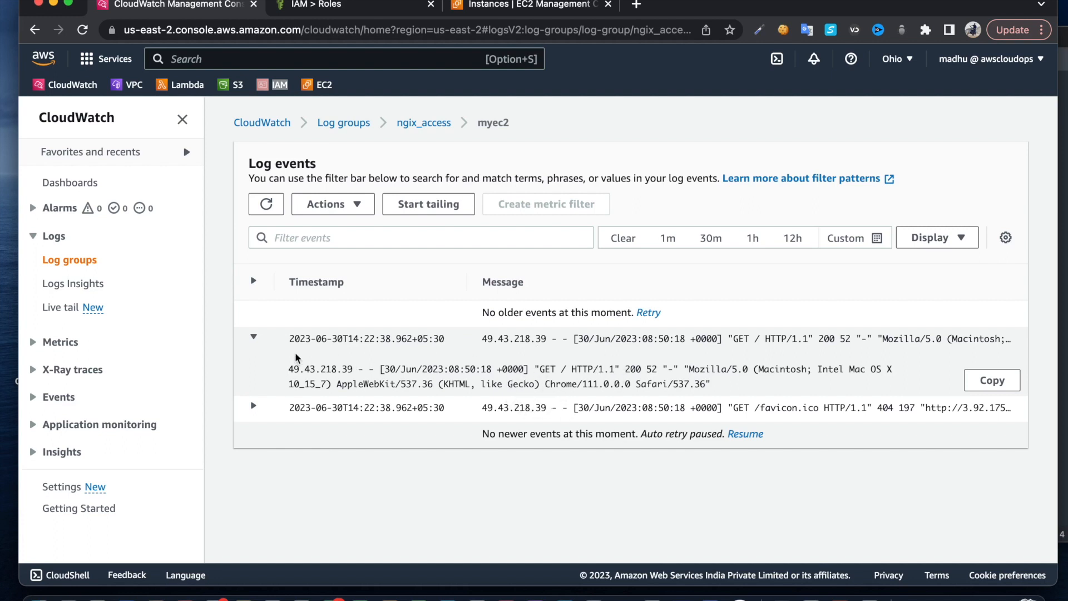
click(253, 337)
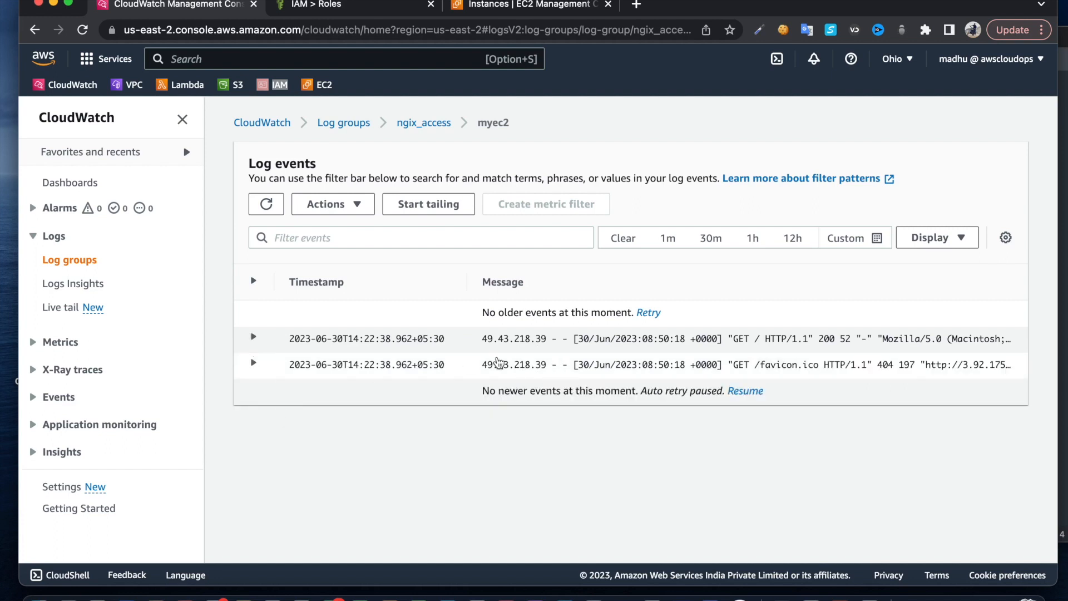
mouse_move(651, 599)
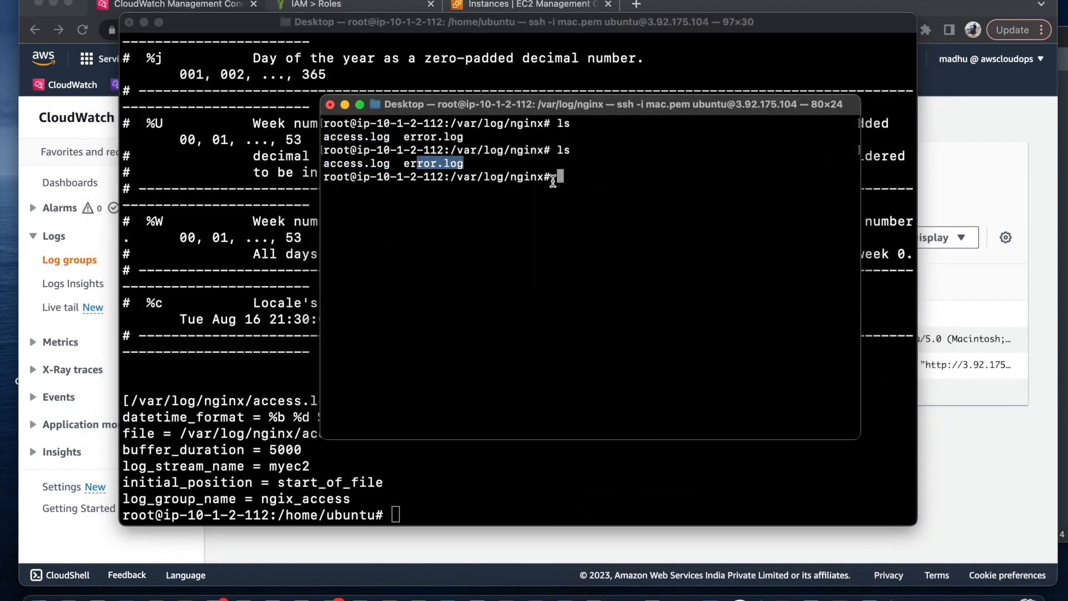
Print nginx's error.log with cat from /var/log/nginx
text(cat error.log)
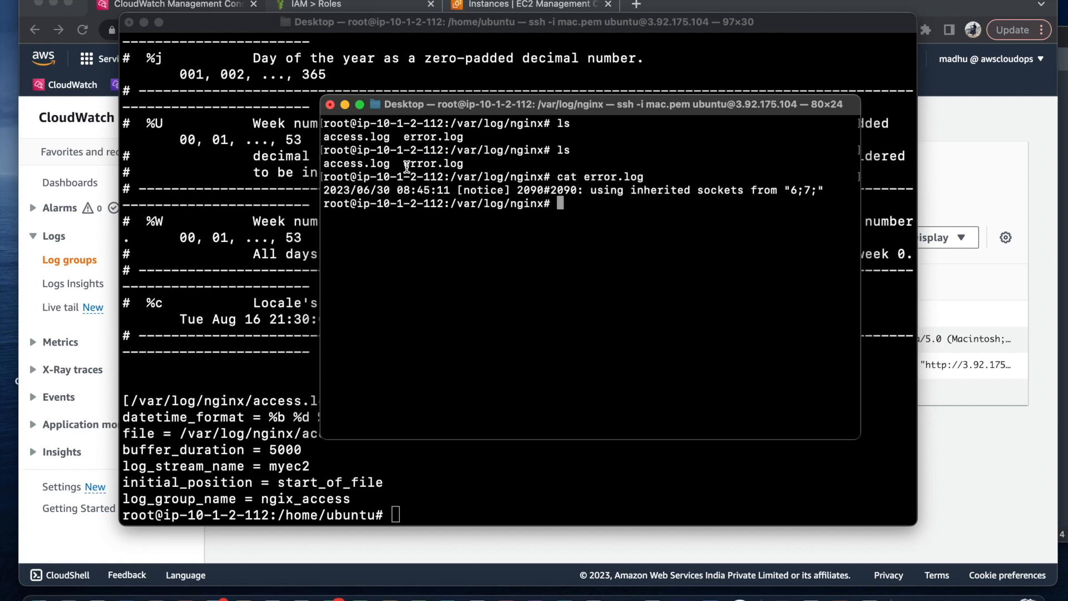
mouse_move(601, 230)
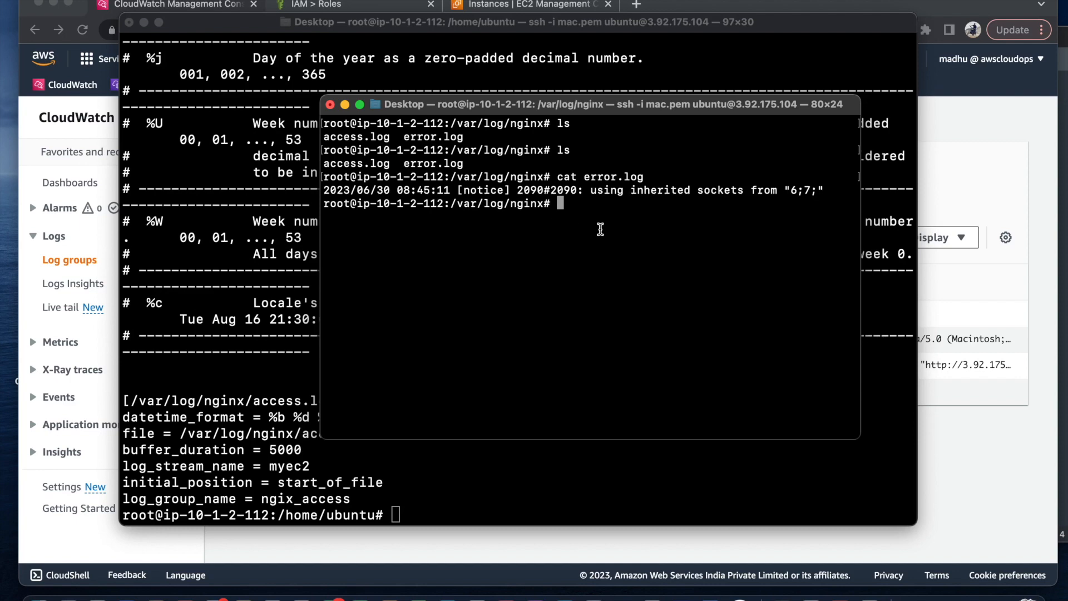
text(vi)
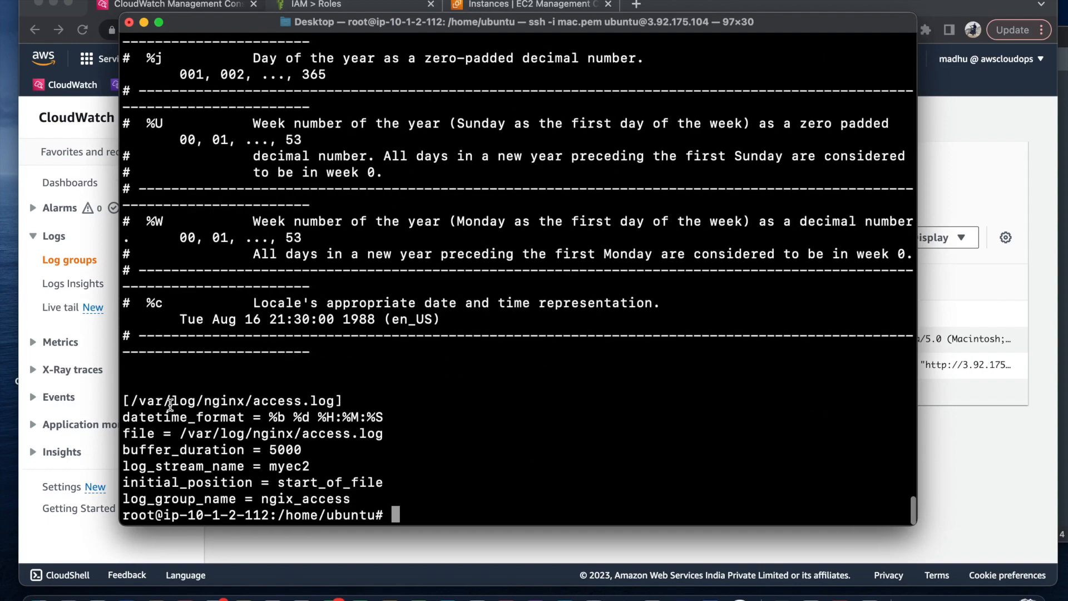
mouse_move(447, 505)
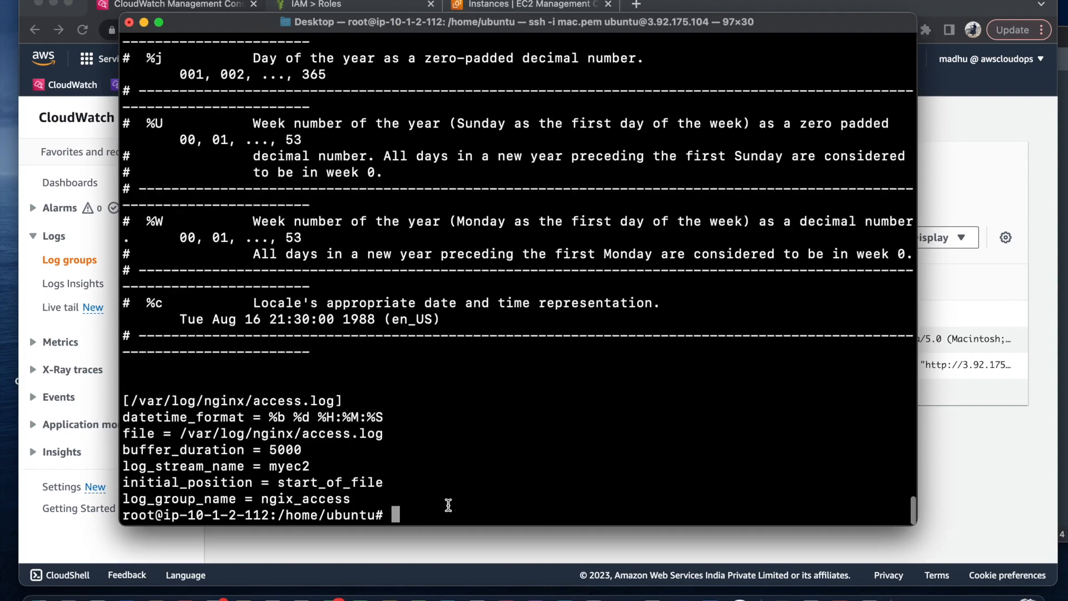
View /var/awslogs/etc/awslogs.conf and duplicate its access.log section in vi
text(cat /var/awslogs/etc/awslogs.conf)
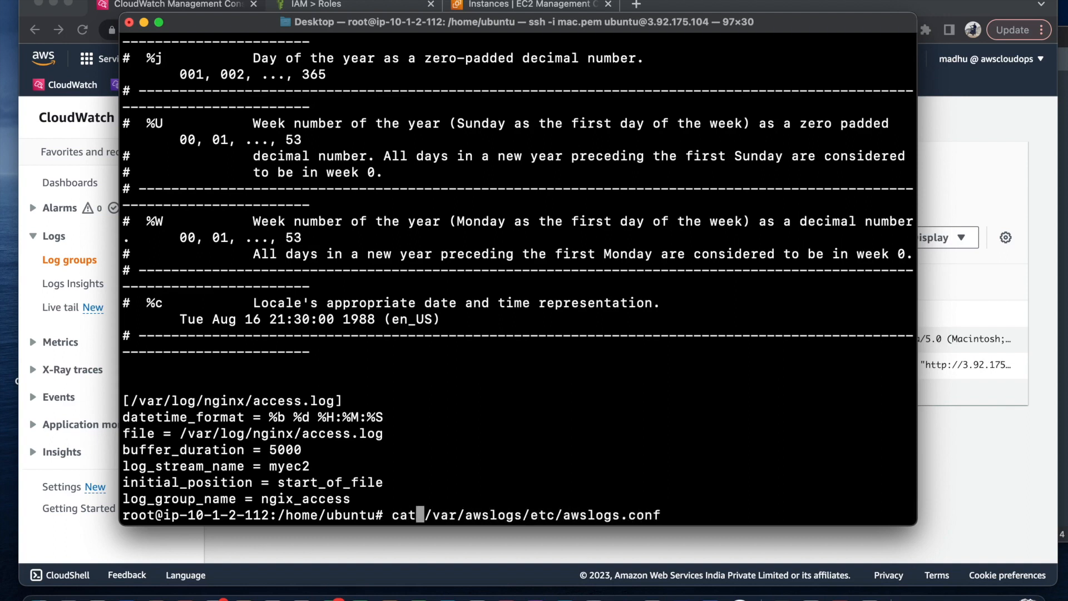
text(vi)
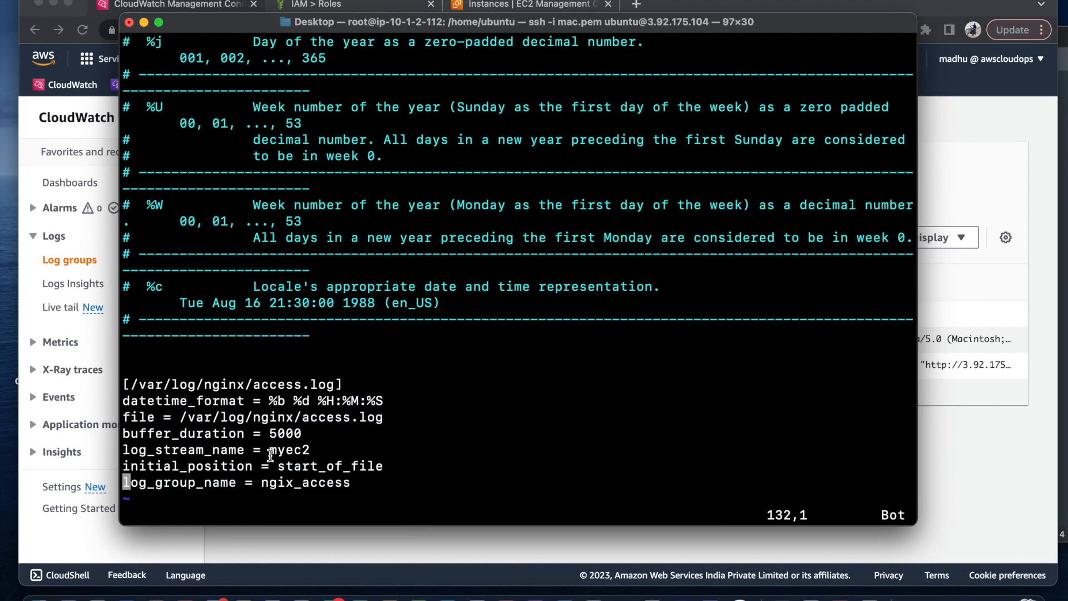
mouse_move(351, 525)
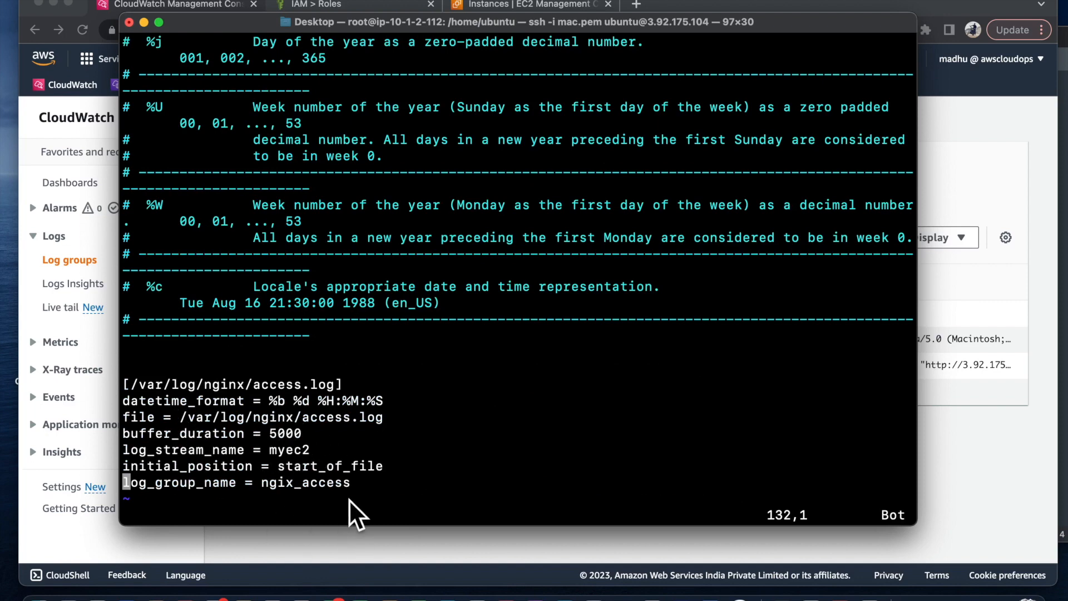
right_click(192, 399)
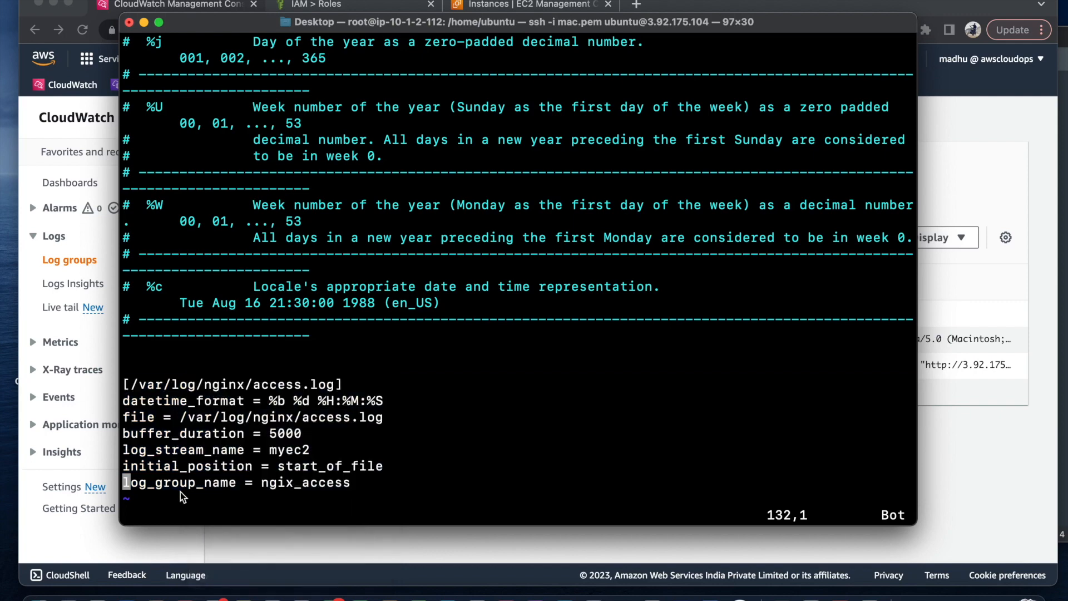
key(i)
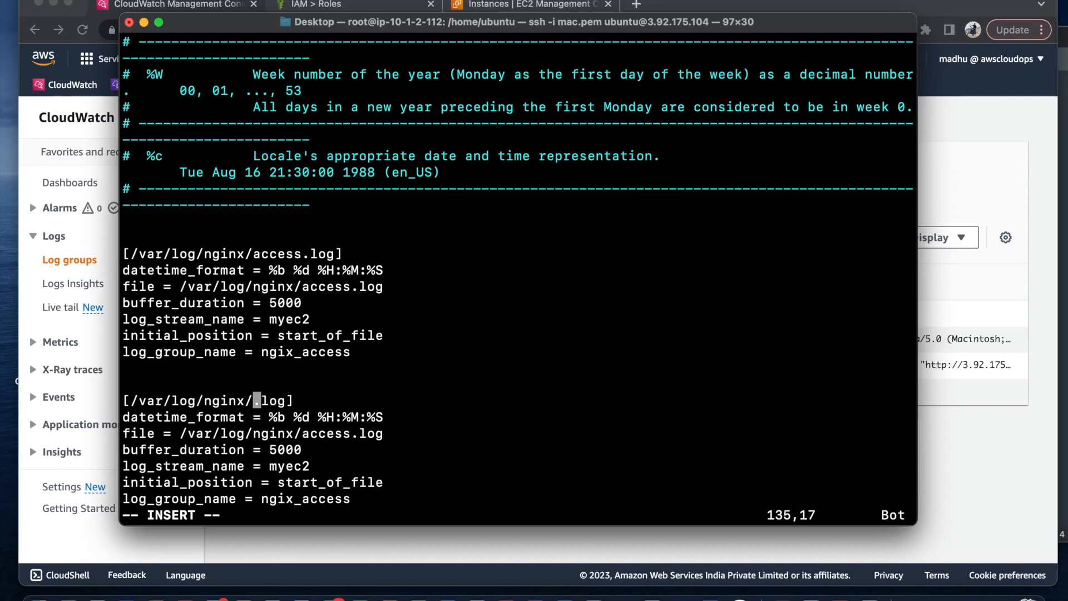
Change the copy to error.log with group nginx_error, save, and restart awslogs
text(error)
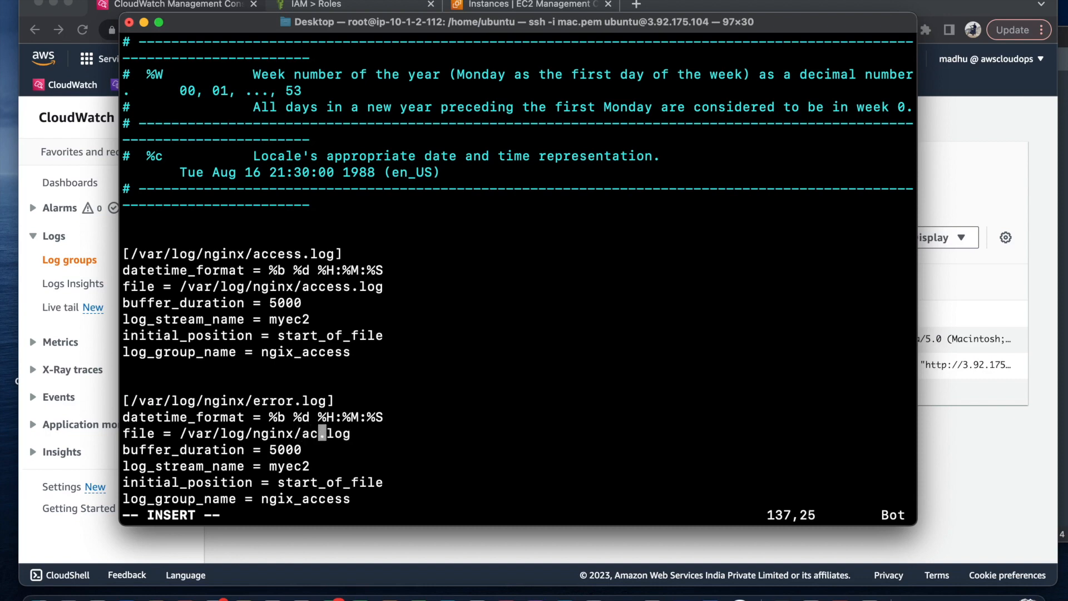
text(error)
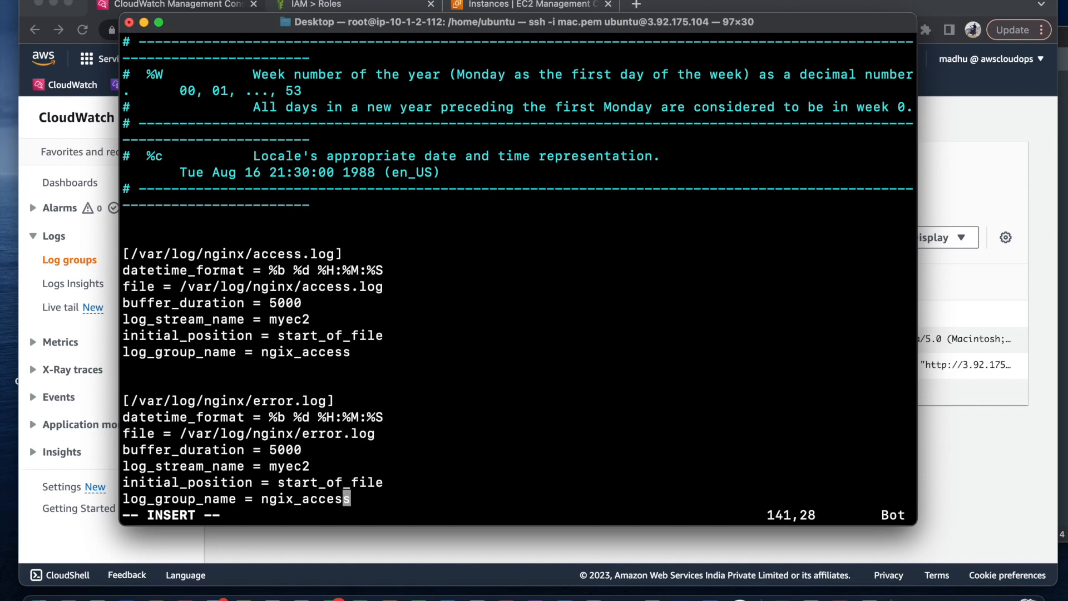
key(Backspace)
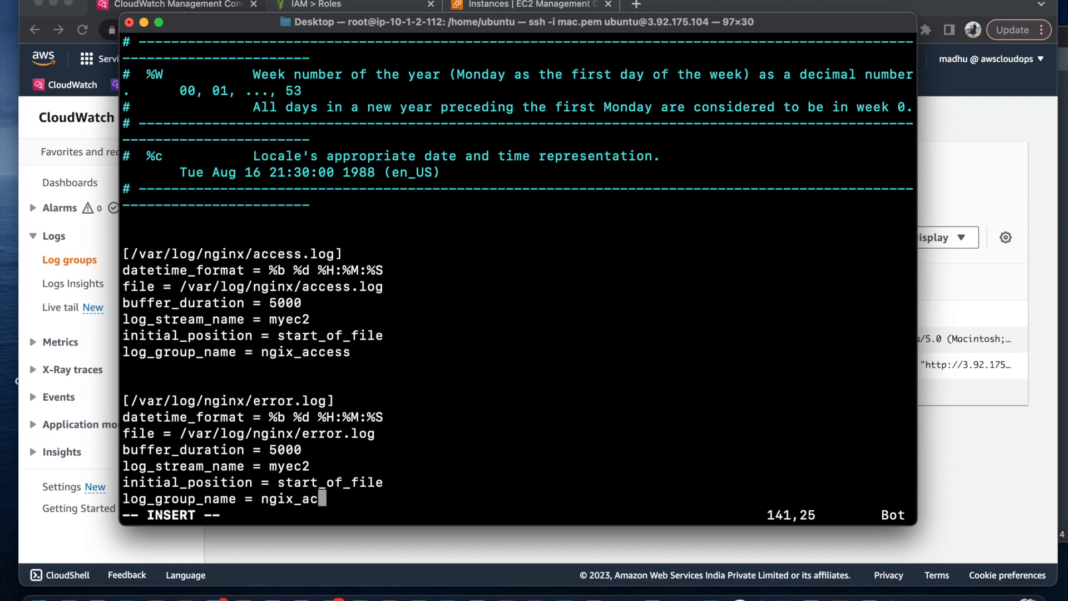
key(BackSpace)
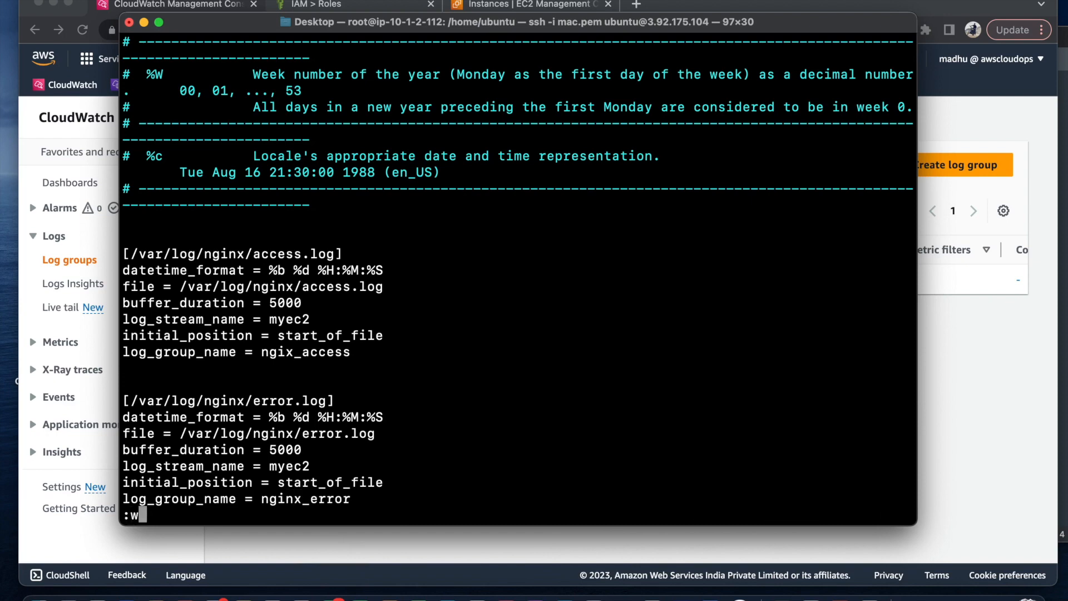
key(Enter)
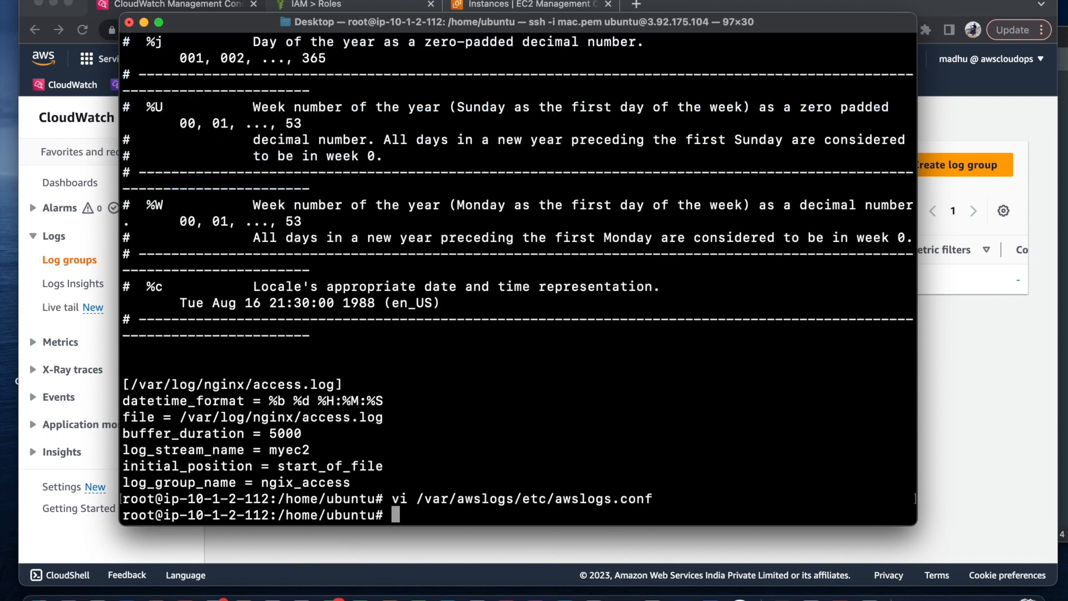
text(systemctl re)
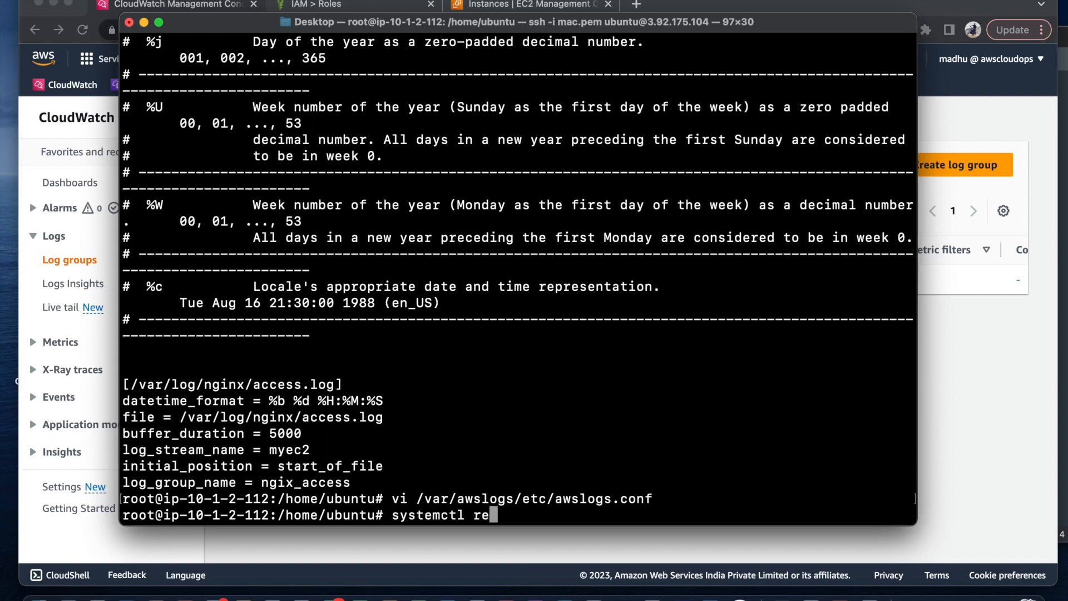
text(start awslogs)
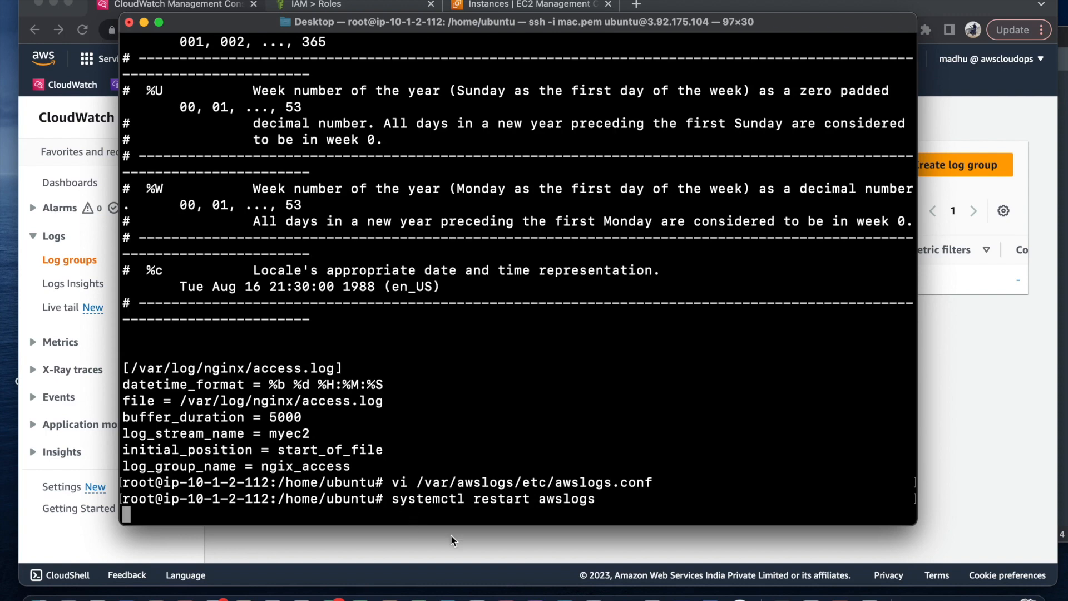
mouse_move(980, 450)
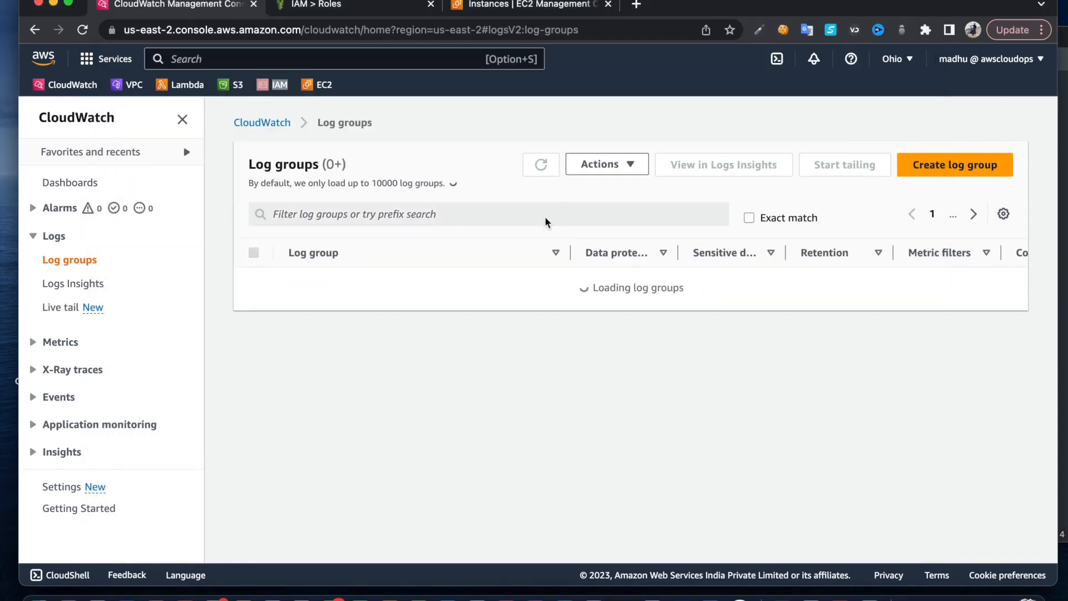
Go to Log groups, open nginx_error's myec2 stream, and expand the notice event
click(540, 164)
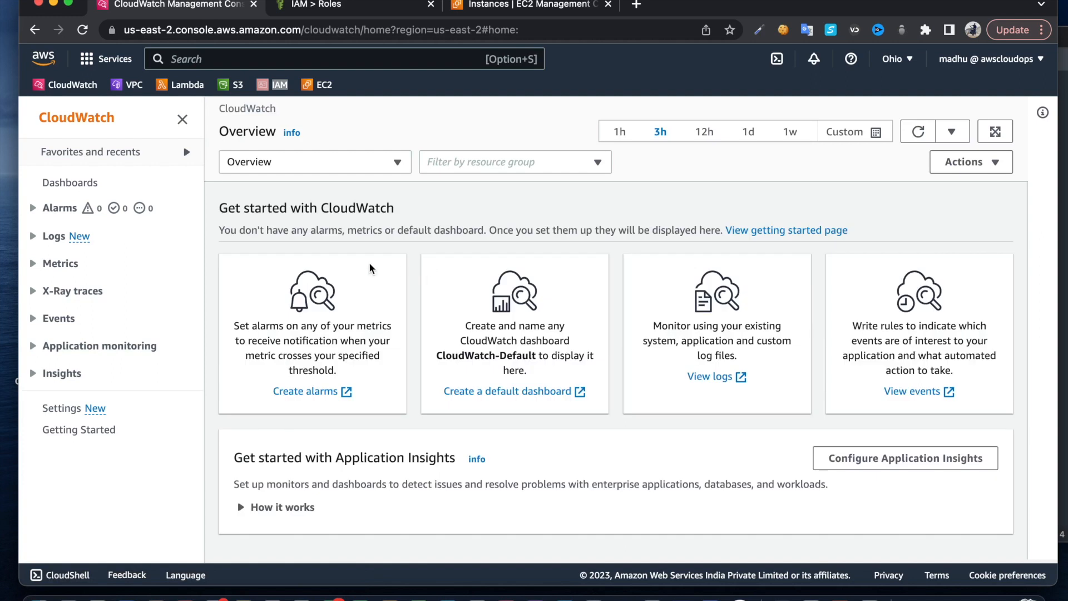
click(53, 236)
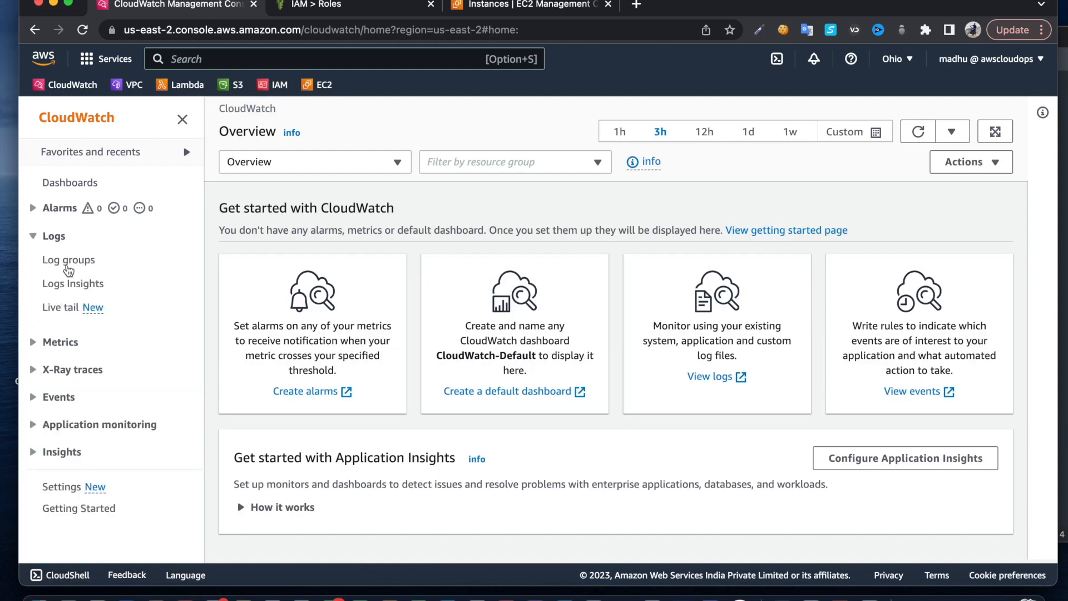
click(68, 260)
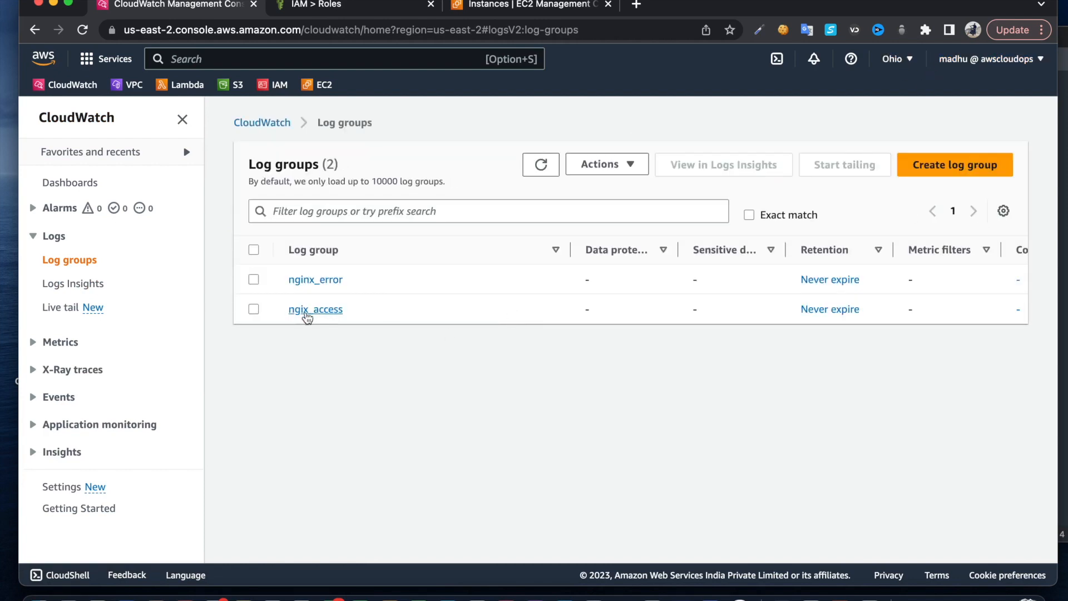
click(316, 279)
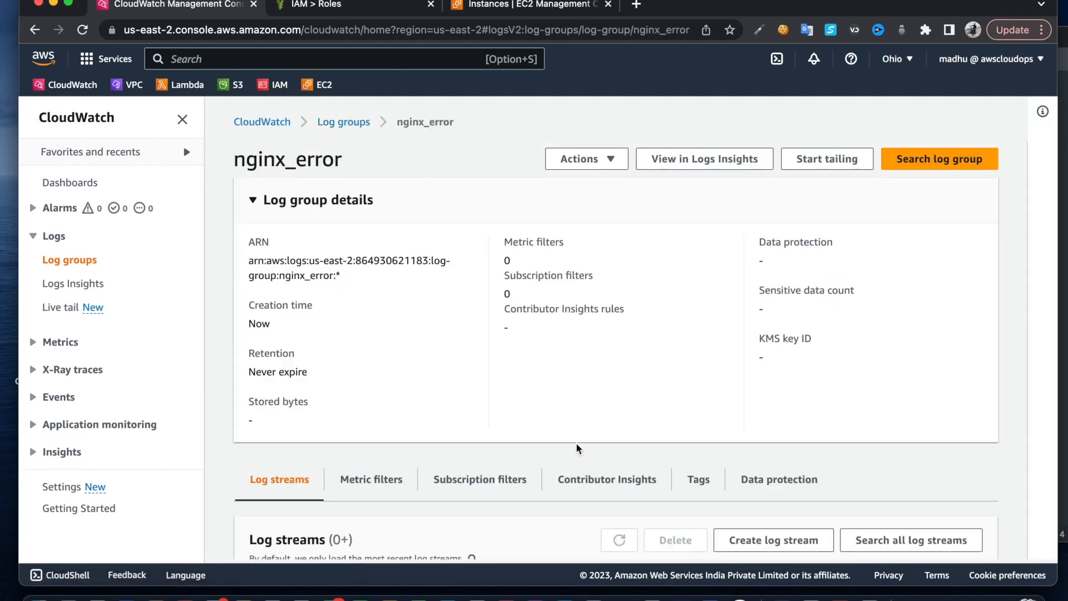
click(939, 159)
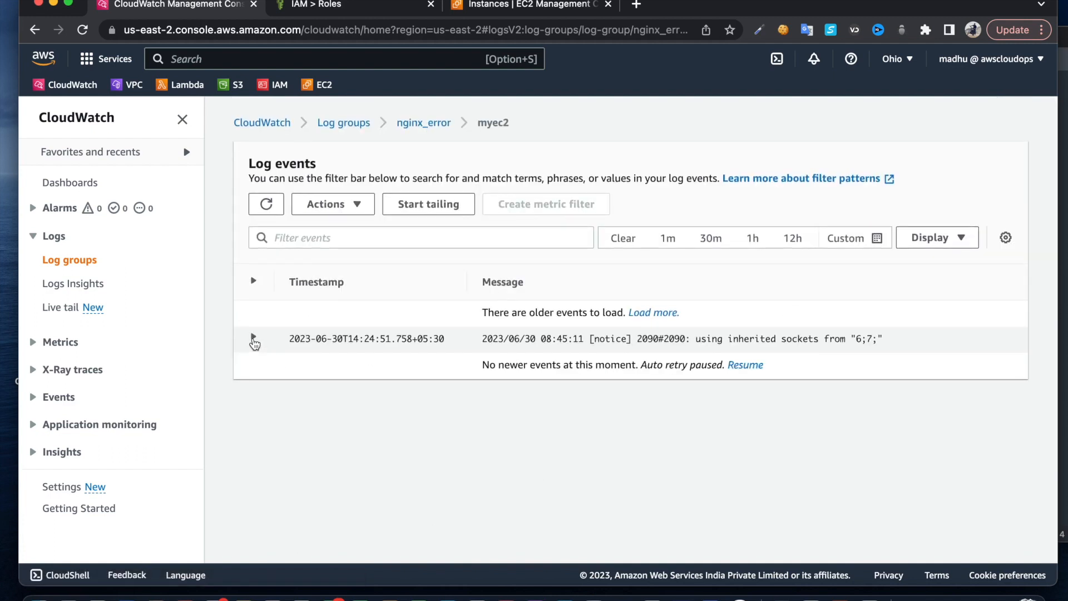
click(253, 339)
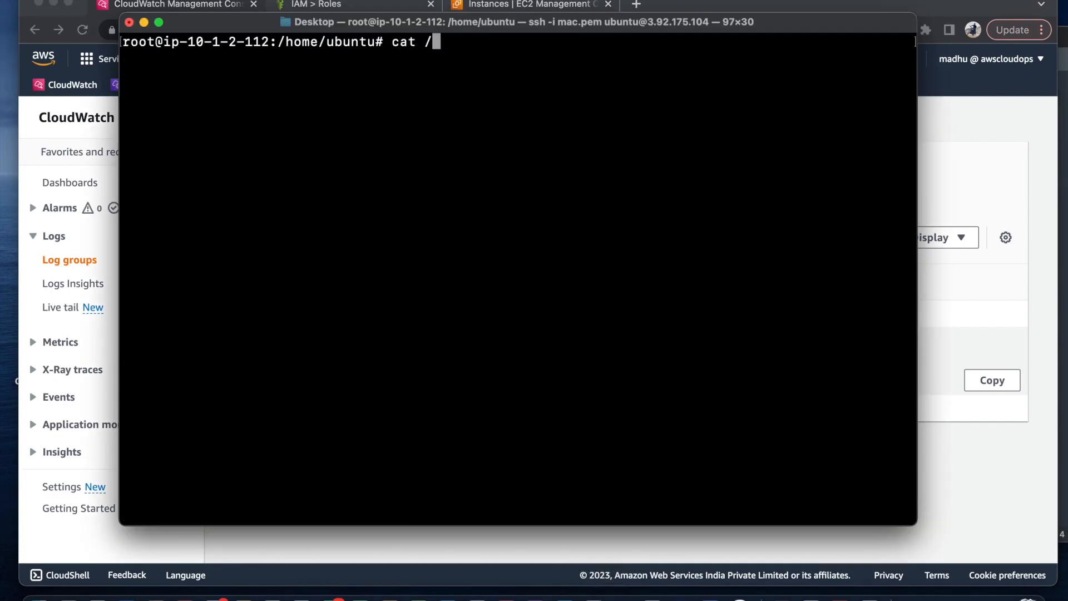
Print /var/log/nginx/error.log to compare with the CloudWatch notice event
text(var/lon)
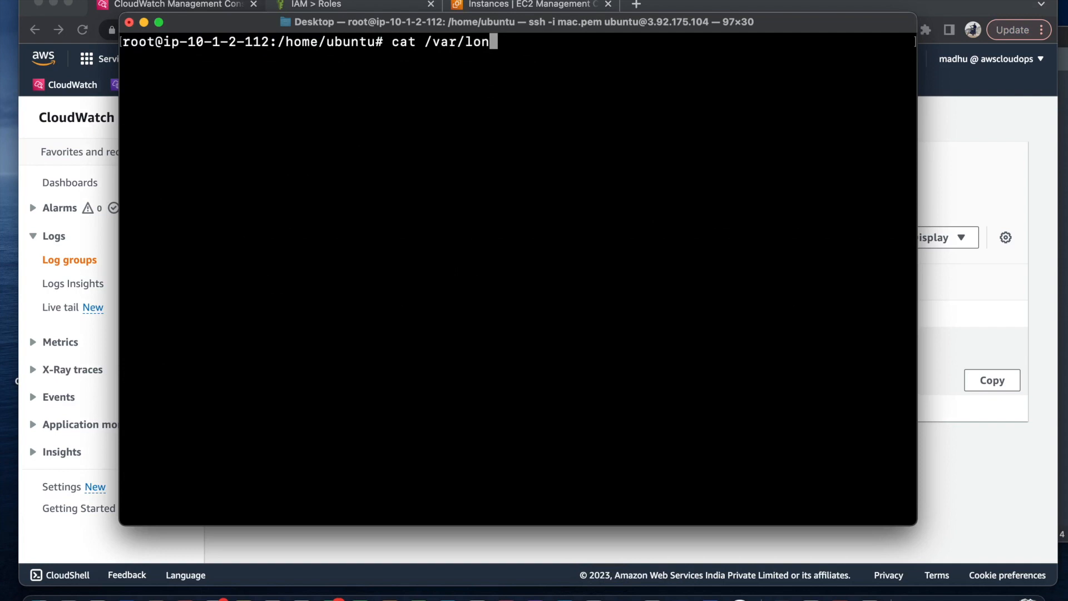
text(g/nginx/)
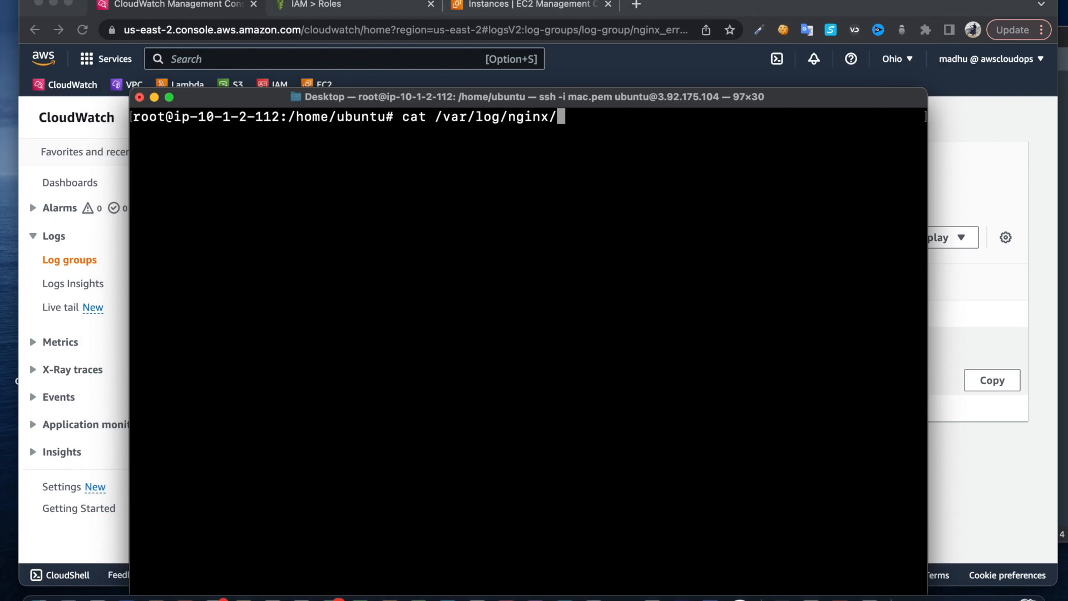
text(error.log)
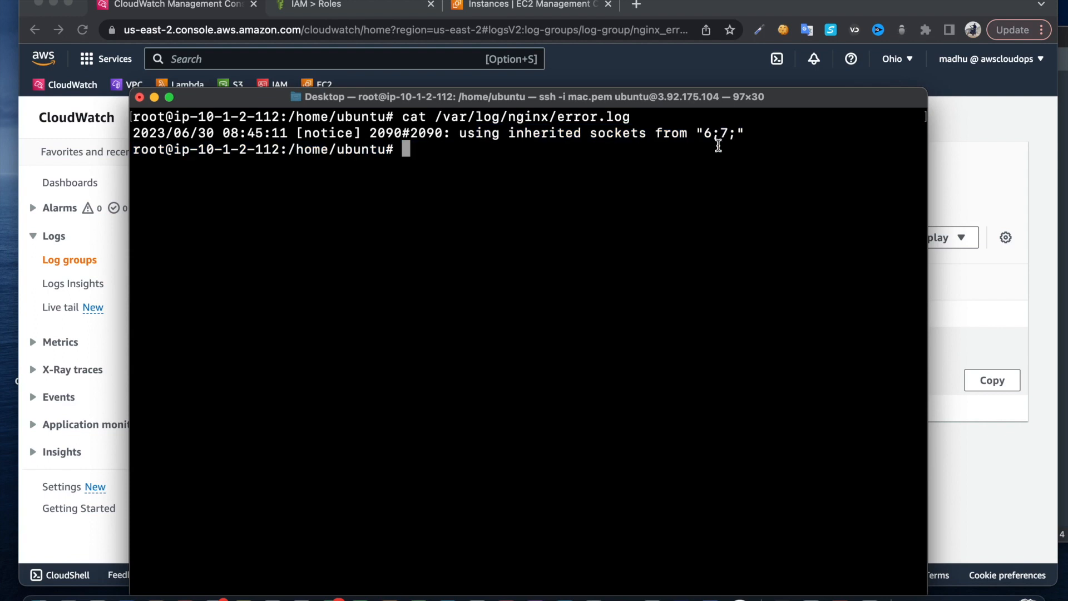
mouse_move(677, 356)
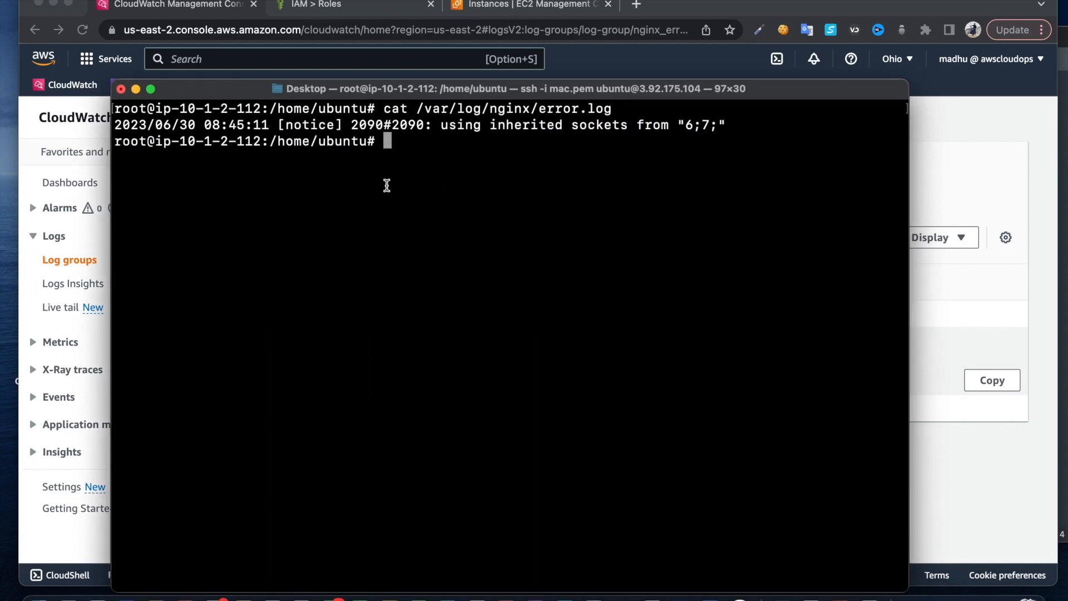
mouse_move(413, 174)
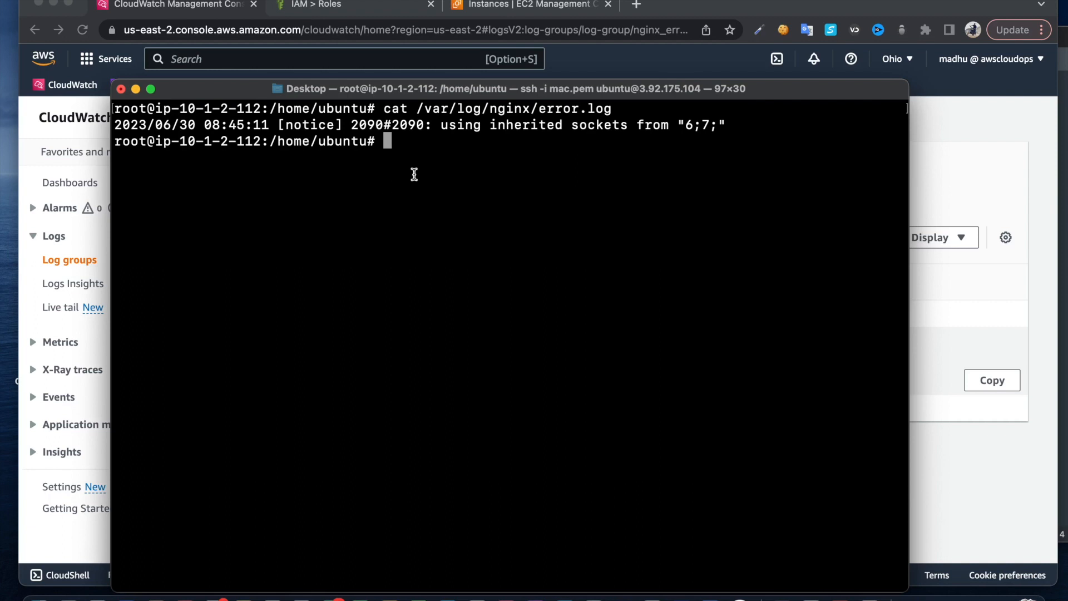
mouse_move(246, 101)
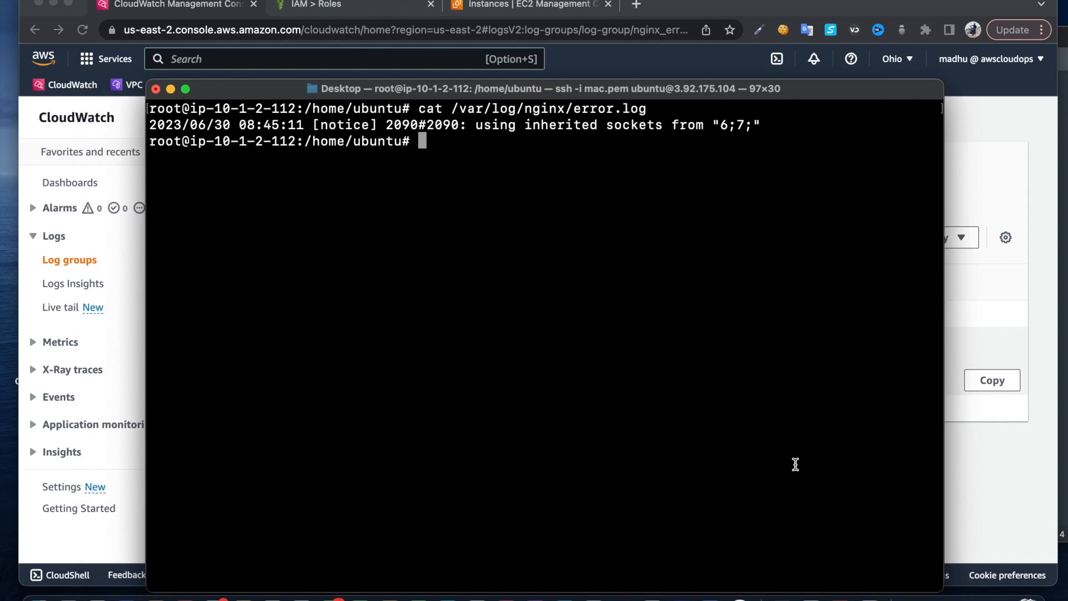
mouse_move(635, 404)
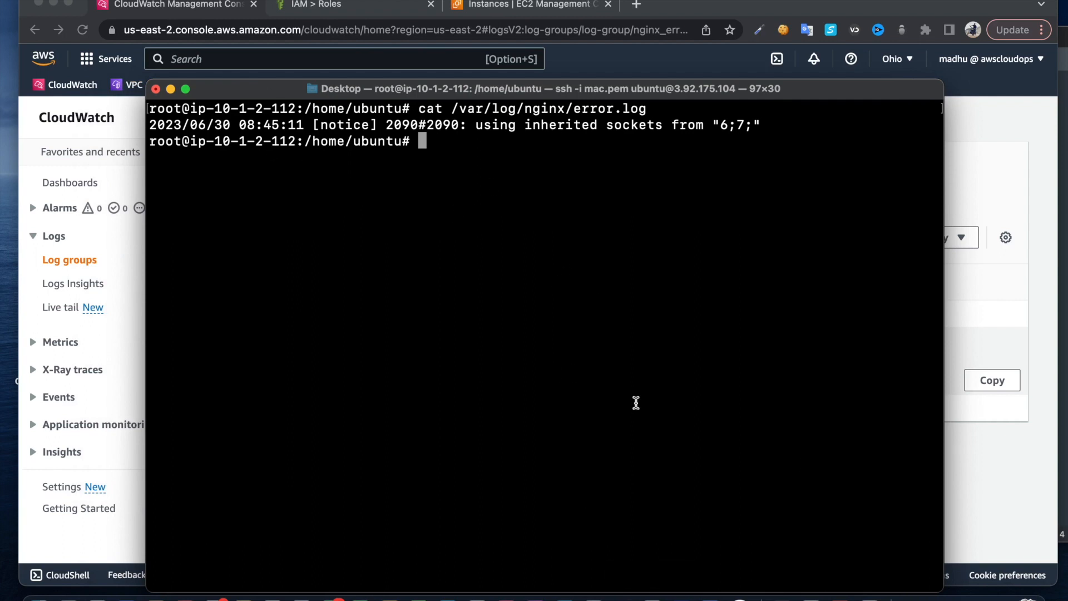